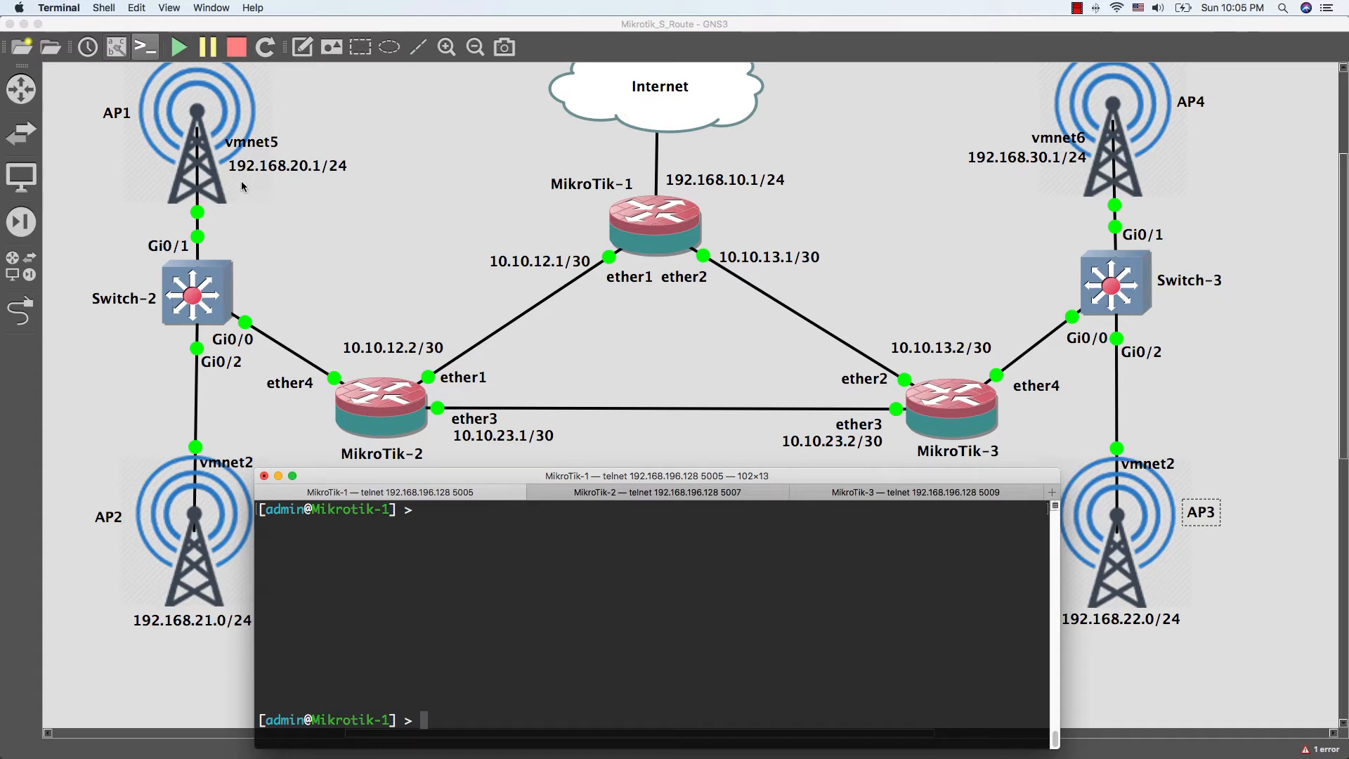
pyautogui.moveTo(129, 146)
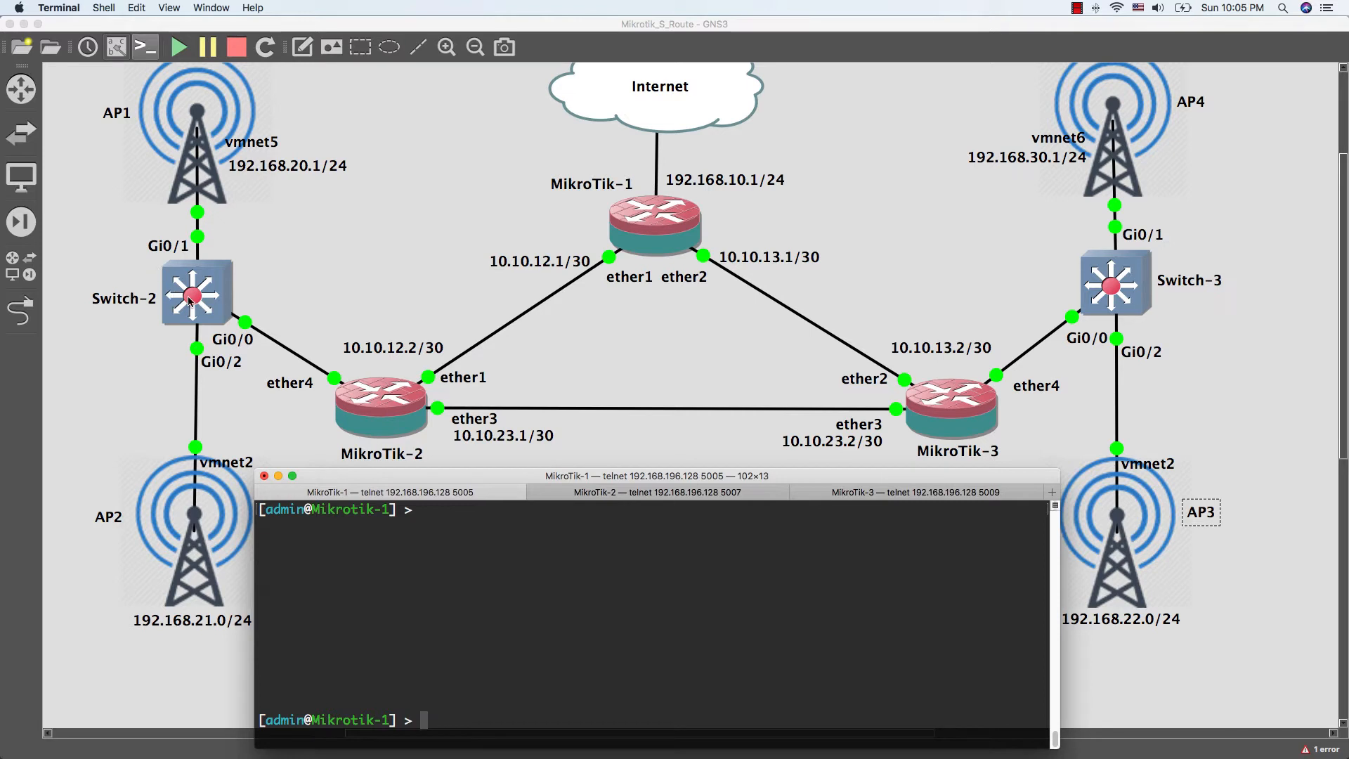
pyautogui.moveTo(343, 400)
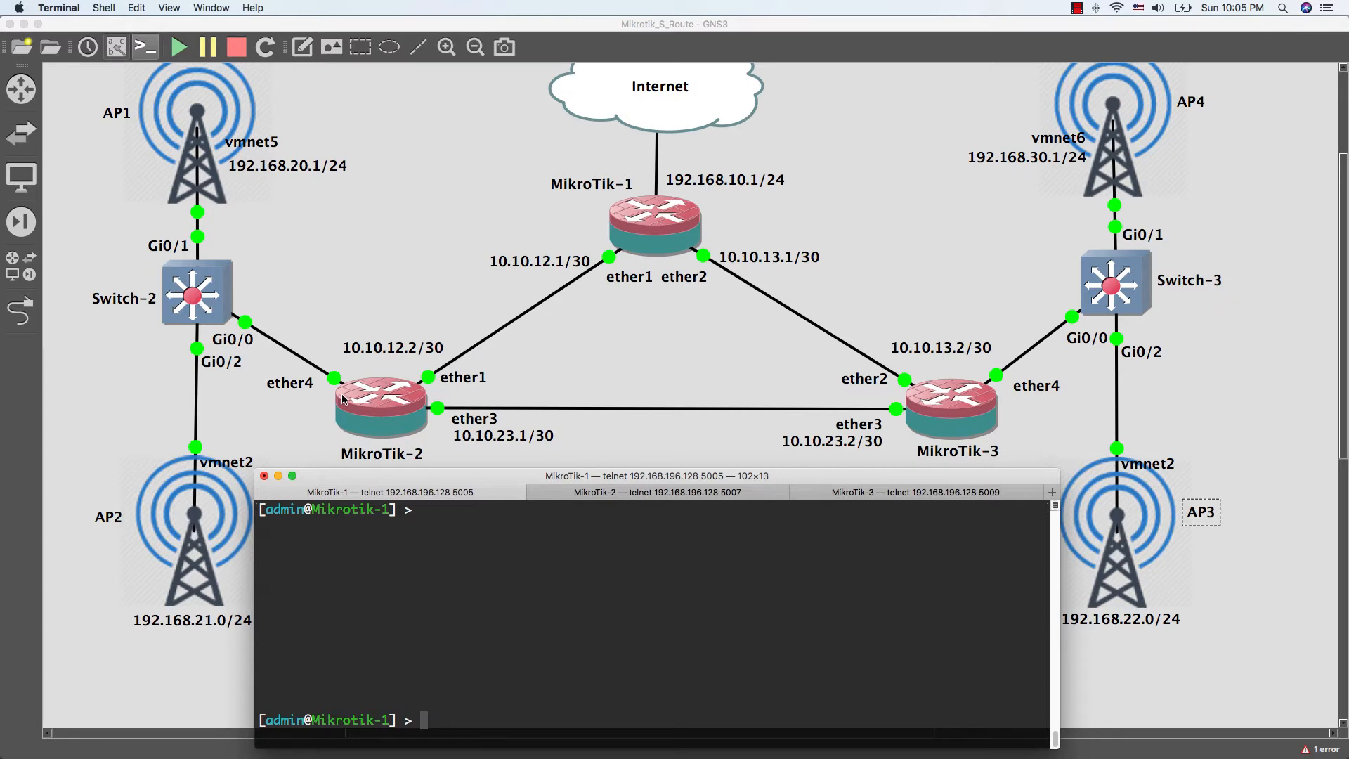
pyautogui.moveTo(382, 441)
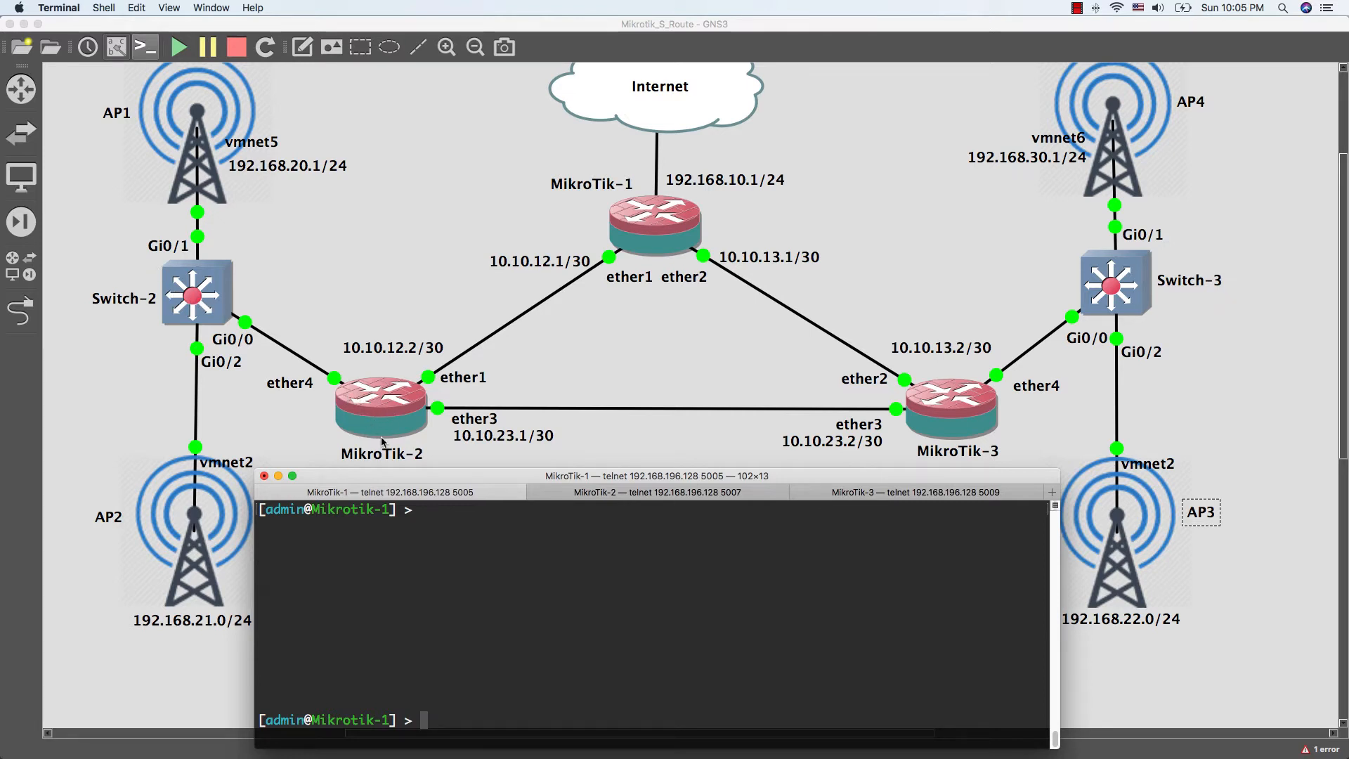
pyautogui.moveTo(349, 421)
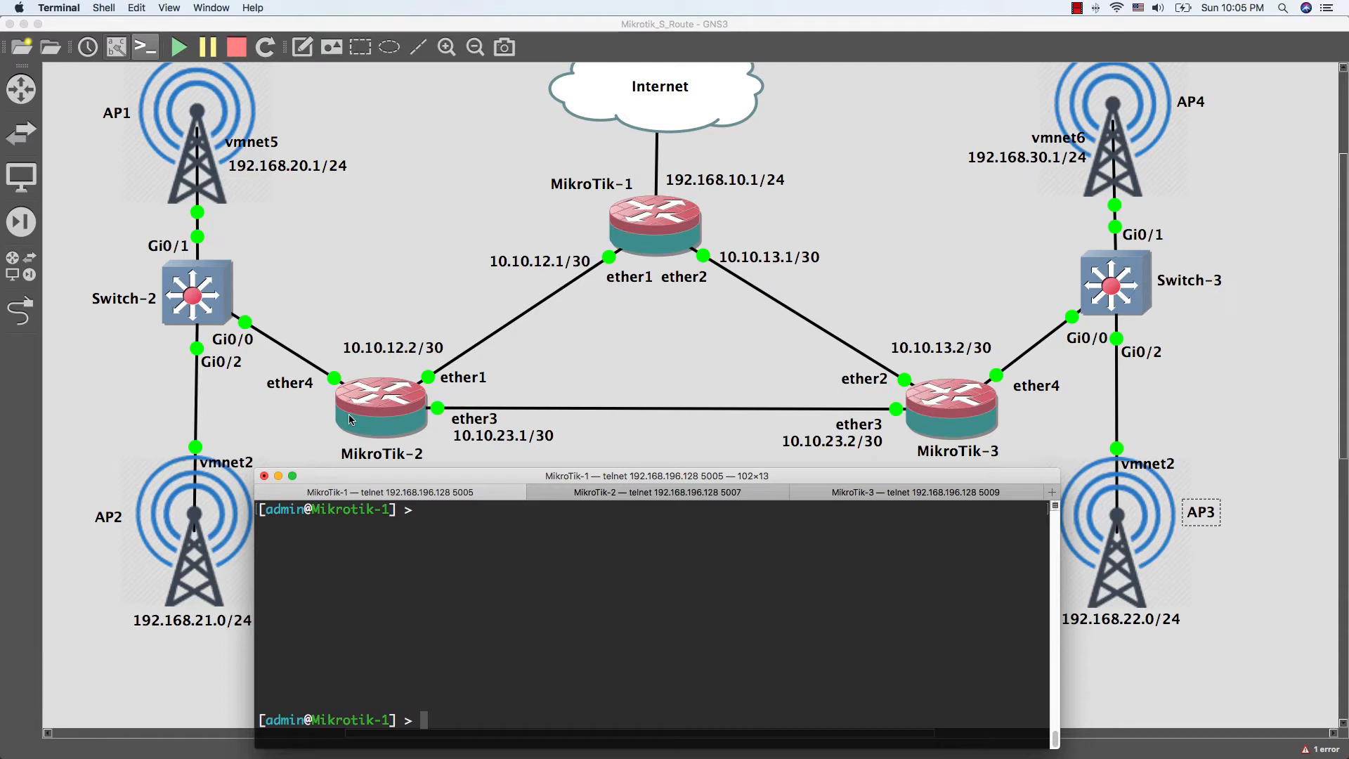
pyautogui.moveTo(366, 422)
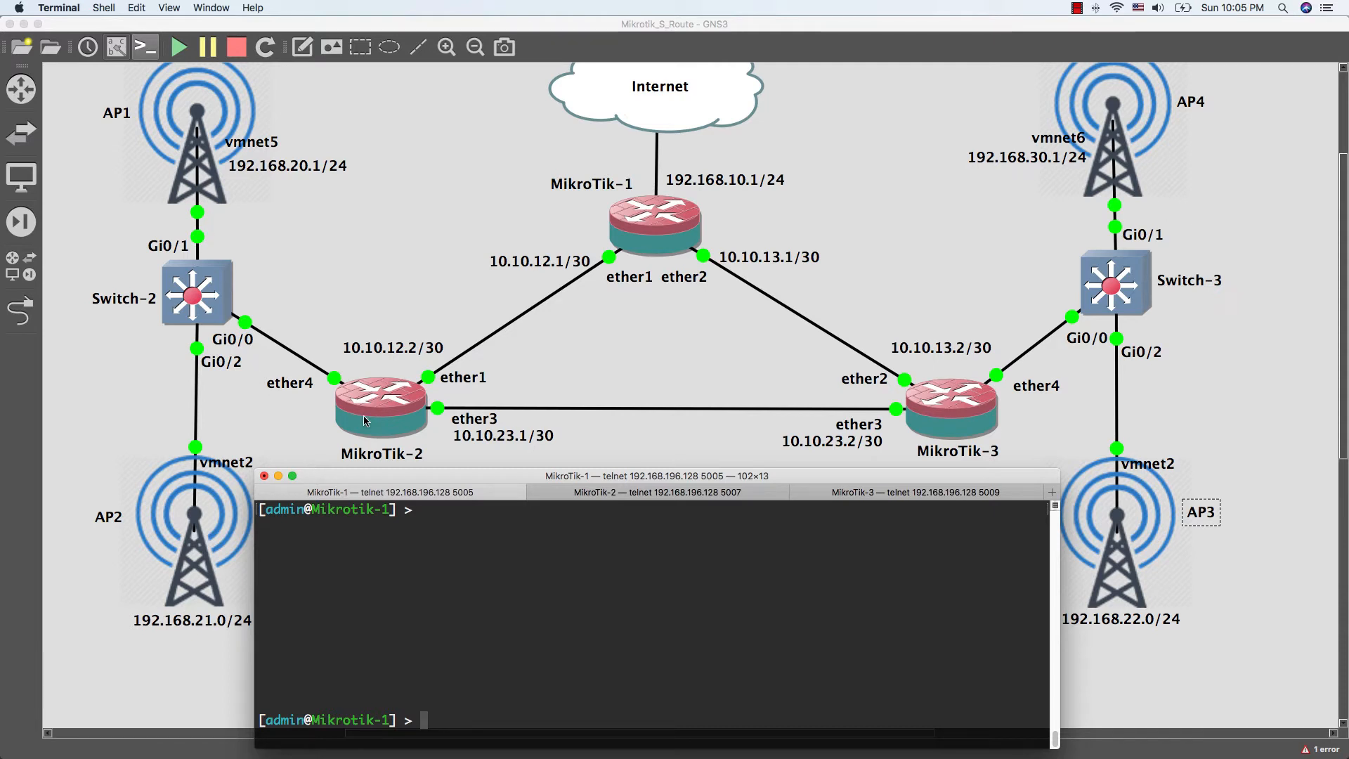
pyautogui.moveTo(369, 401)
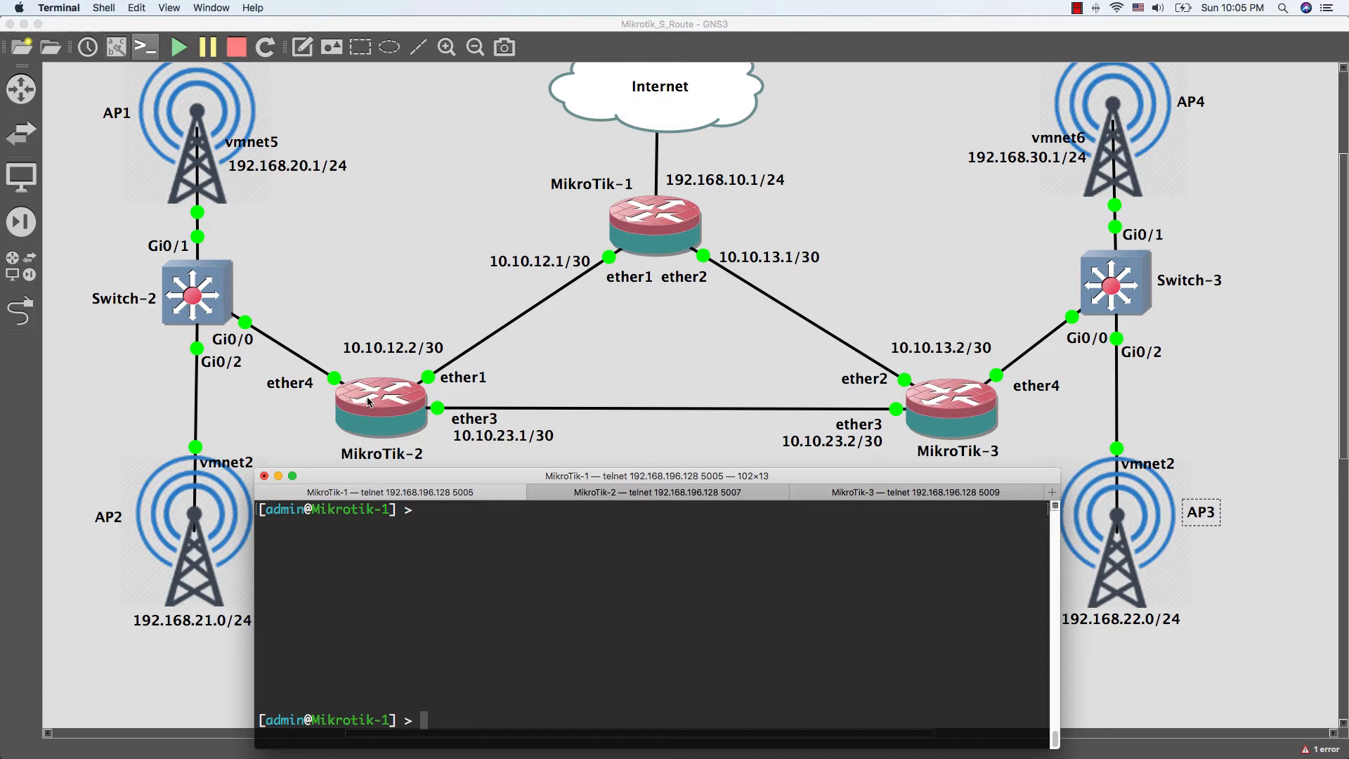
pyautogui.moveTo(253, 276)
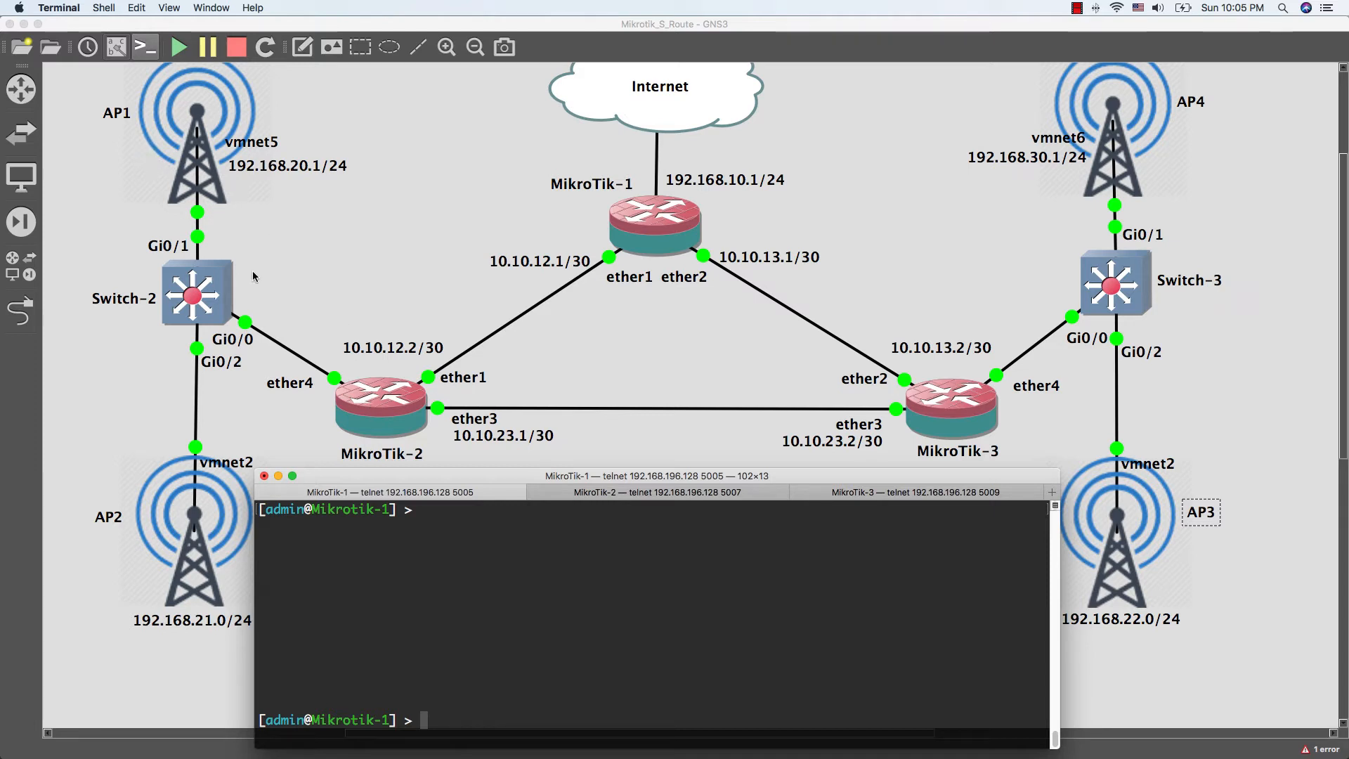
pyautogui.moveTo(156, 536)
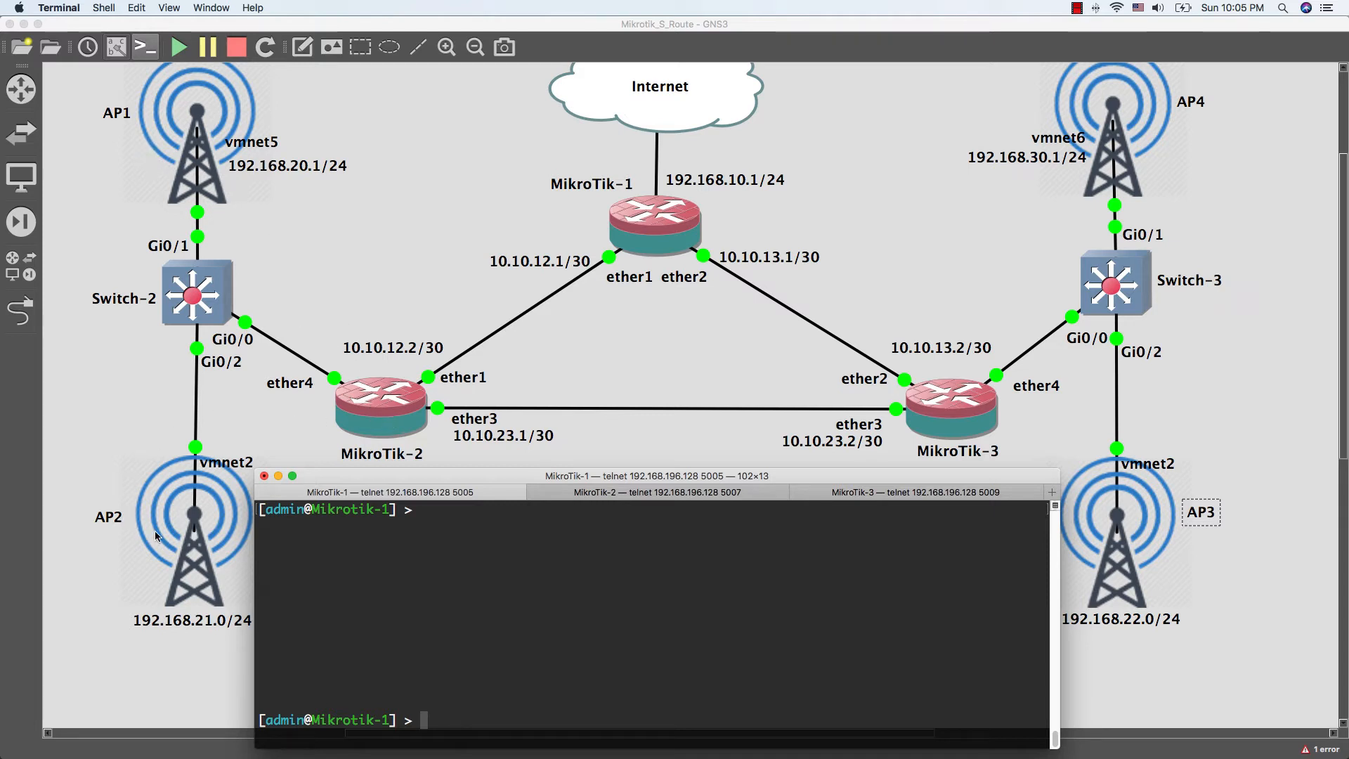
# Step: On MikroTik-2, add VLAN interface VLAN-20 on ether4 with vlan-id 20
pyautogui.click(657, 492)
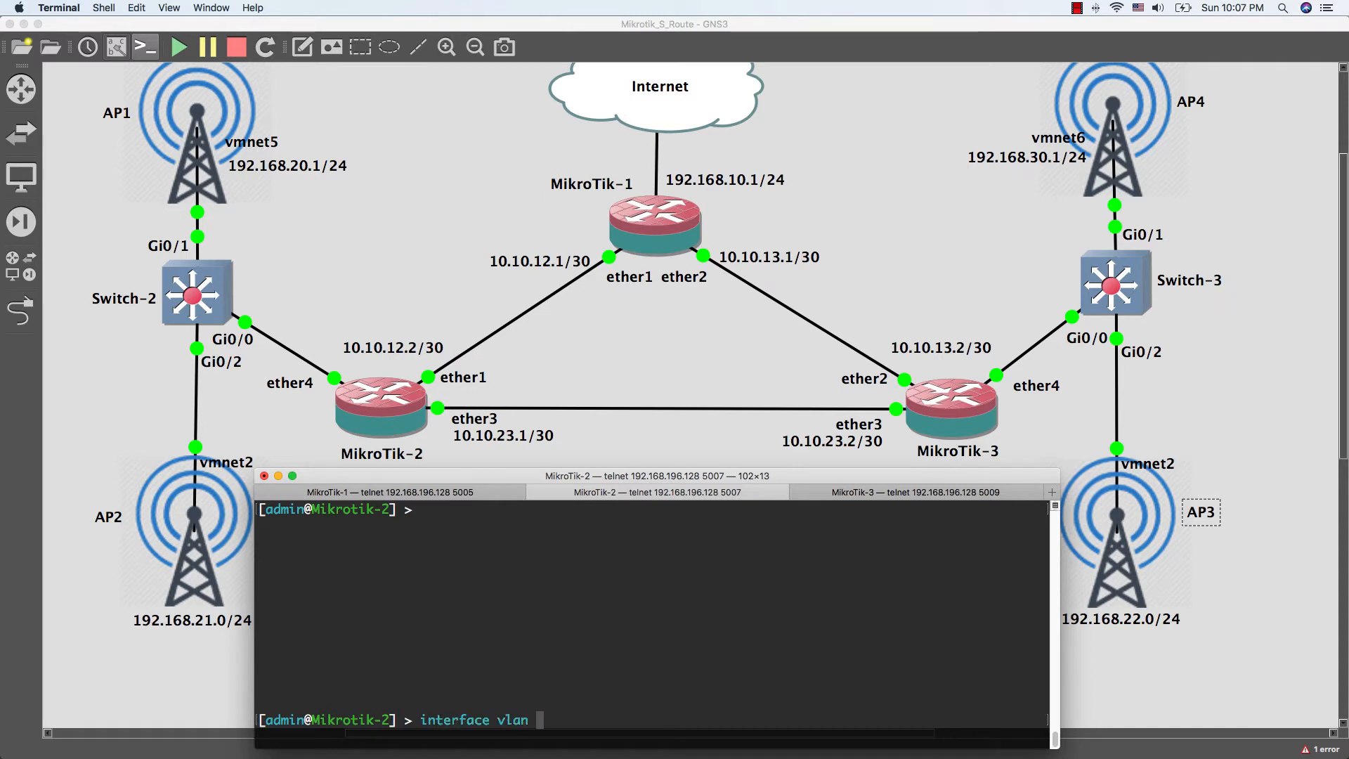
pyautogui.write('add name=')
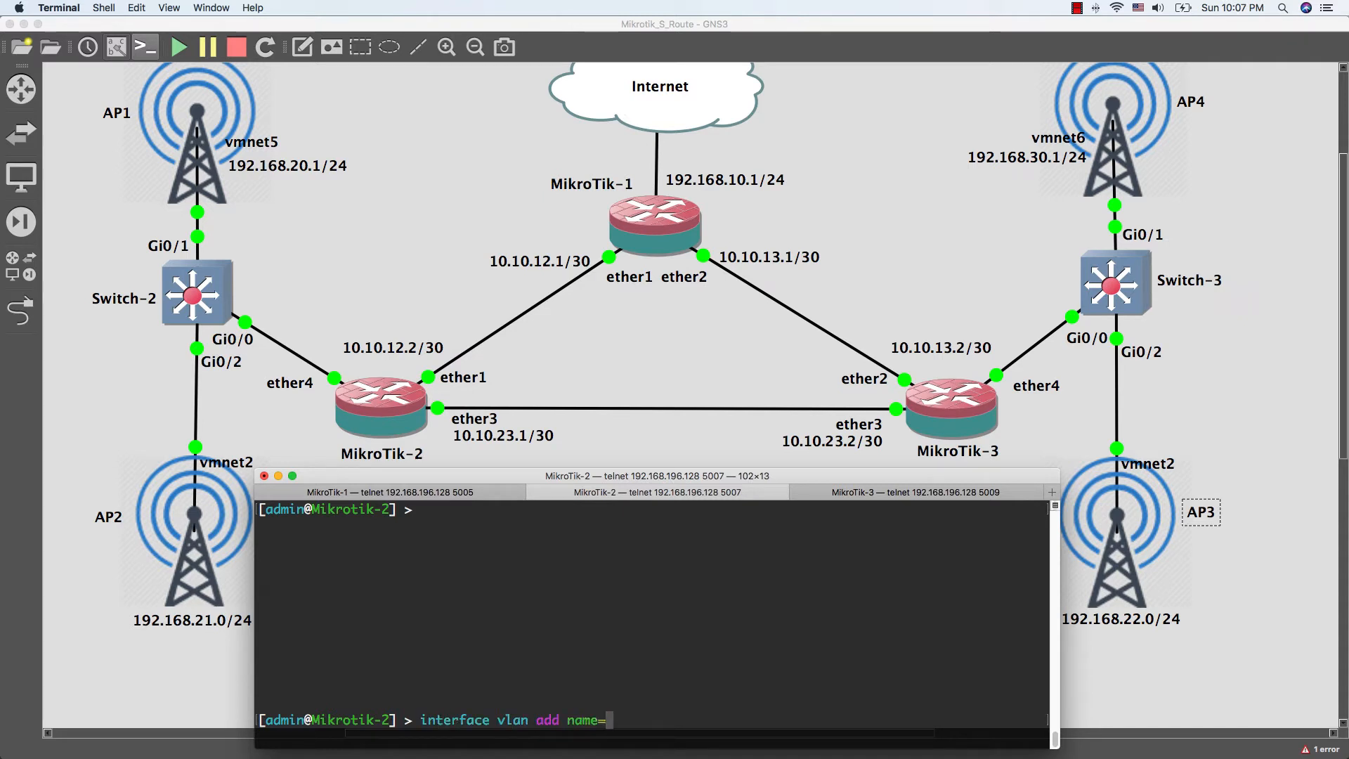
pyautogui.write('VLAN-')
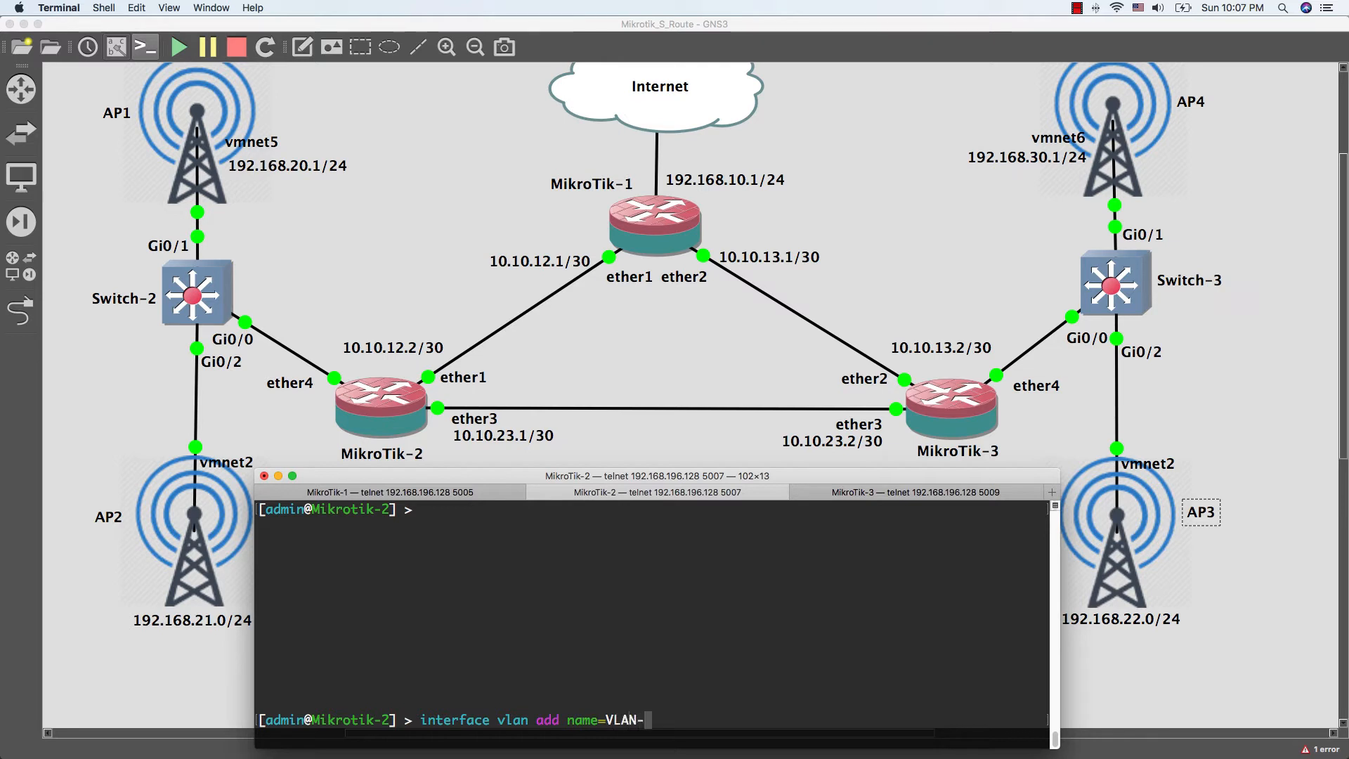
pyautogui.write('20')
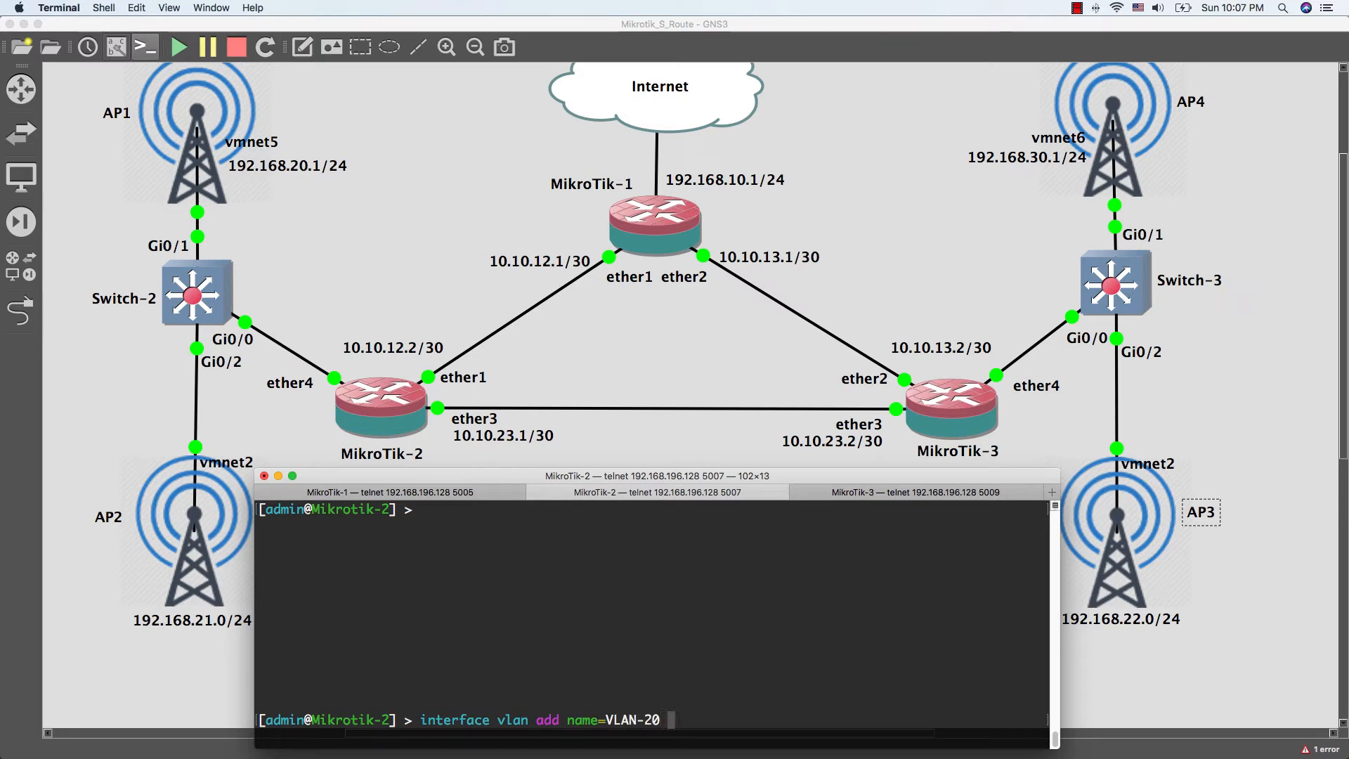
pyautogui.write('interface=ether')
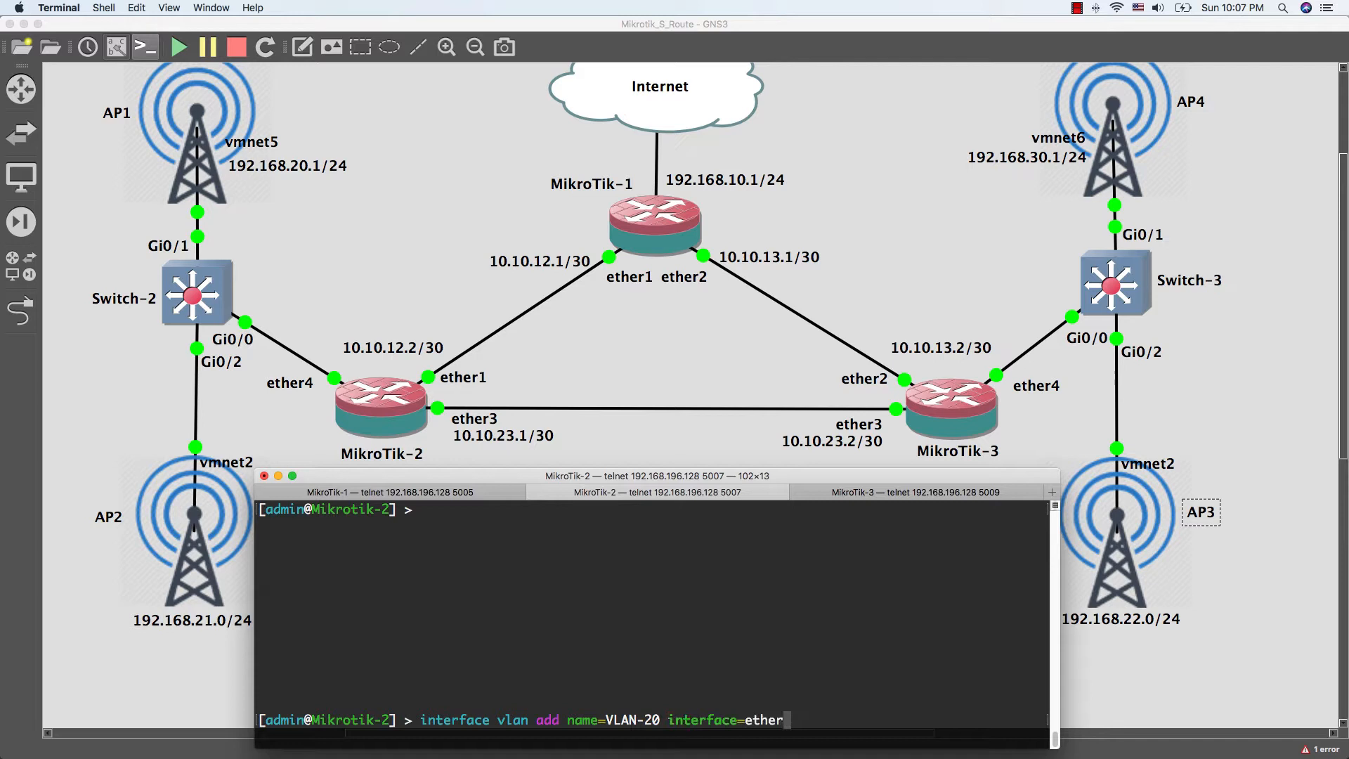
pyautogui.write('4')
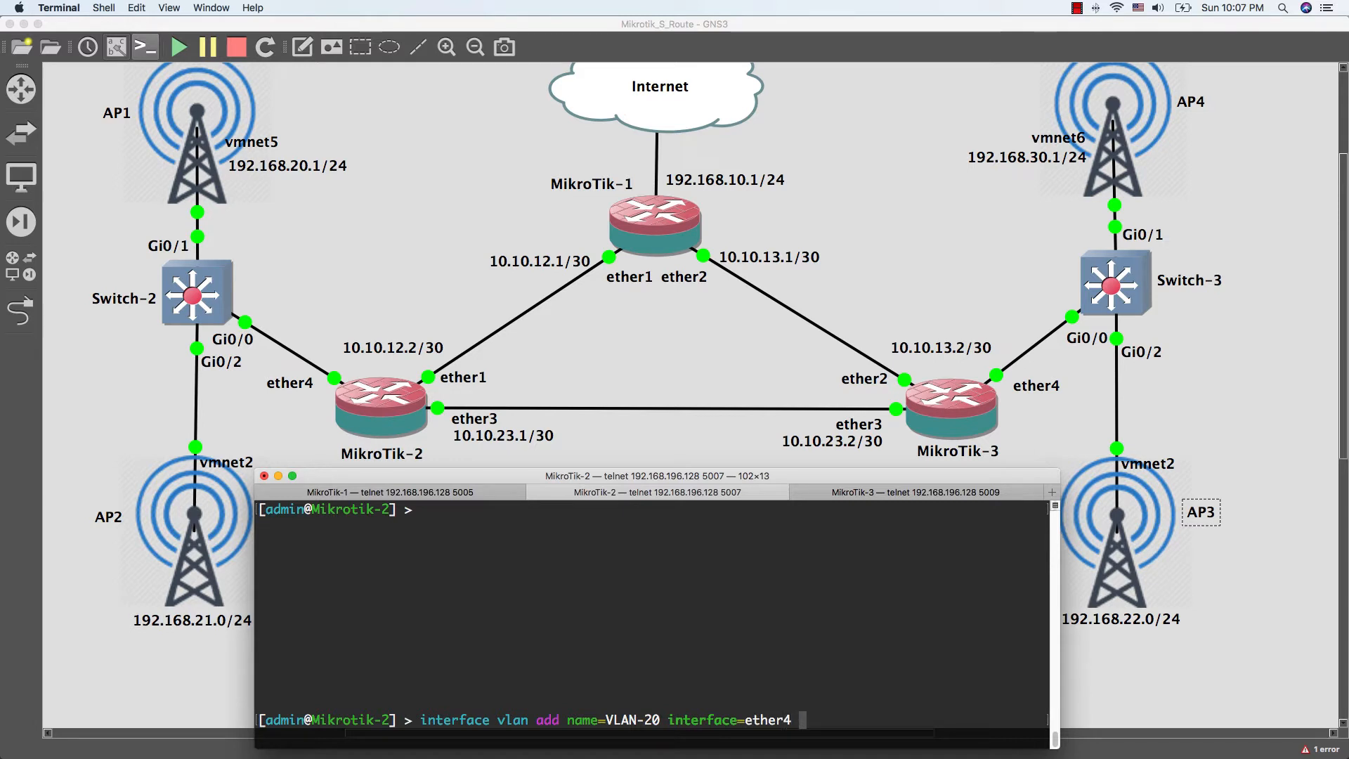
pyautogui.write('vlan-id=20')
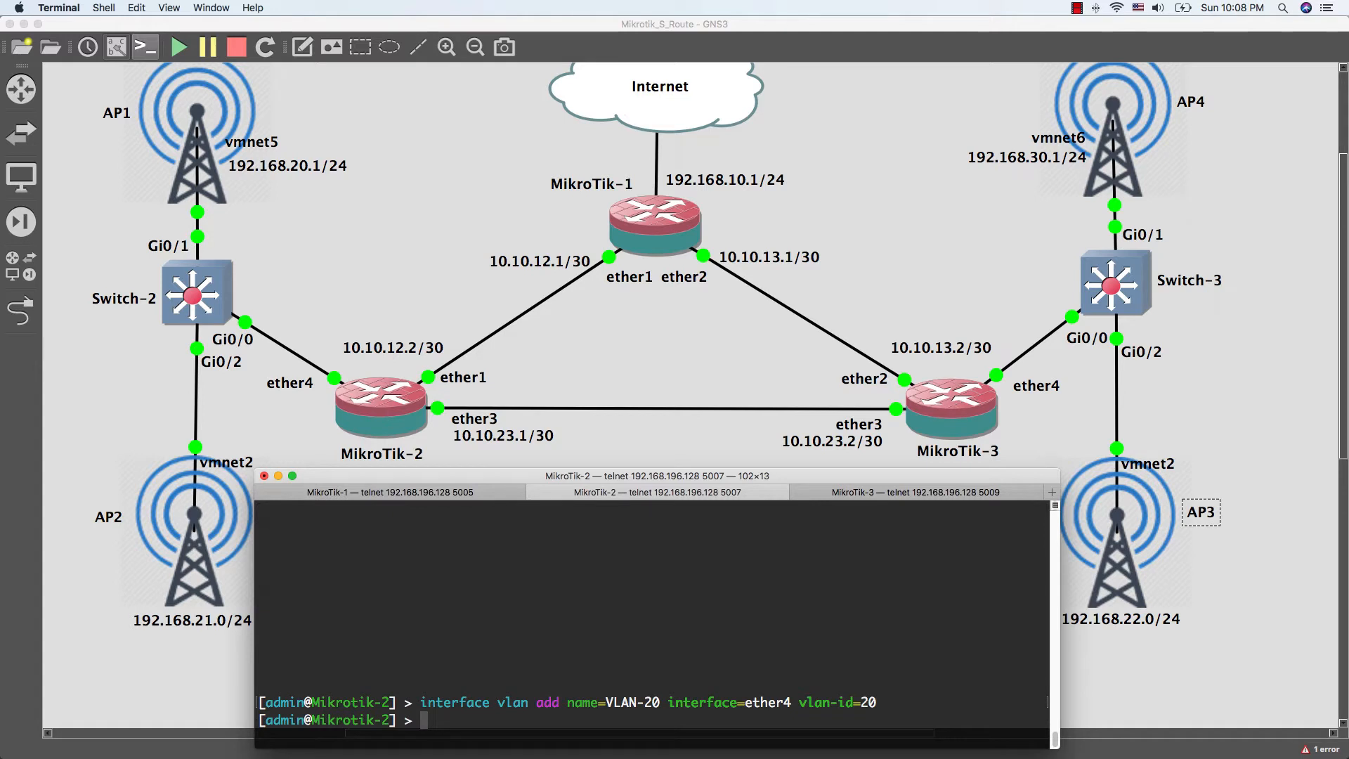
# Step: Add VLAN interface VLAN-21 on ether4 with vlan-id 21
pyautogui.write('interface')
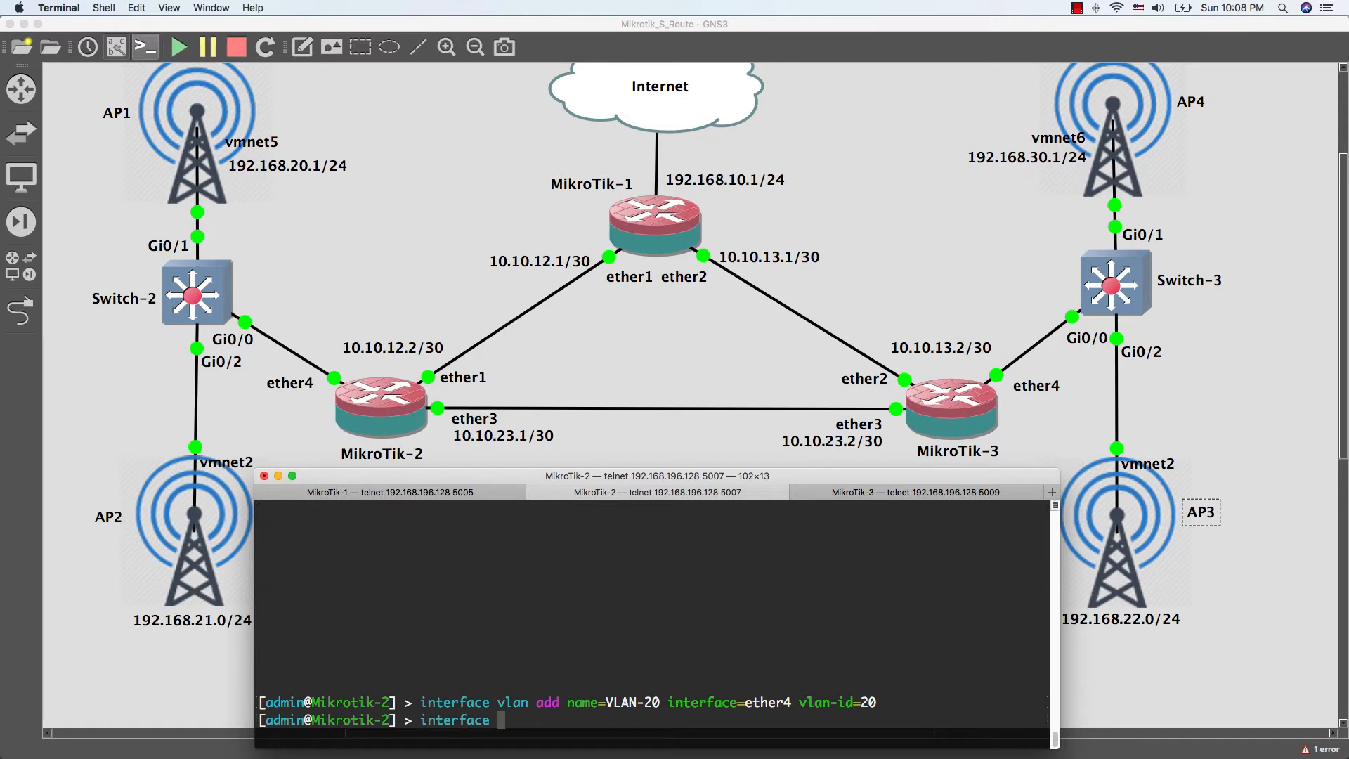
pyautogui.write('vlan add name=')
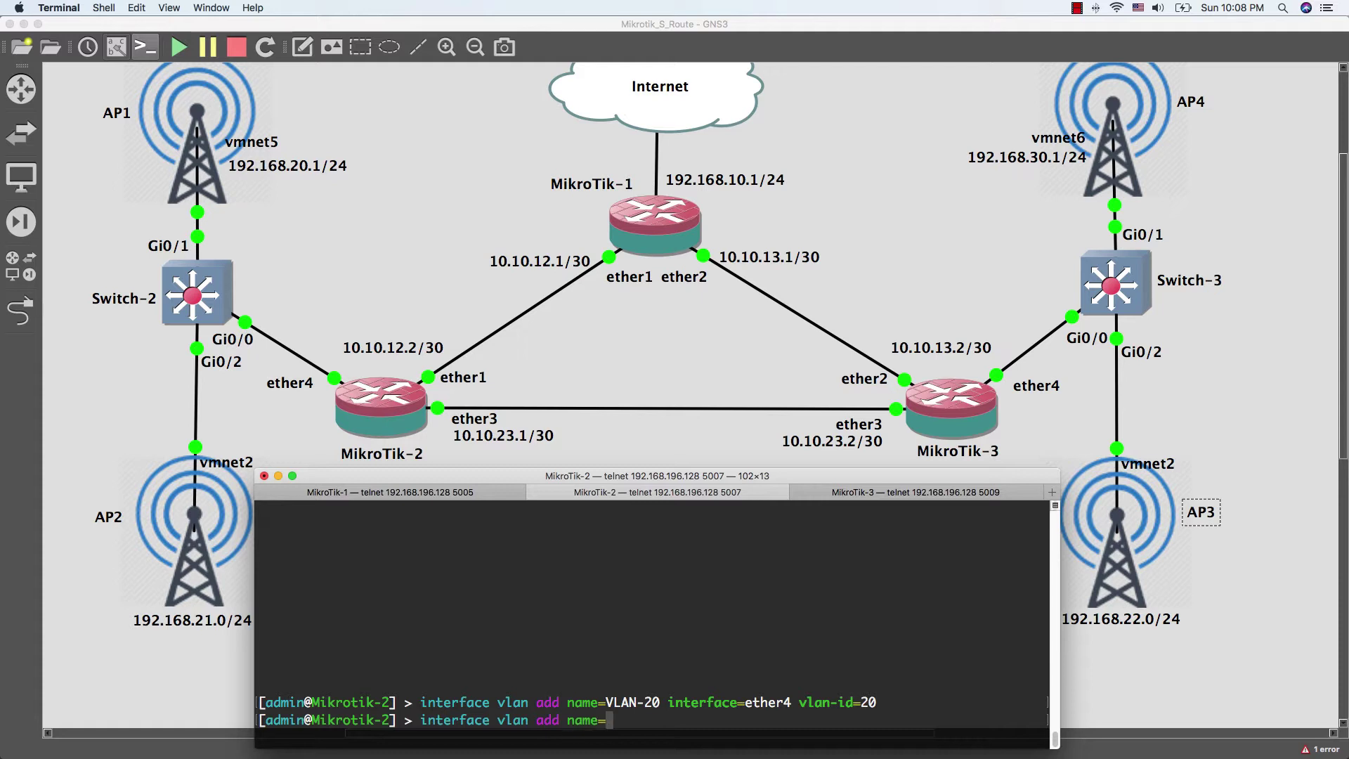
pyautogui.write('VLAN-21')
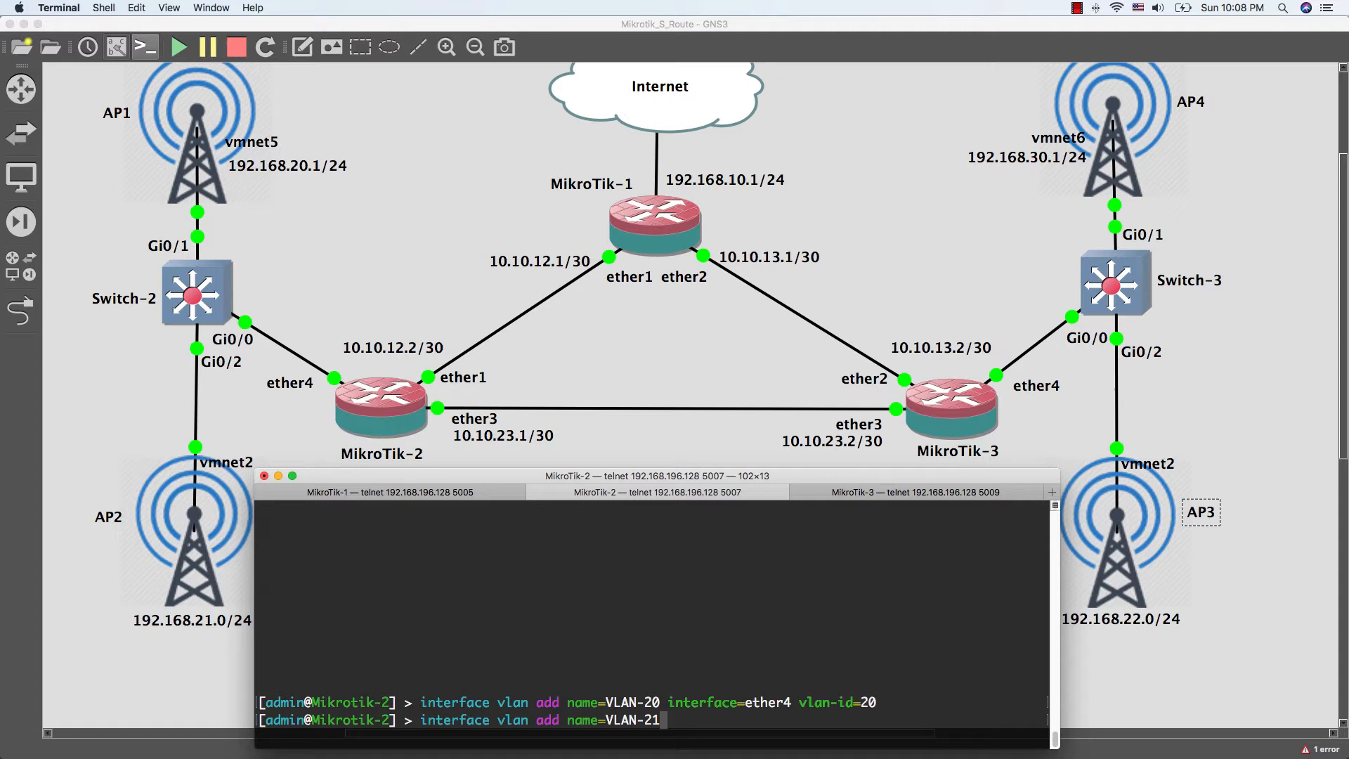
pyautogui.write('inter')
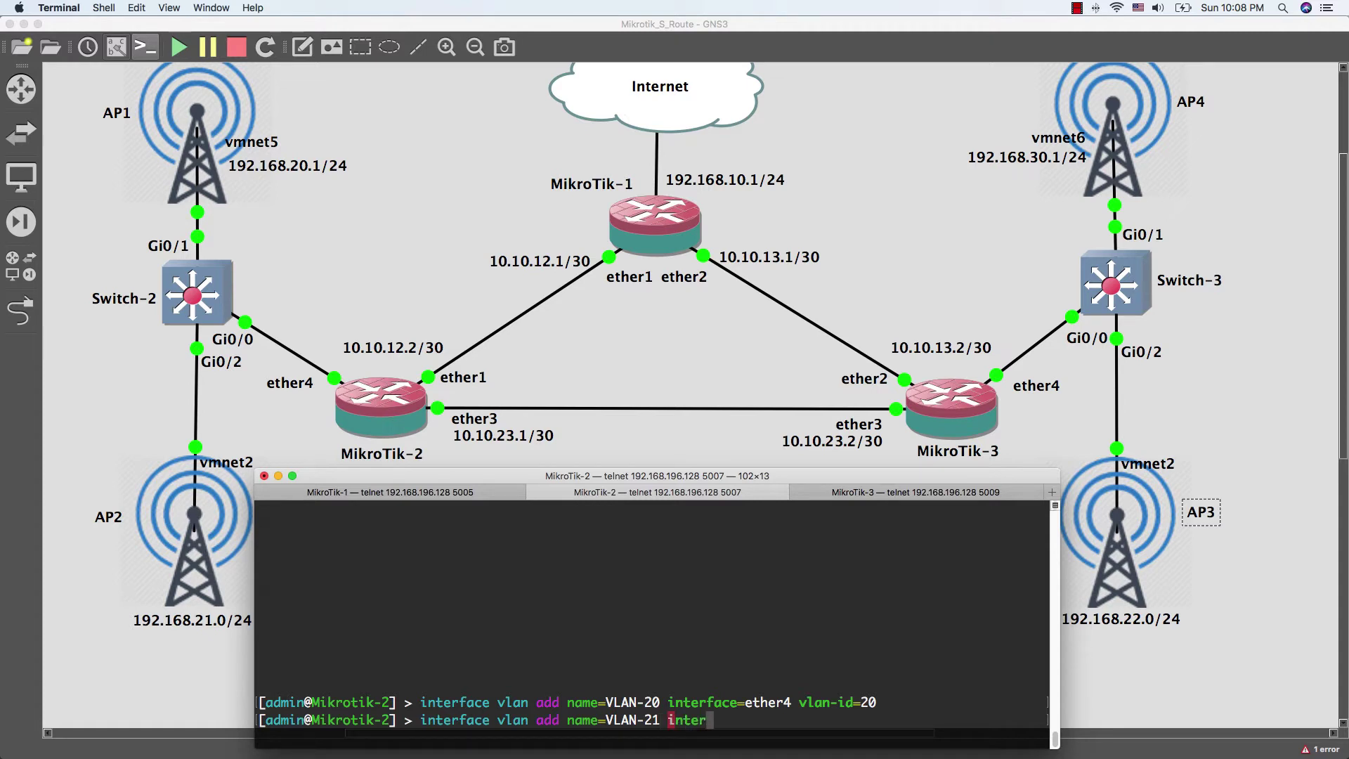
pyautogui.write('face=ether')
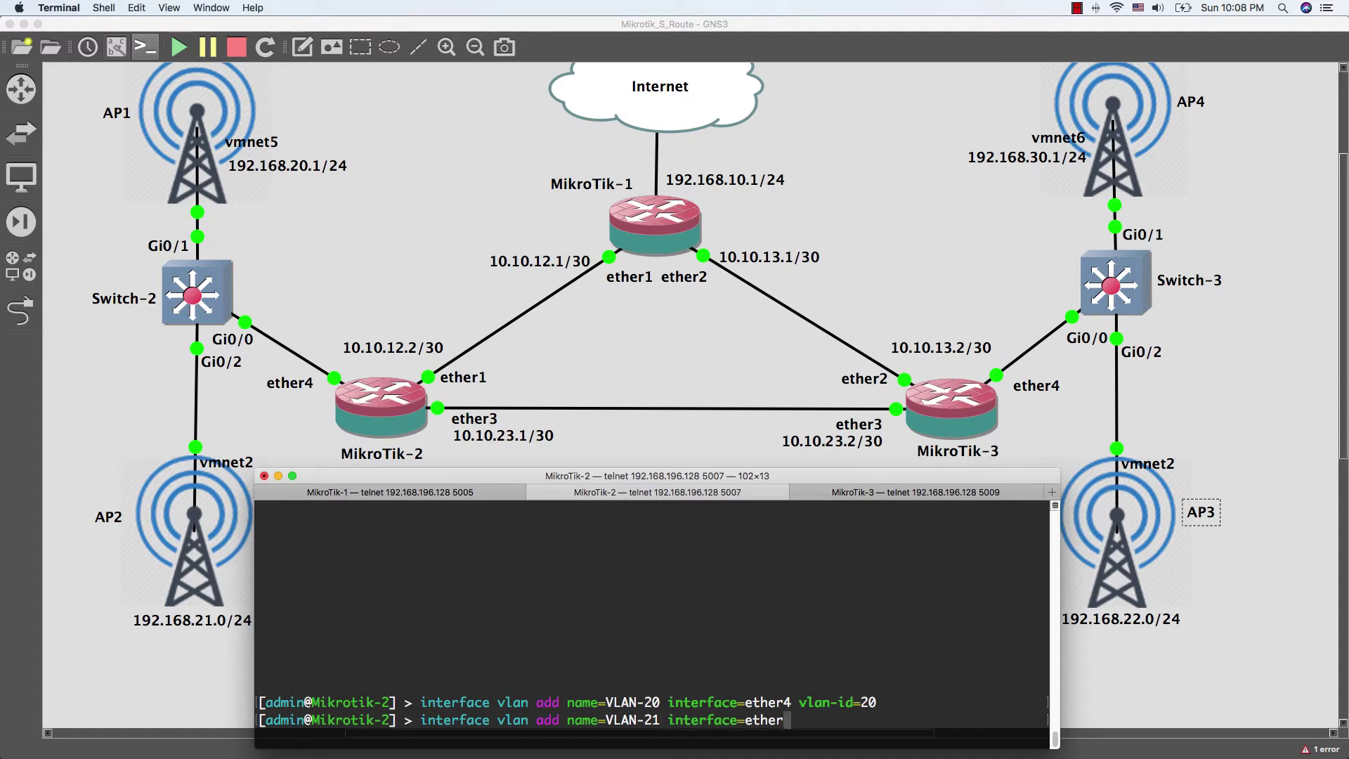
pyautogui.write('4 vlan-id=')
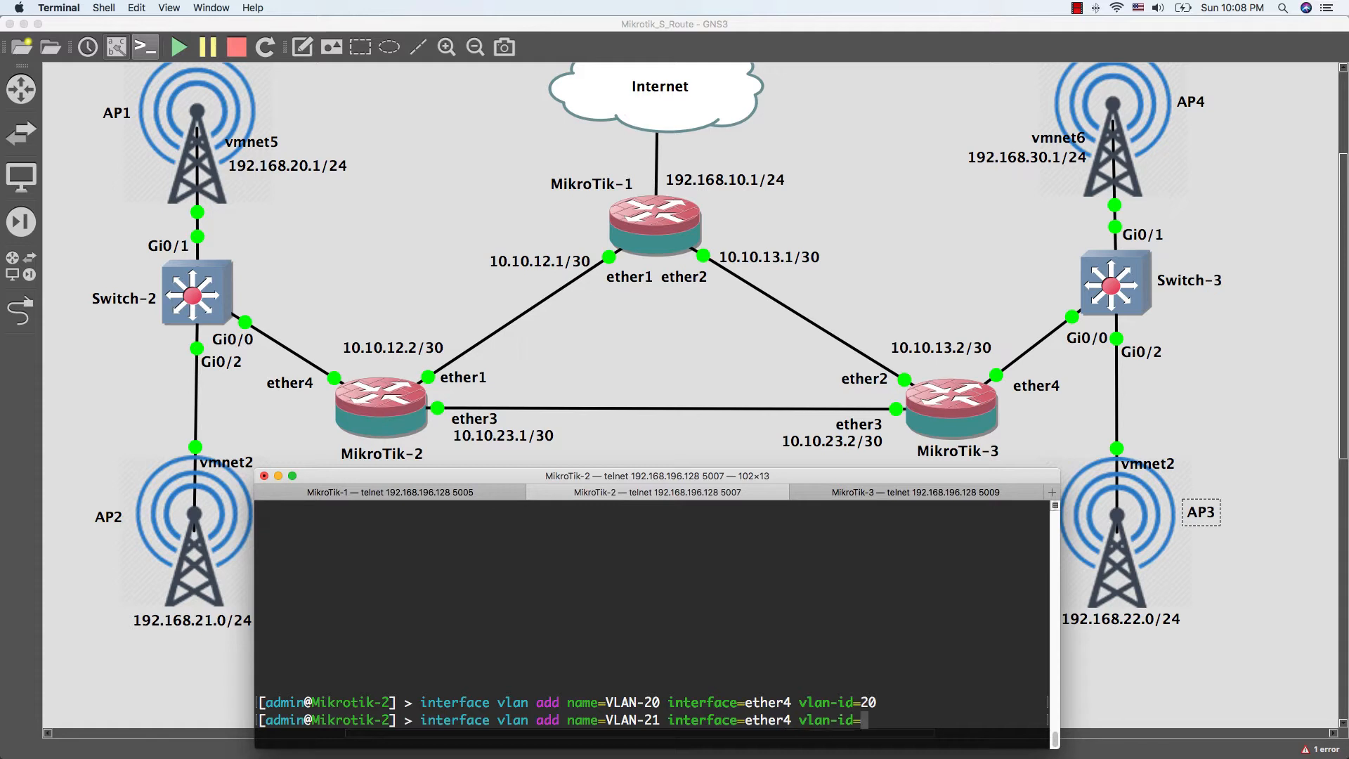
pyautogui.press('Return')
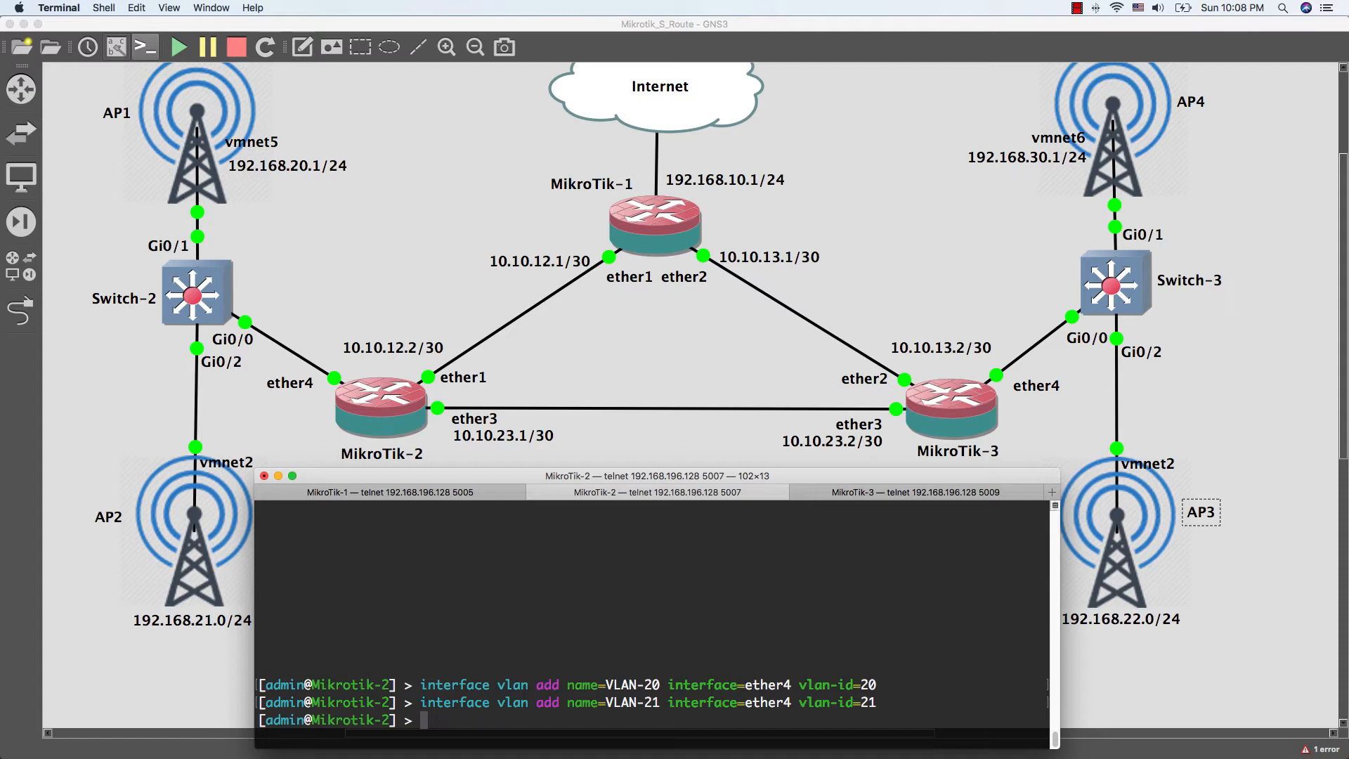
# Step: Assign address 192.168.20.1/24 to interface VLAN-20
pyautogui.write('ip address add i')
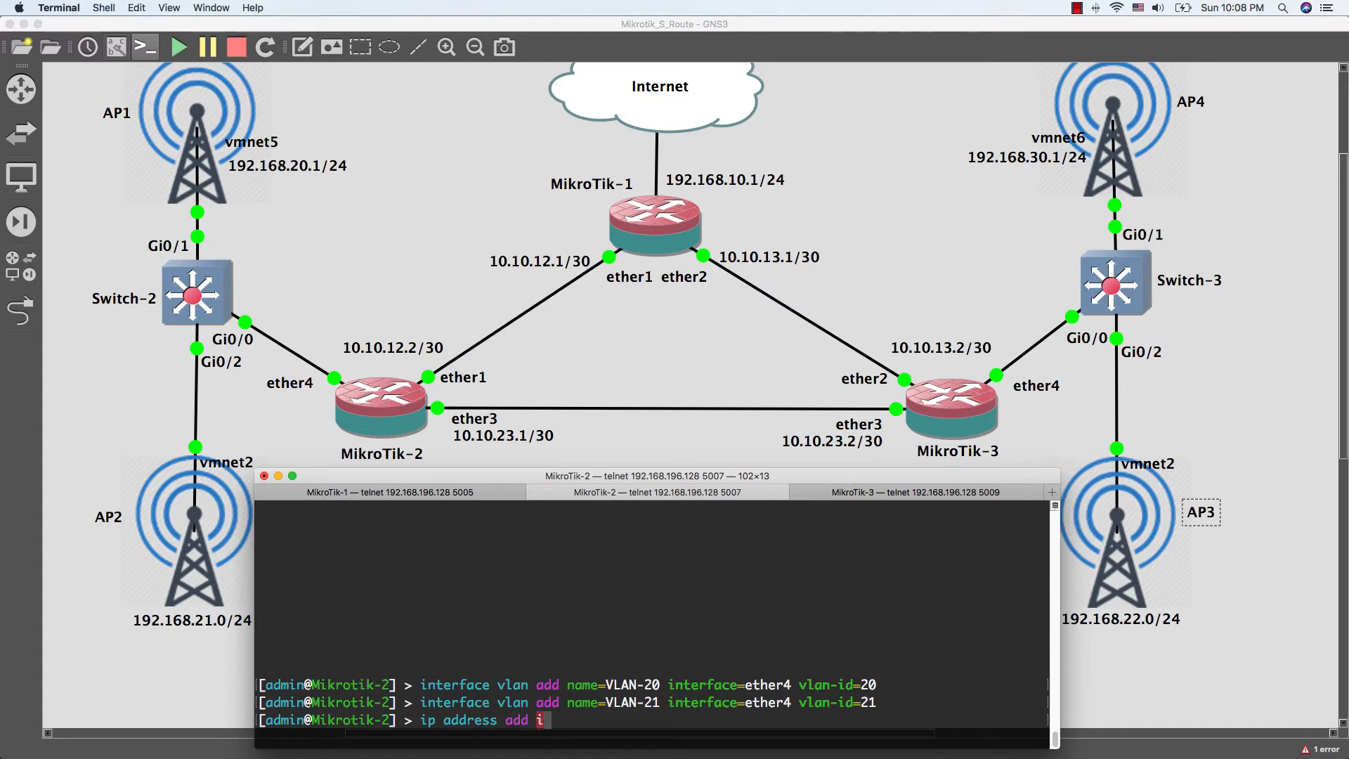
pyautogui.write('nterface=V')
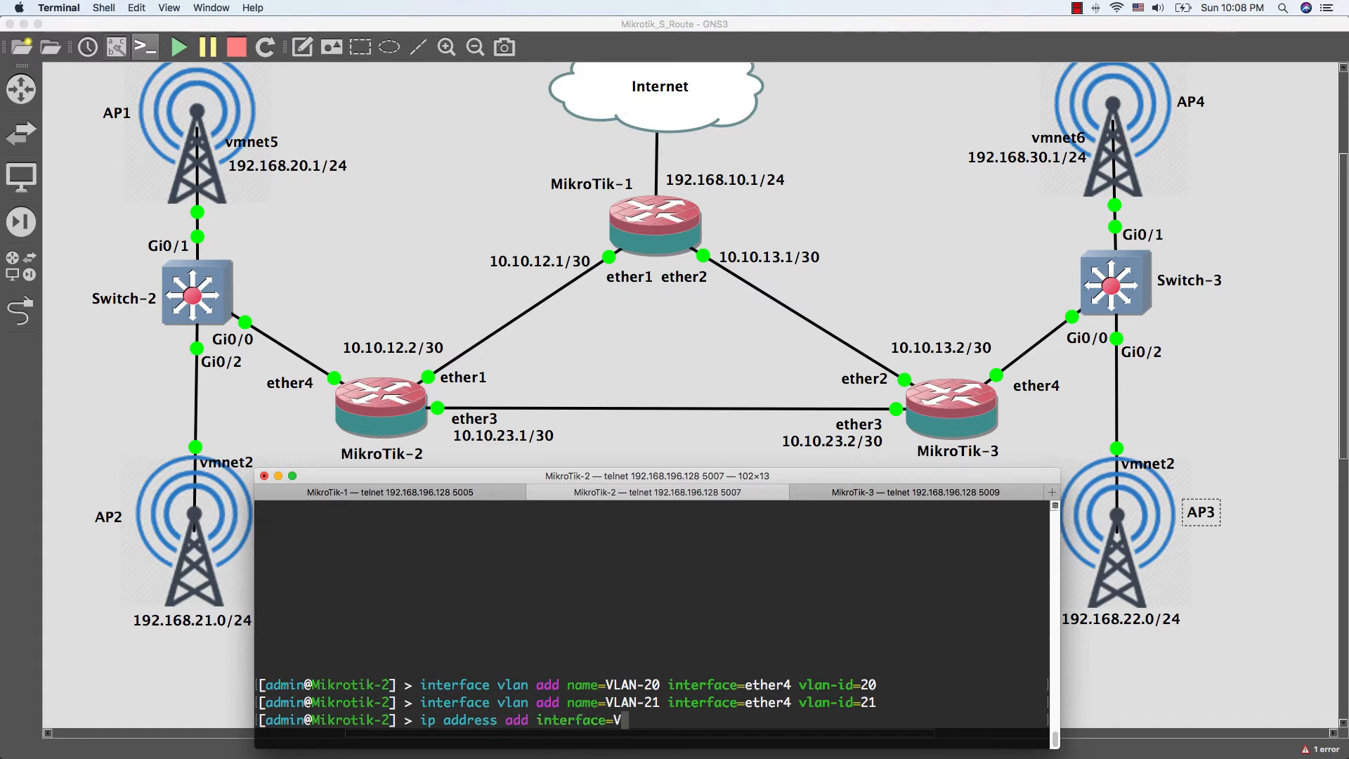
pyautogui.write('LAN-20 address=')
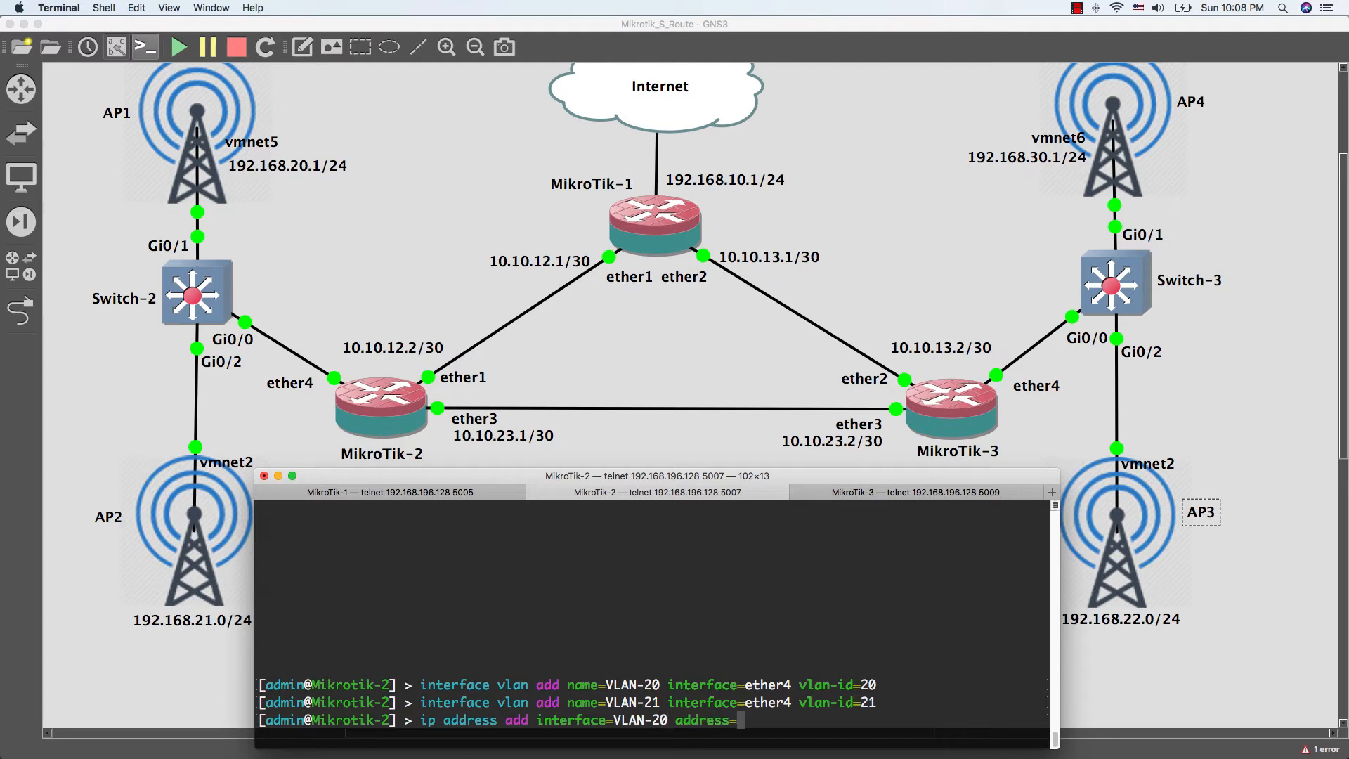
pyautogui.write('192.1')
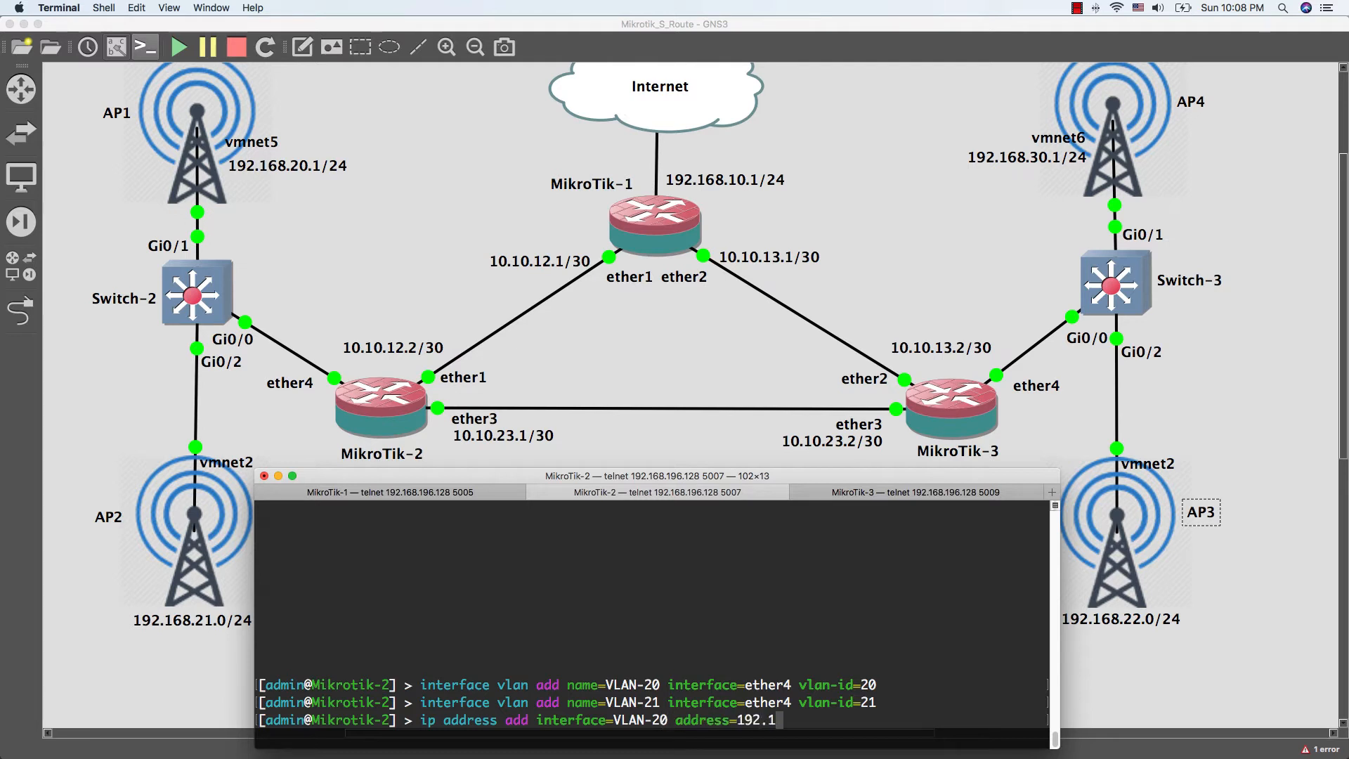
pyautogui.write('68.20.')
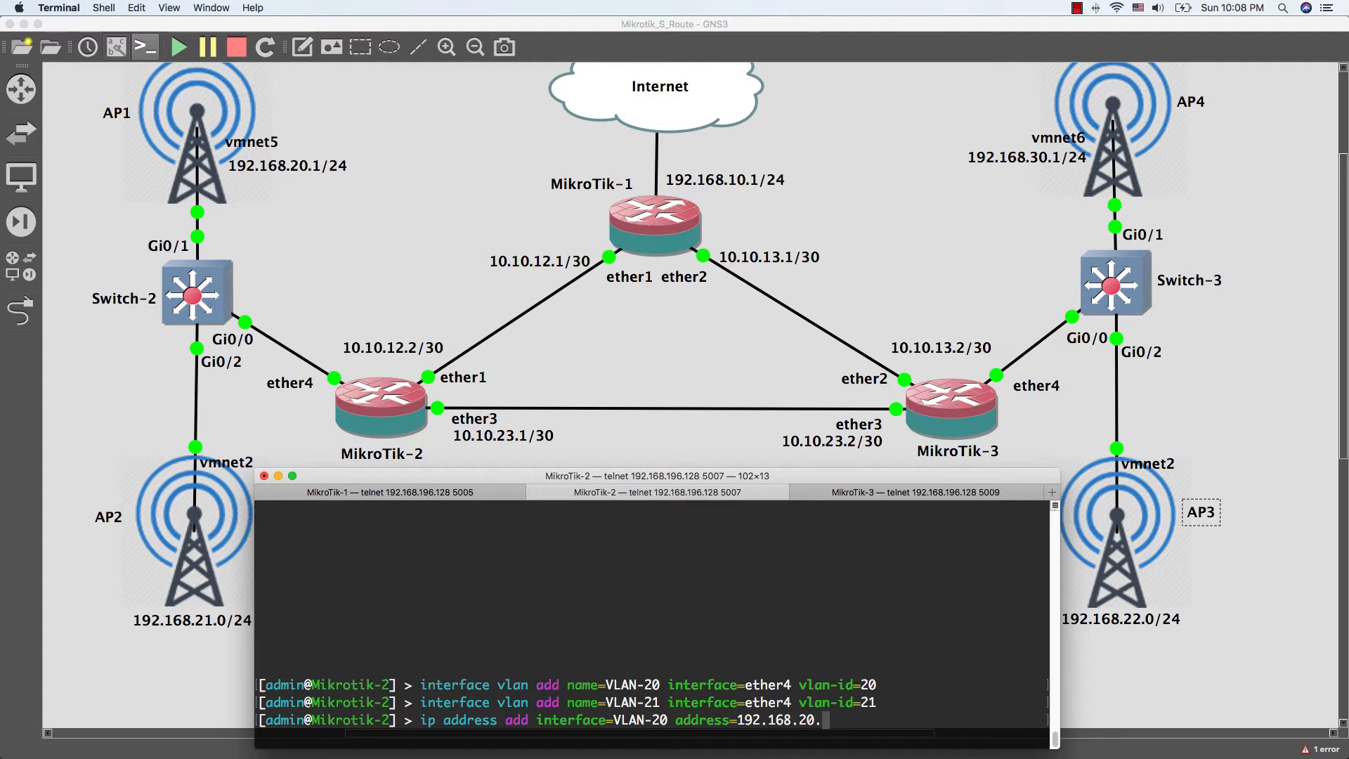
pyautogui.write('1/24')
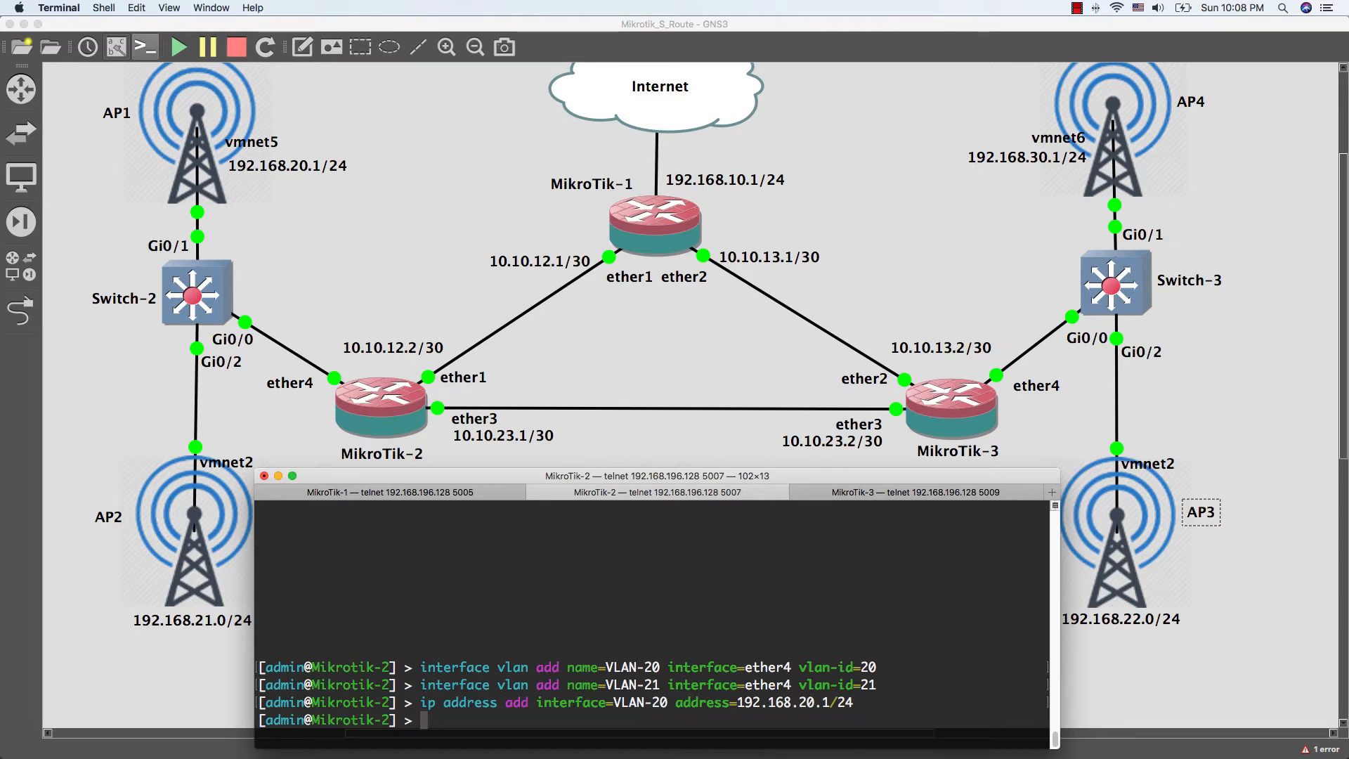
# Step: Assign address 192.168.21.1/24 to interface VLAN-21
pyautogui.write('ip')
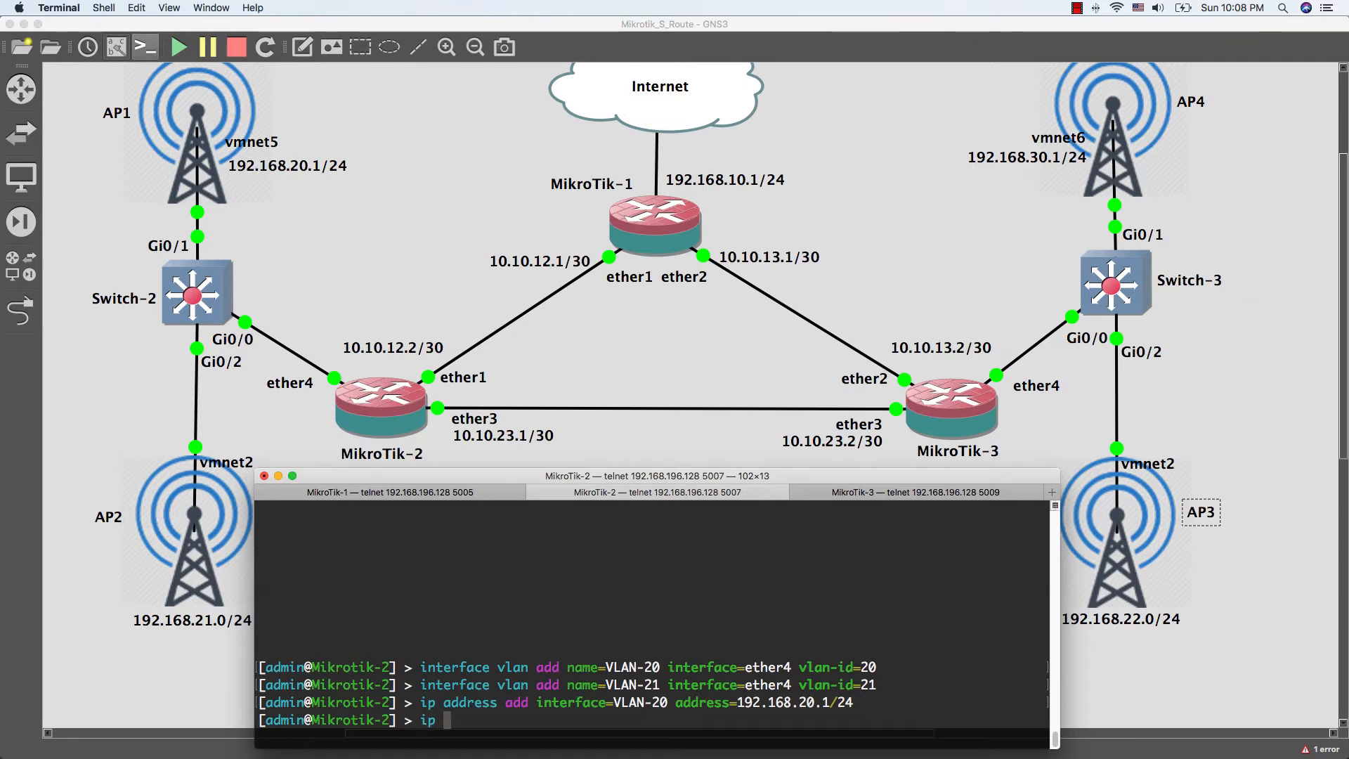
pyautogui.write('address add')
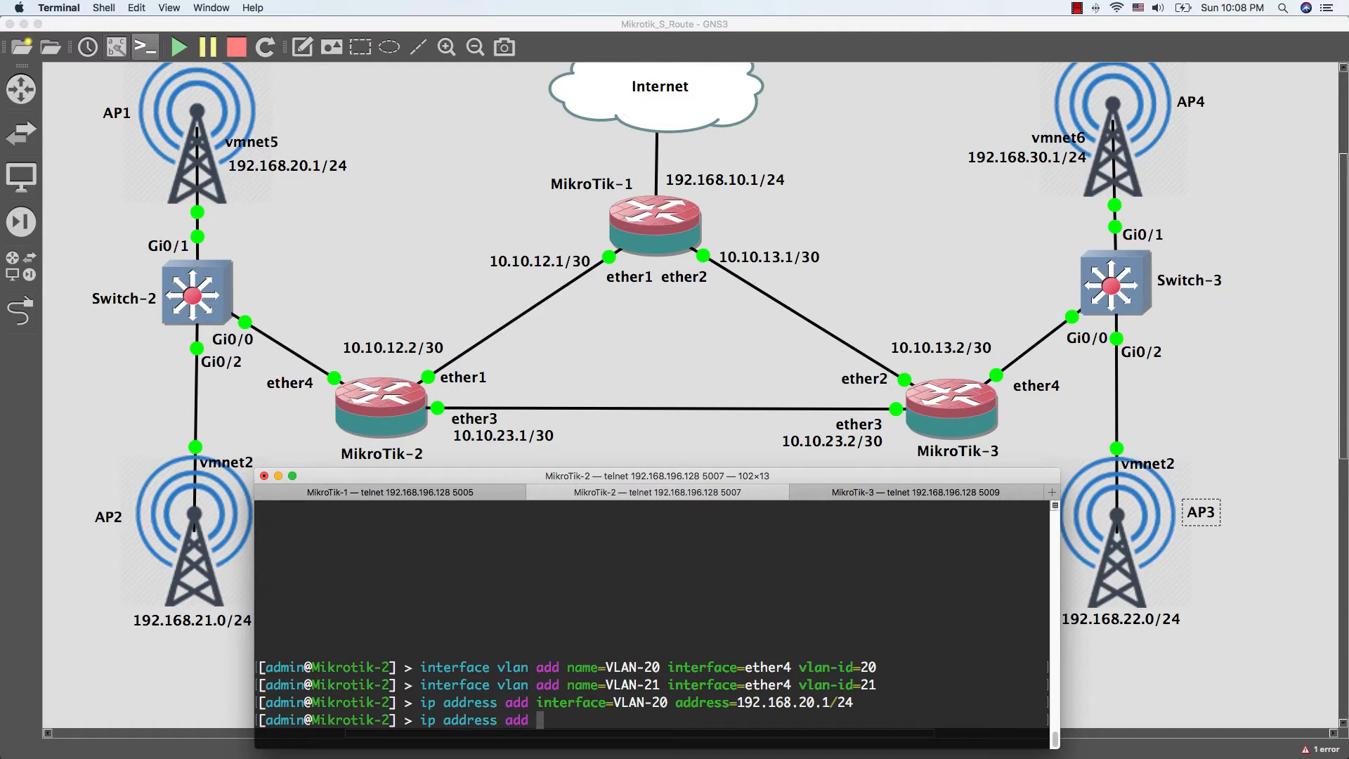
pyautogui.write('interface=')
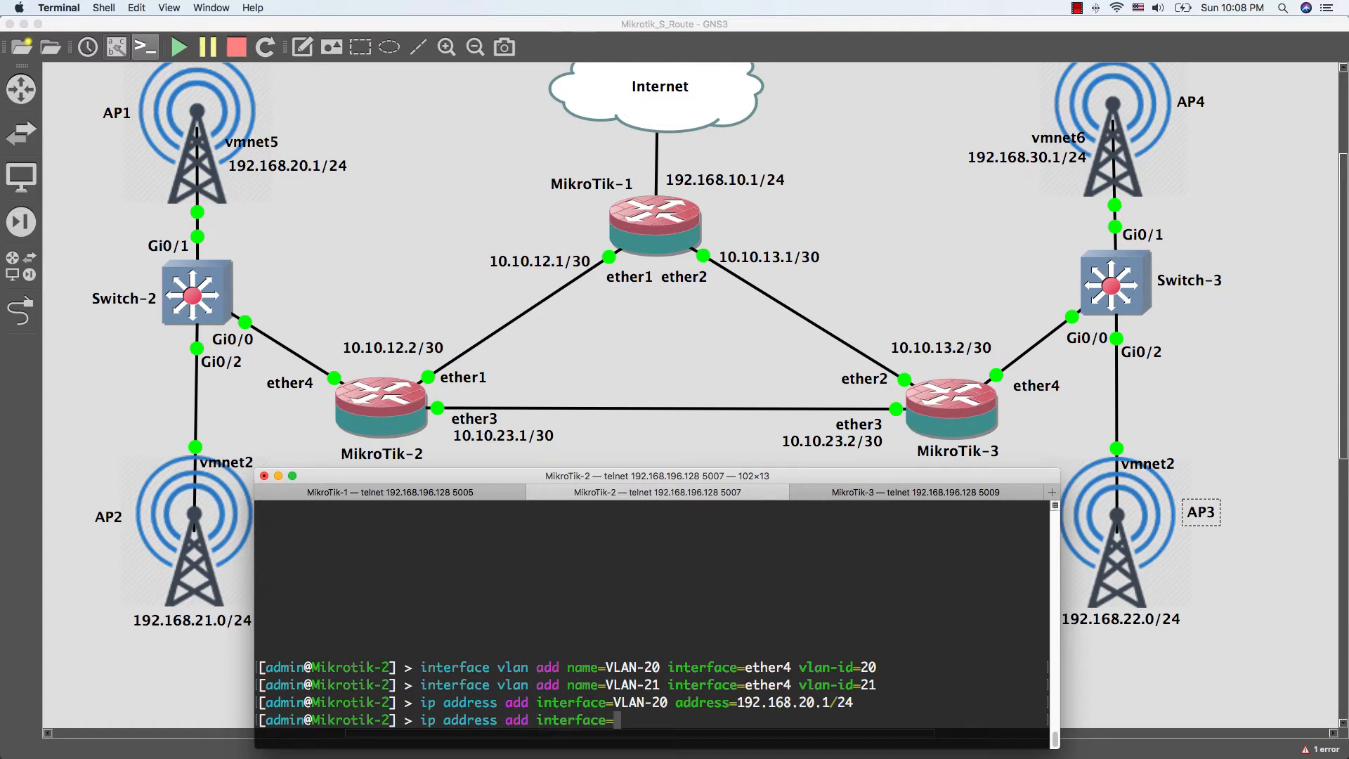
pyautogui.write('VLAN-21')
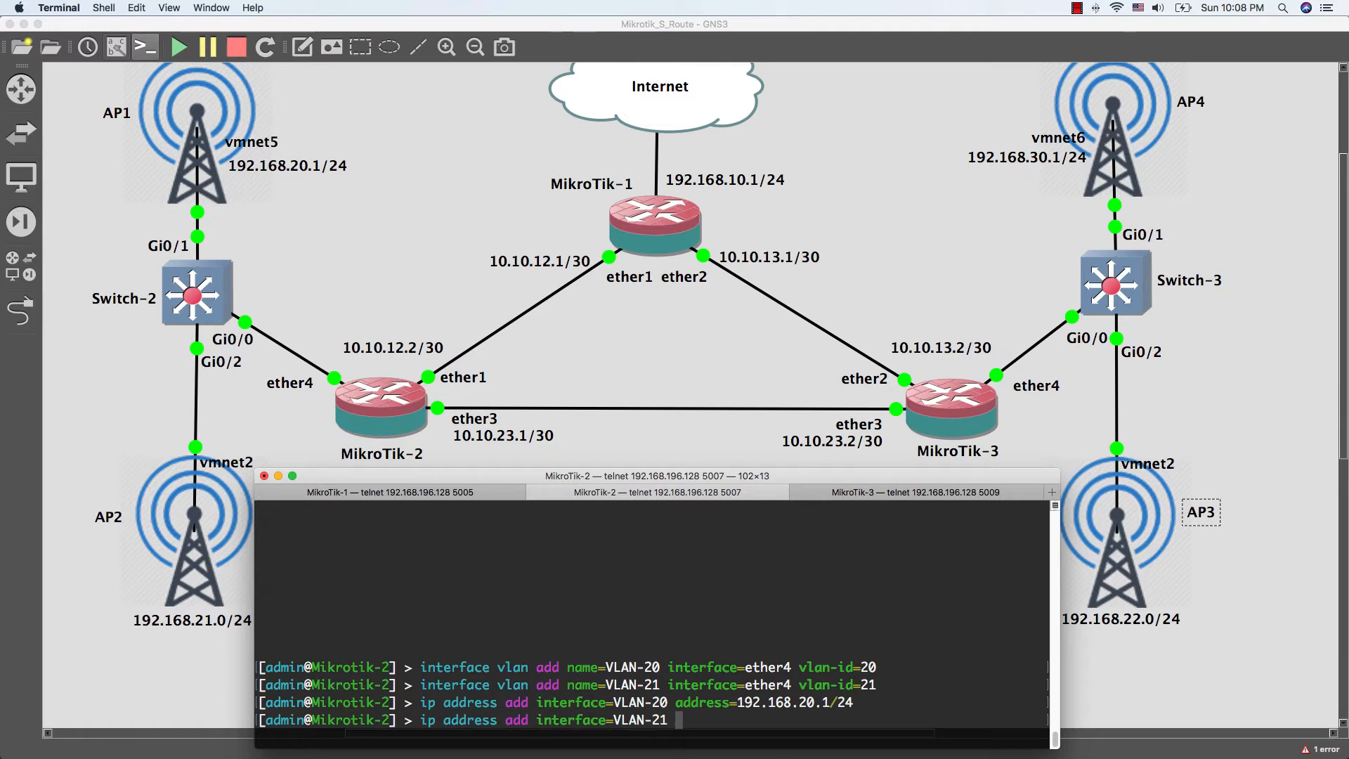
pyautogui.write('address=19')
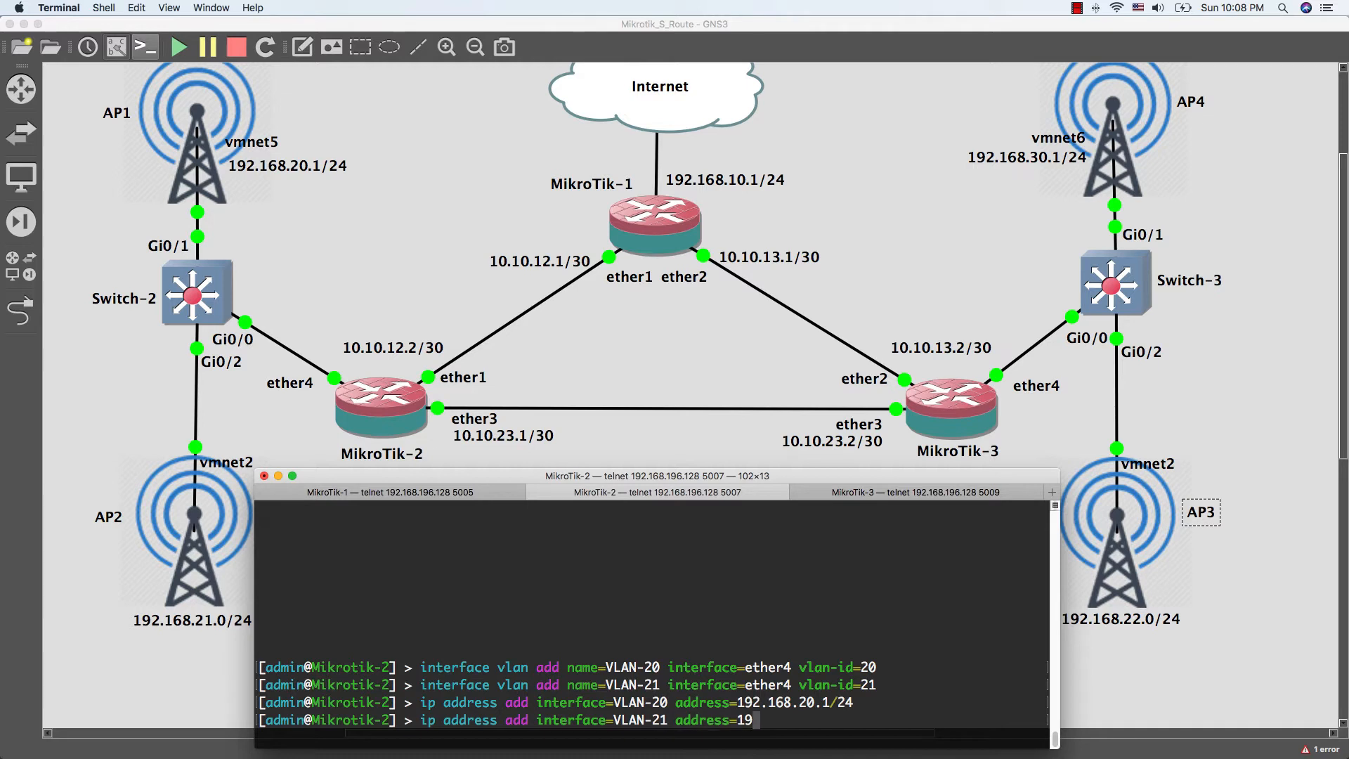
pyautogui.write('2.168.')
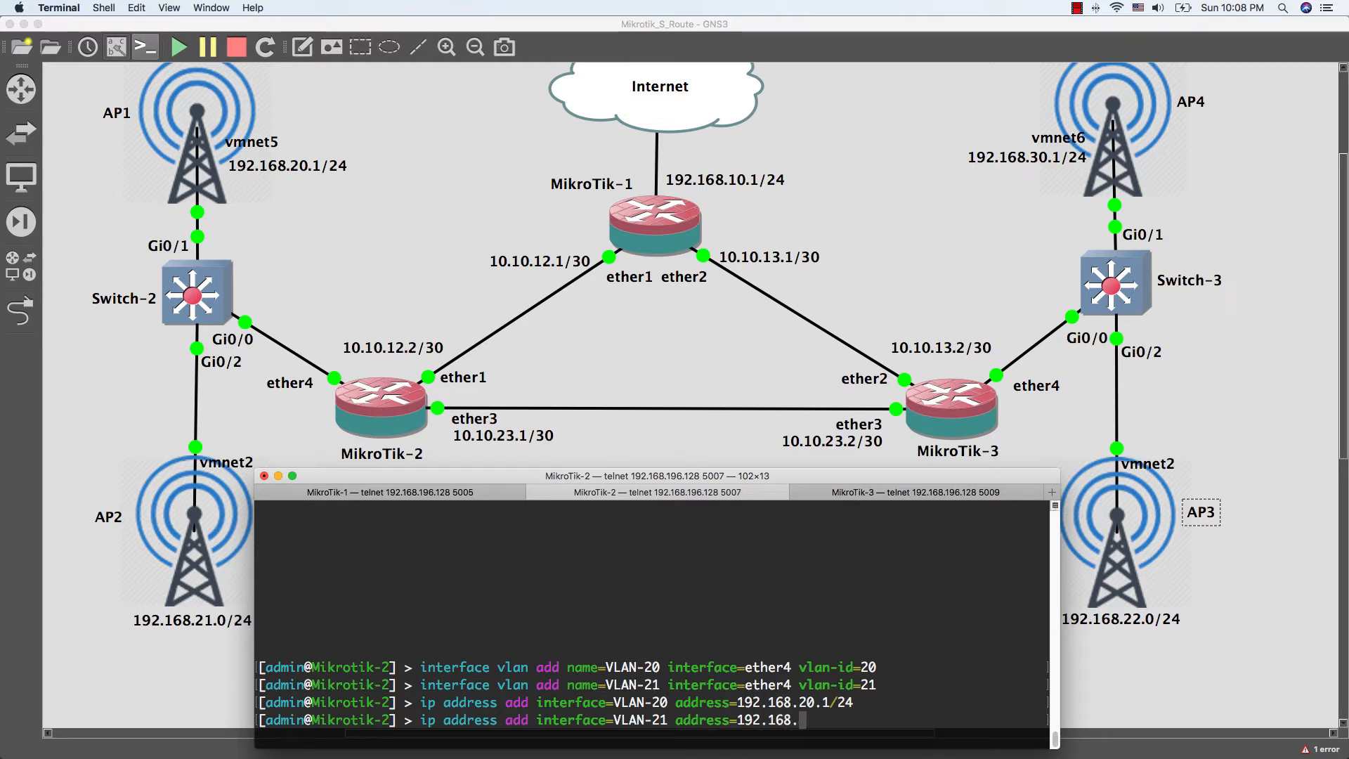
pyautogui.write('21.')
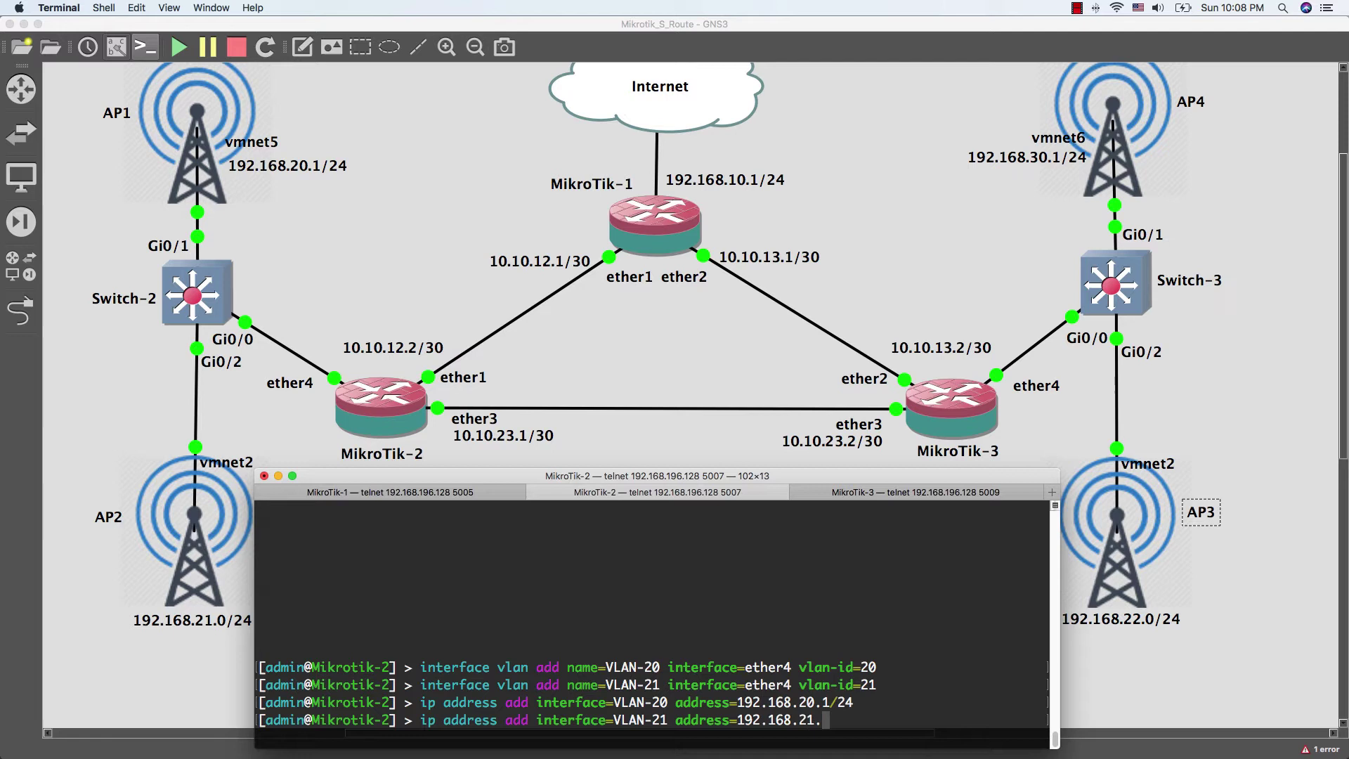
pyautogui.write('1')
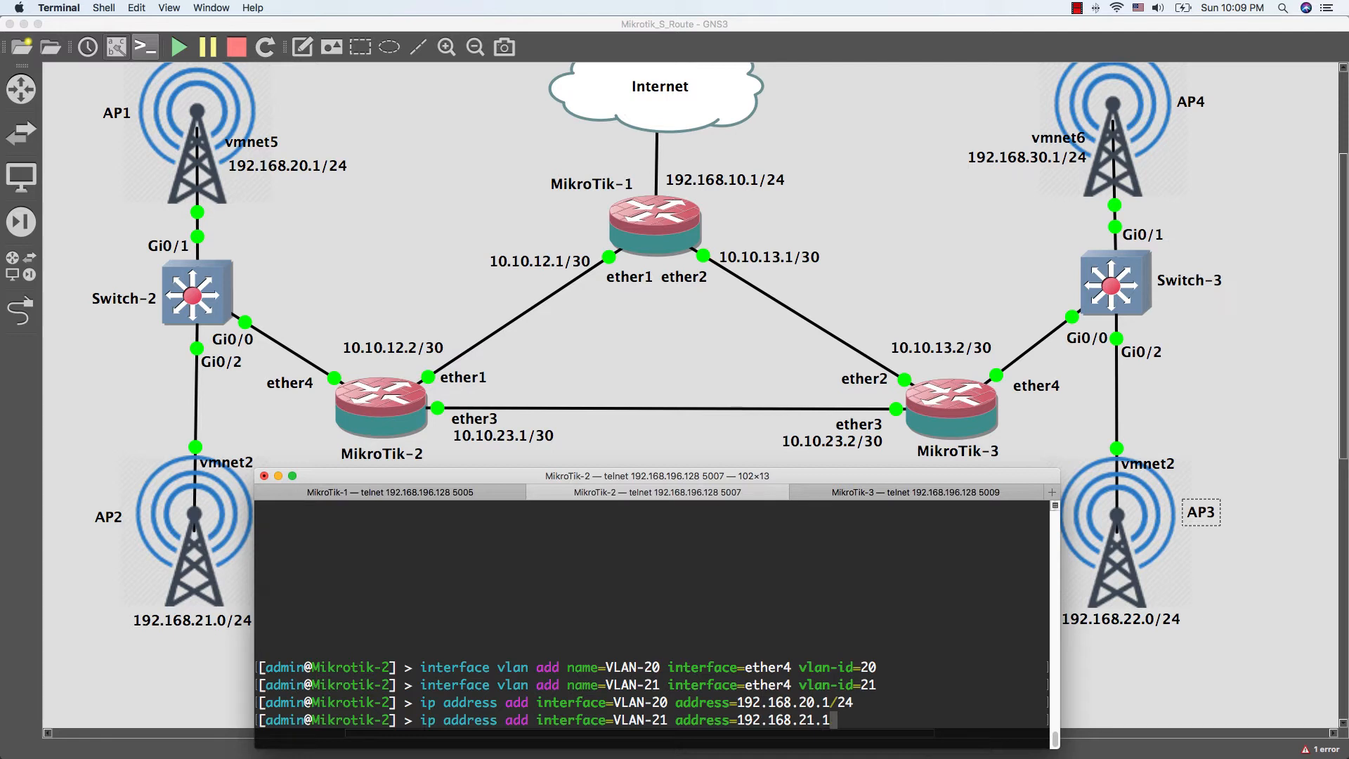
pyautogui.write('/24')
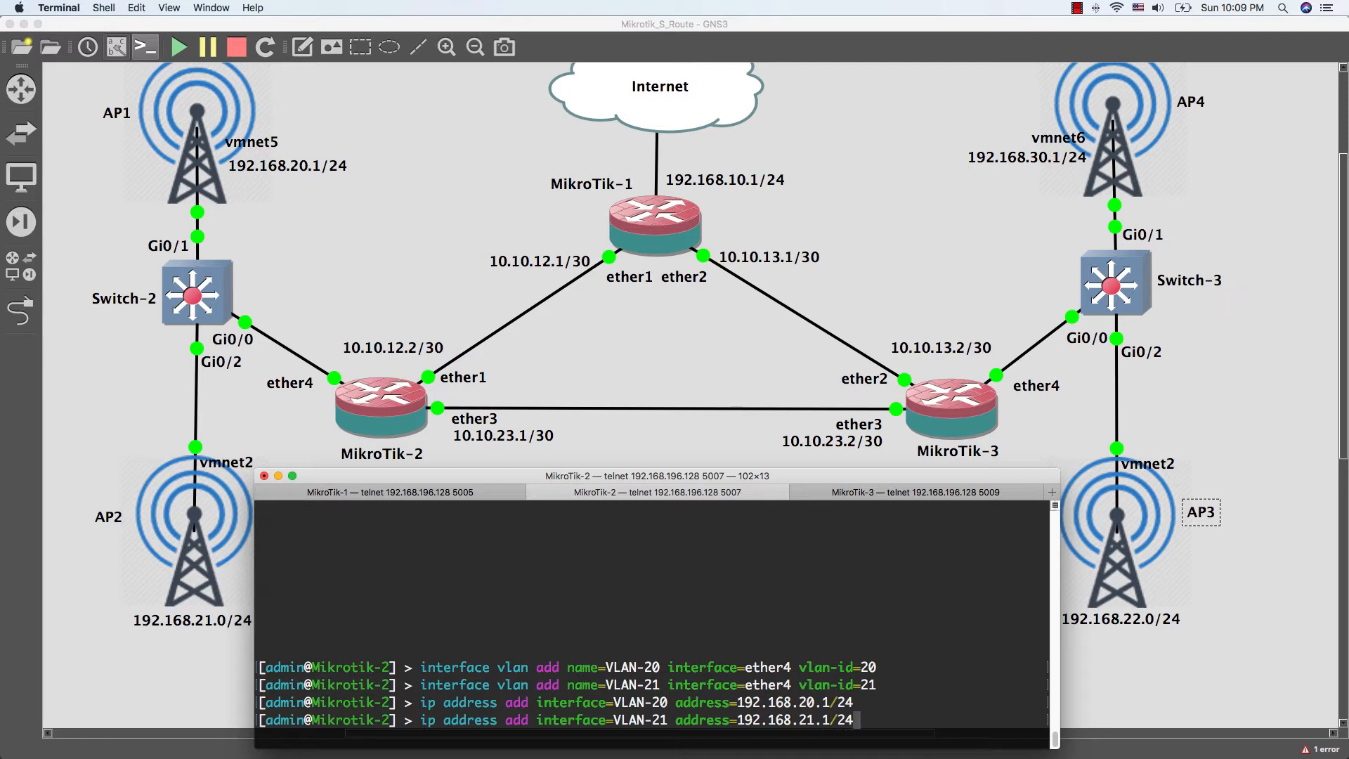
pyautogui.press('Return')
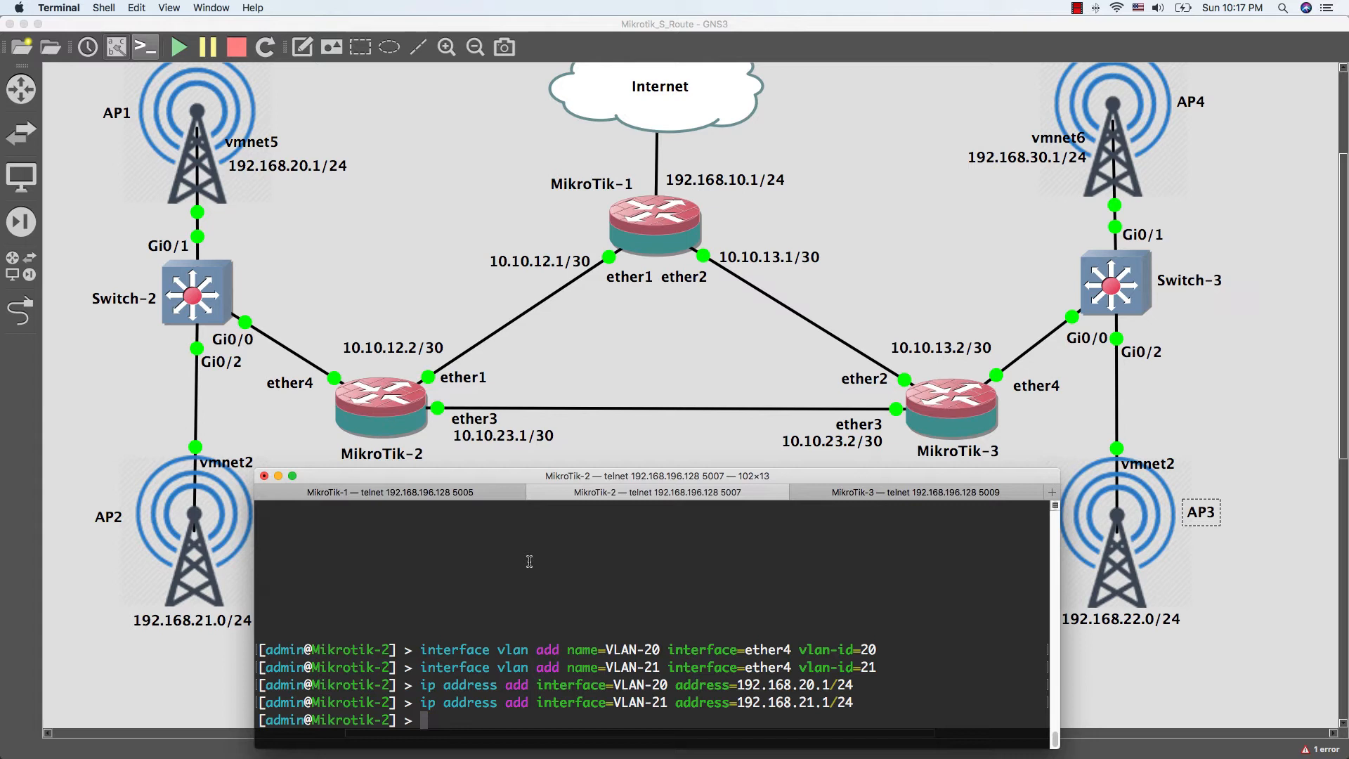
# Step: Set OSPF instance 0 on MikroTik-2 to redistribute-connected=as-type-1
pyautogui.write('routing ospf instance set')
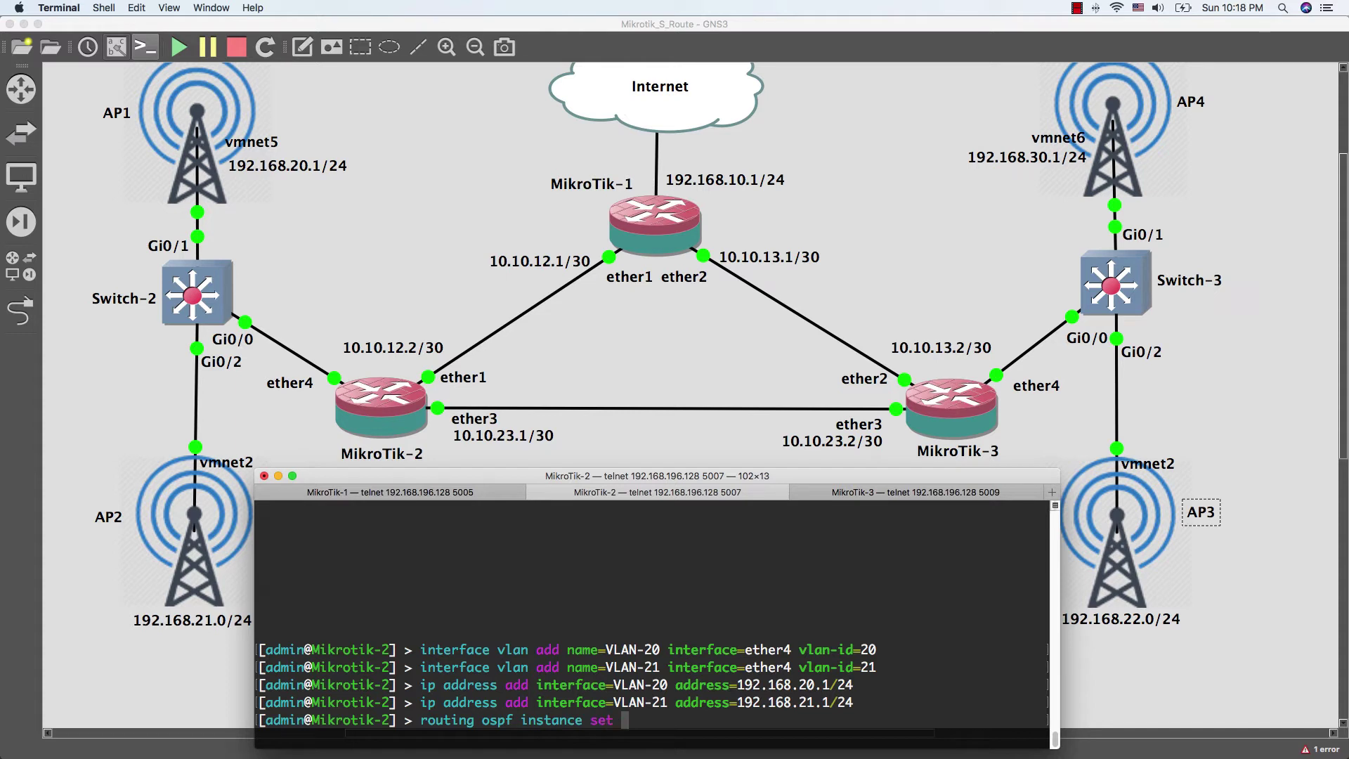
pyautogui.write('numbers=')
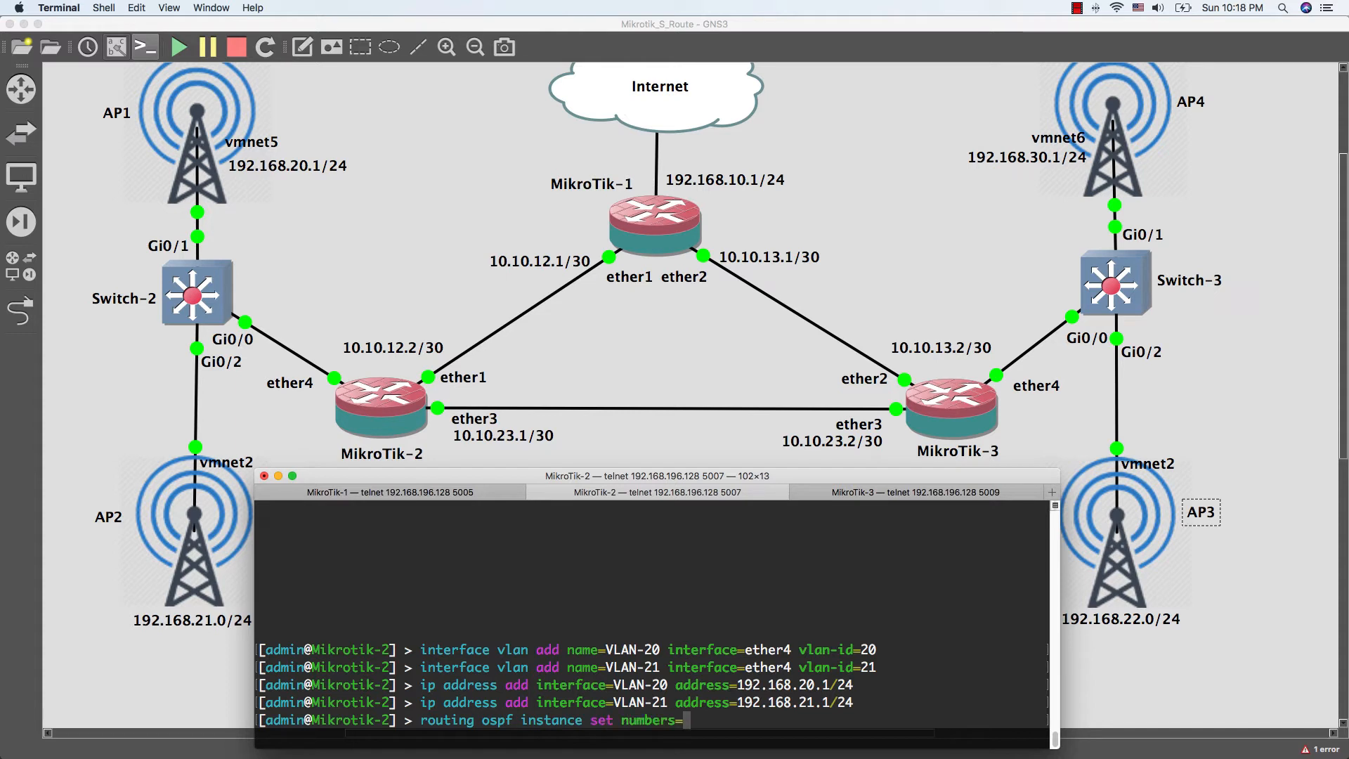
pyautogui.write('0 redistribute-')
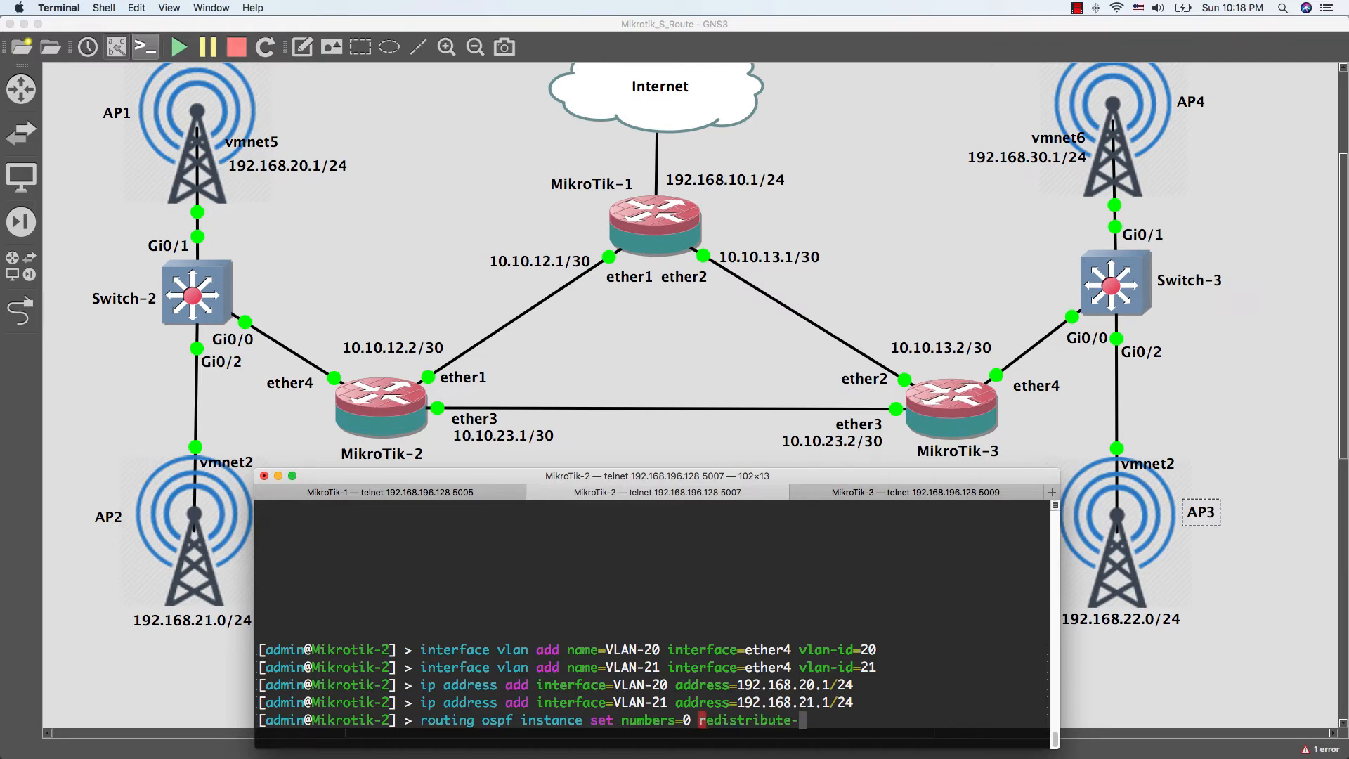
pyautogui.write('connected=t')
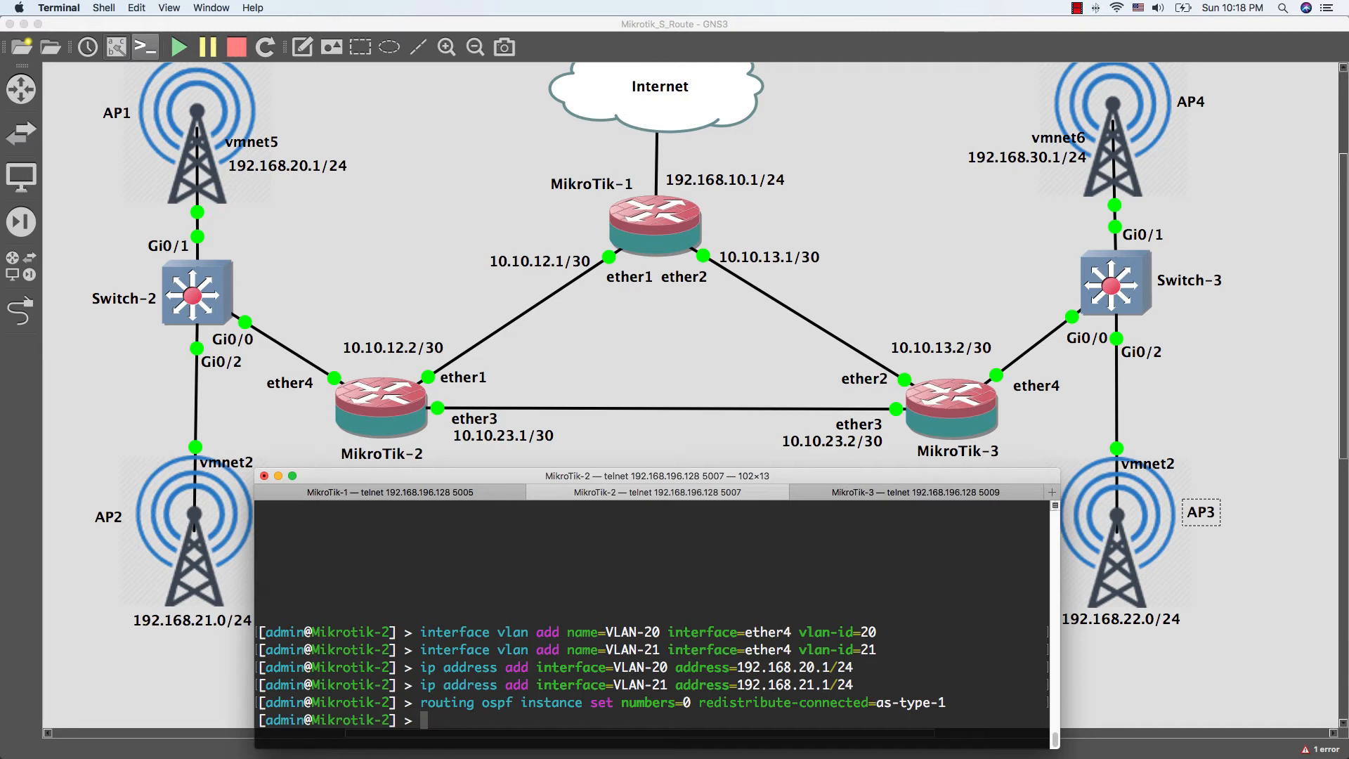
pyautogui.moveTo(752, 511)
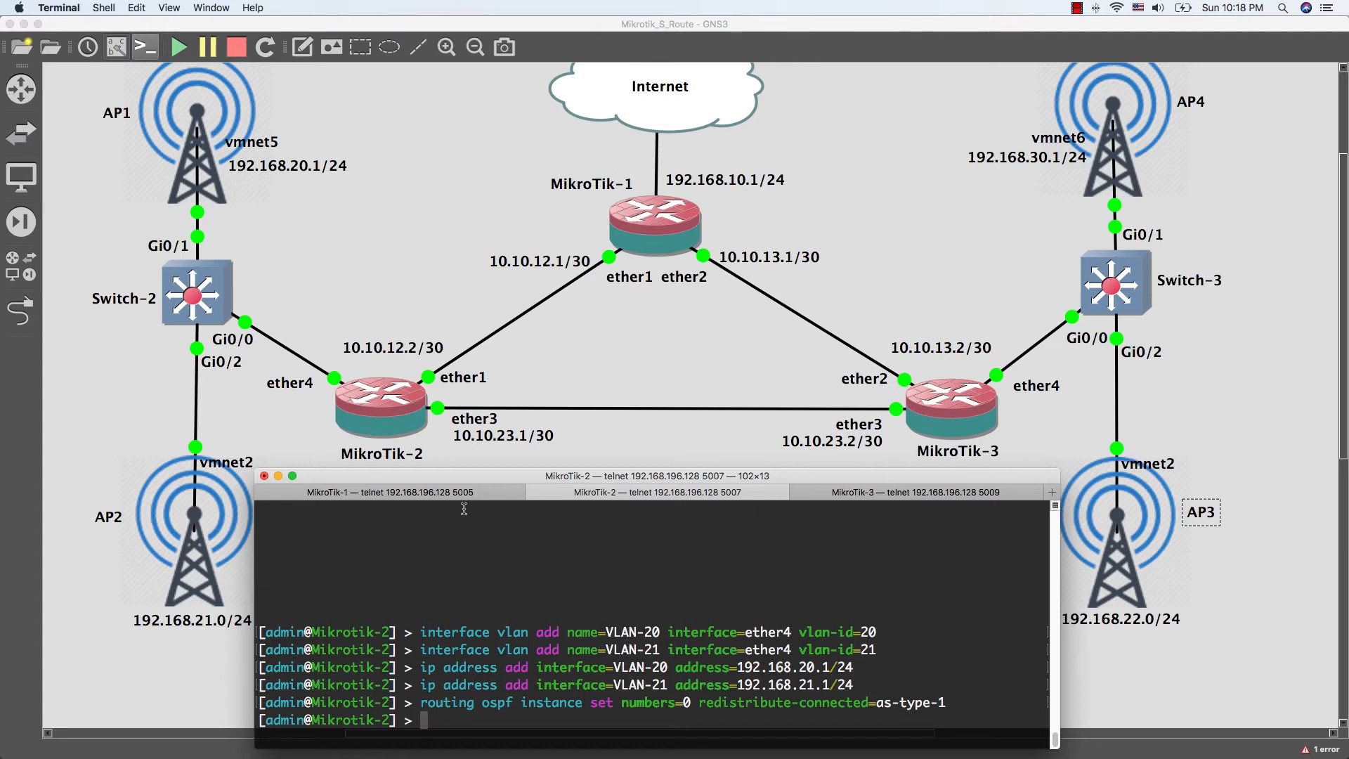
pyautogui.moveTo(440, 504)
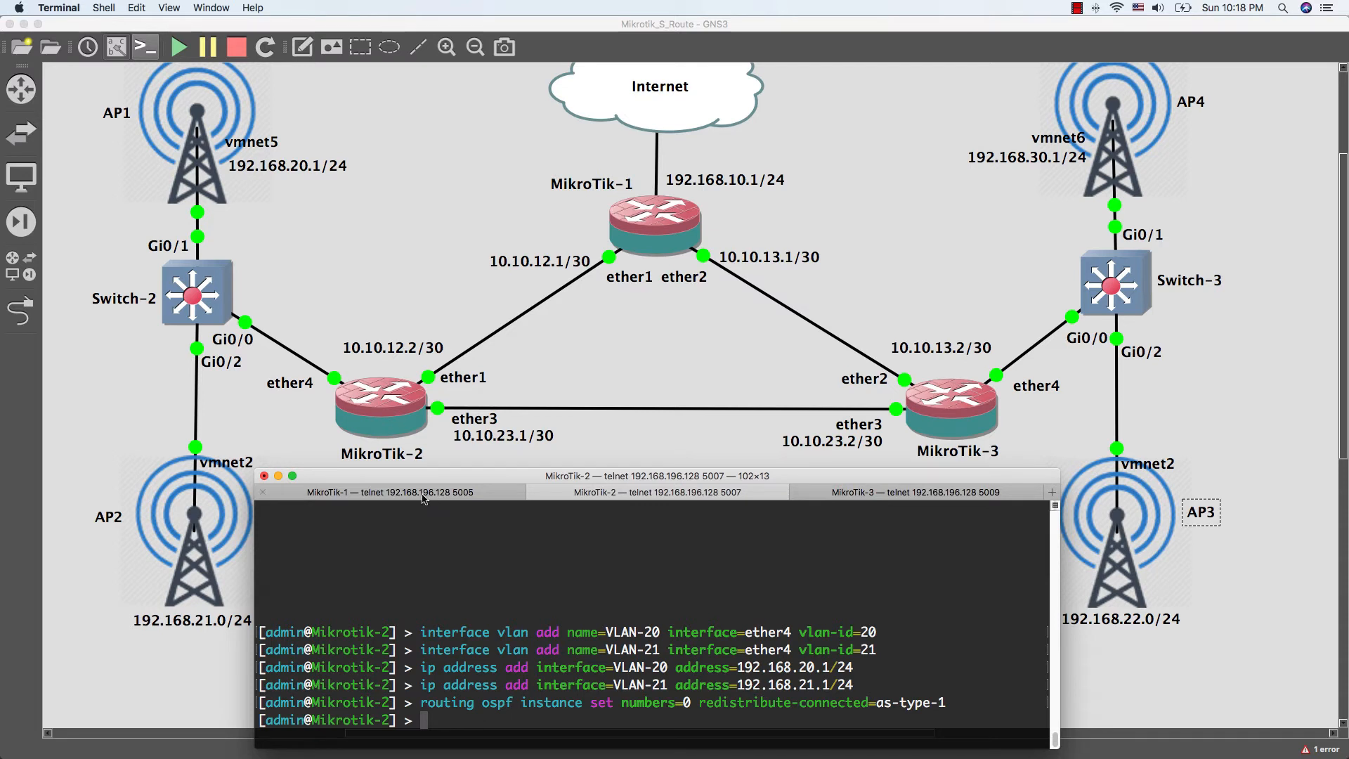
# Step: On MikroTik-1, print the route table and ping 192.168.20.1
pyautogui.click(392, 492)
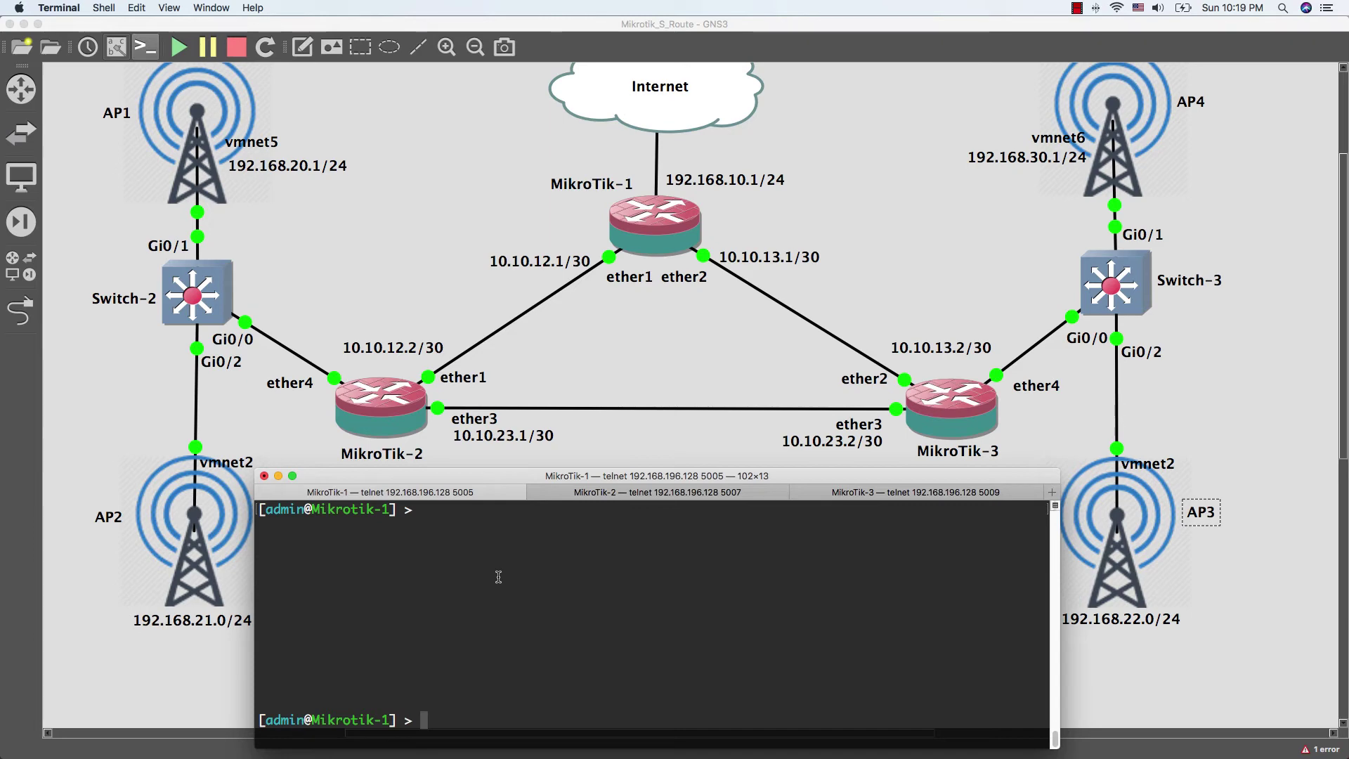
pyautogui.write('ip route')
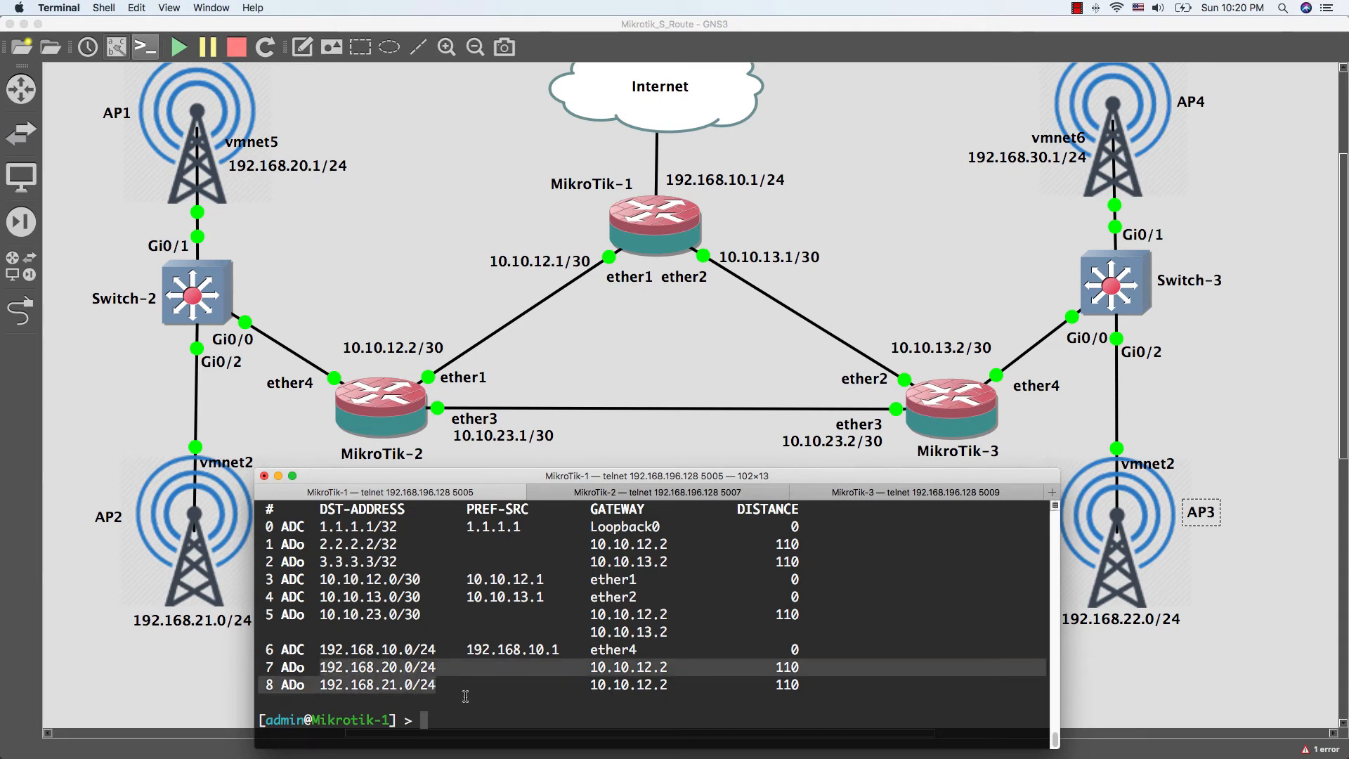
pyautogui.write('pi')
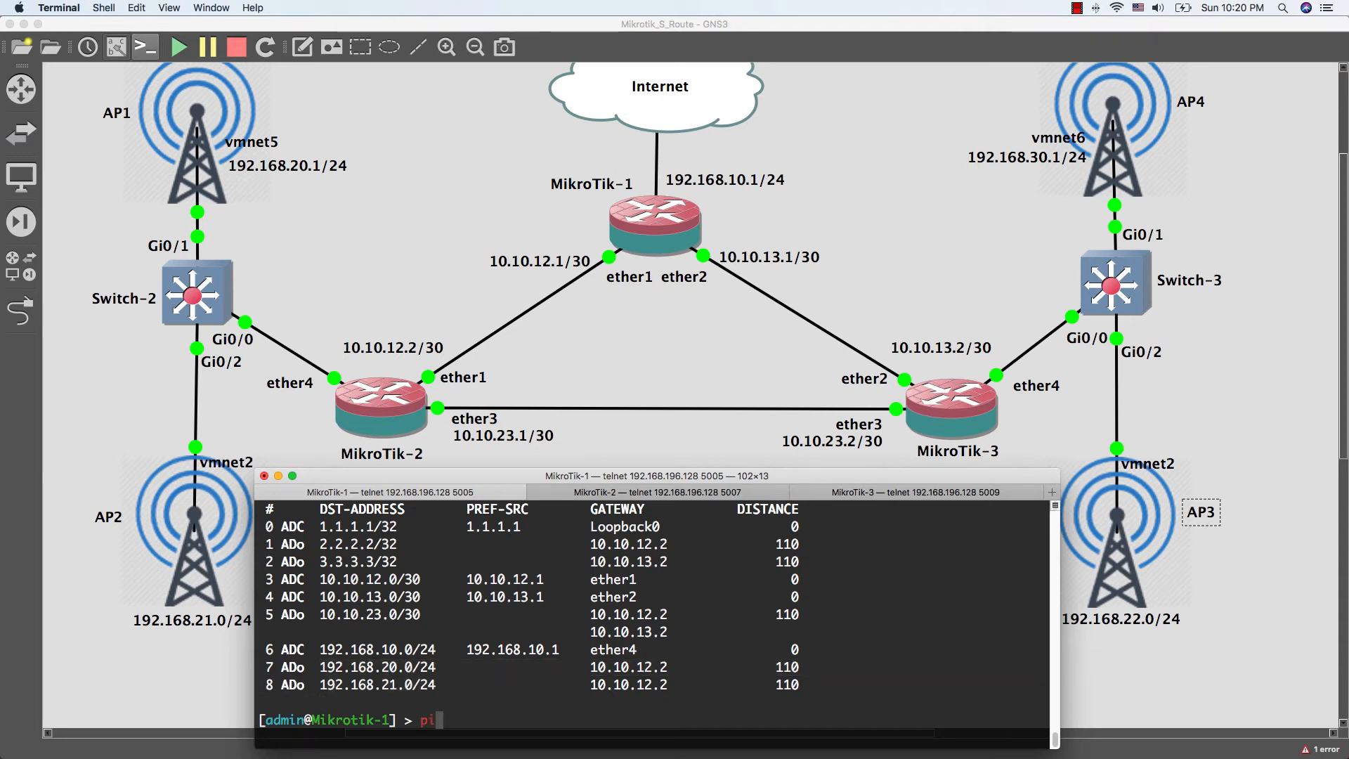
pyautogui.write('ng 192.1')
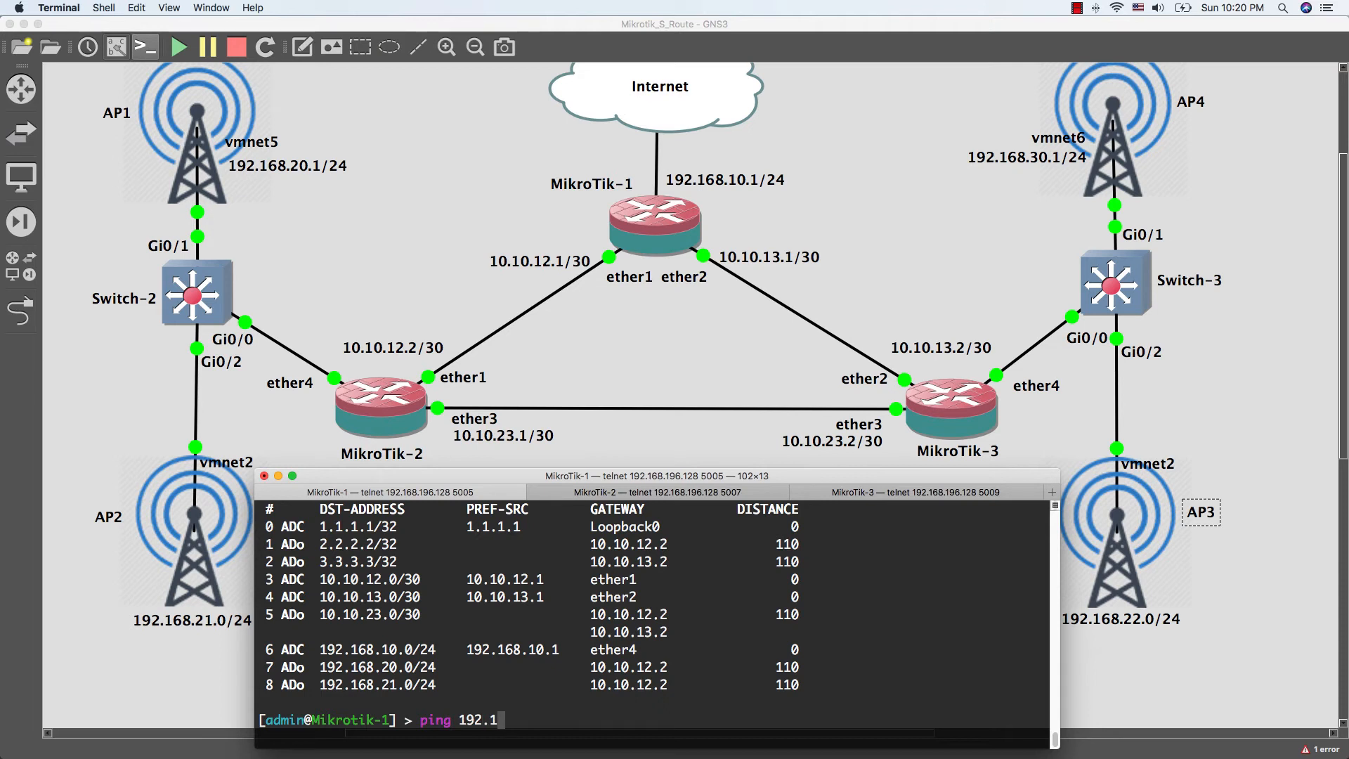
pyautogui.write('68.20.1')
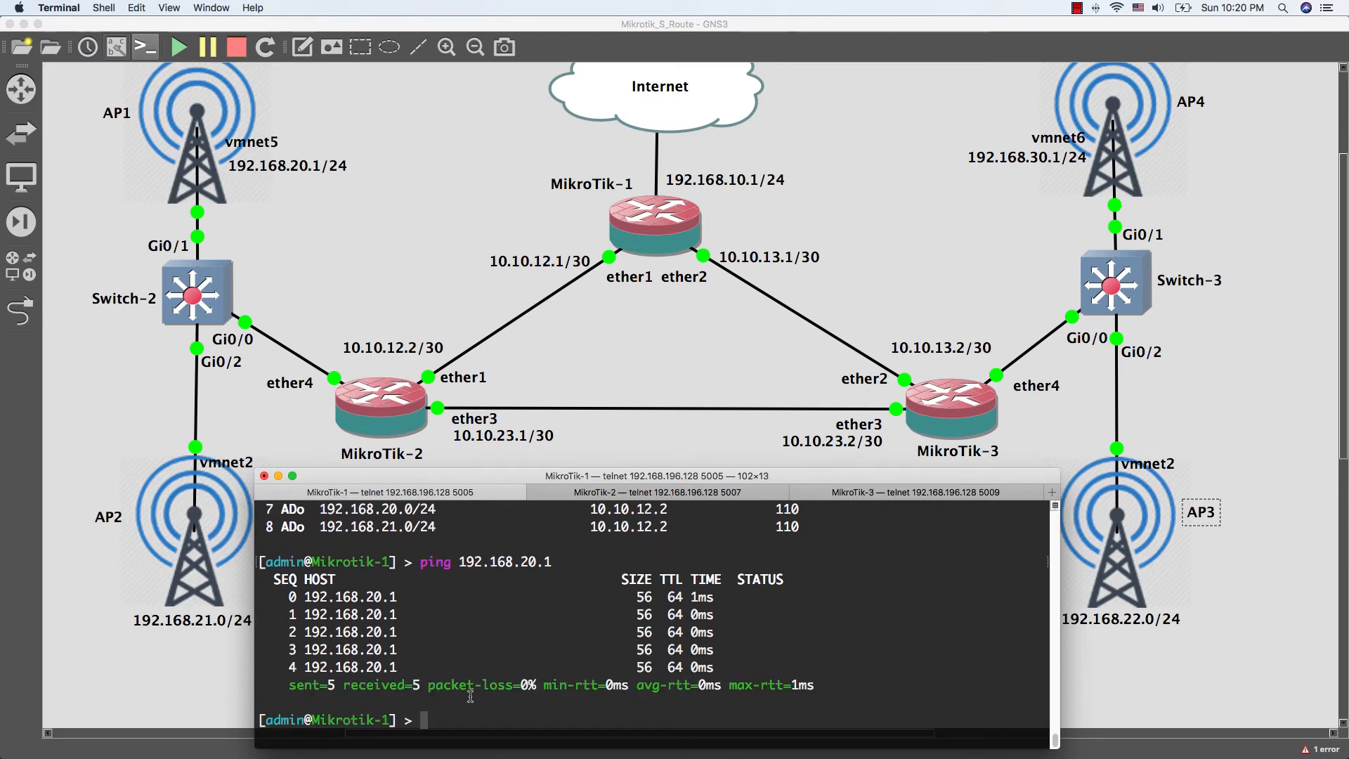
# Step: On MikroTik-3, print the route table and ping 192.168.21.1
pyautogui.click(914, 491)
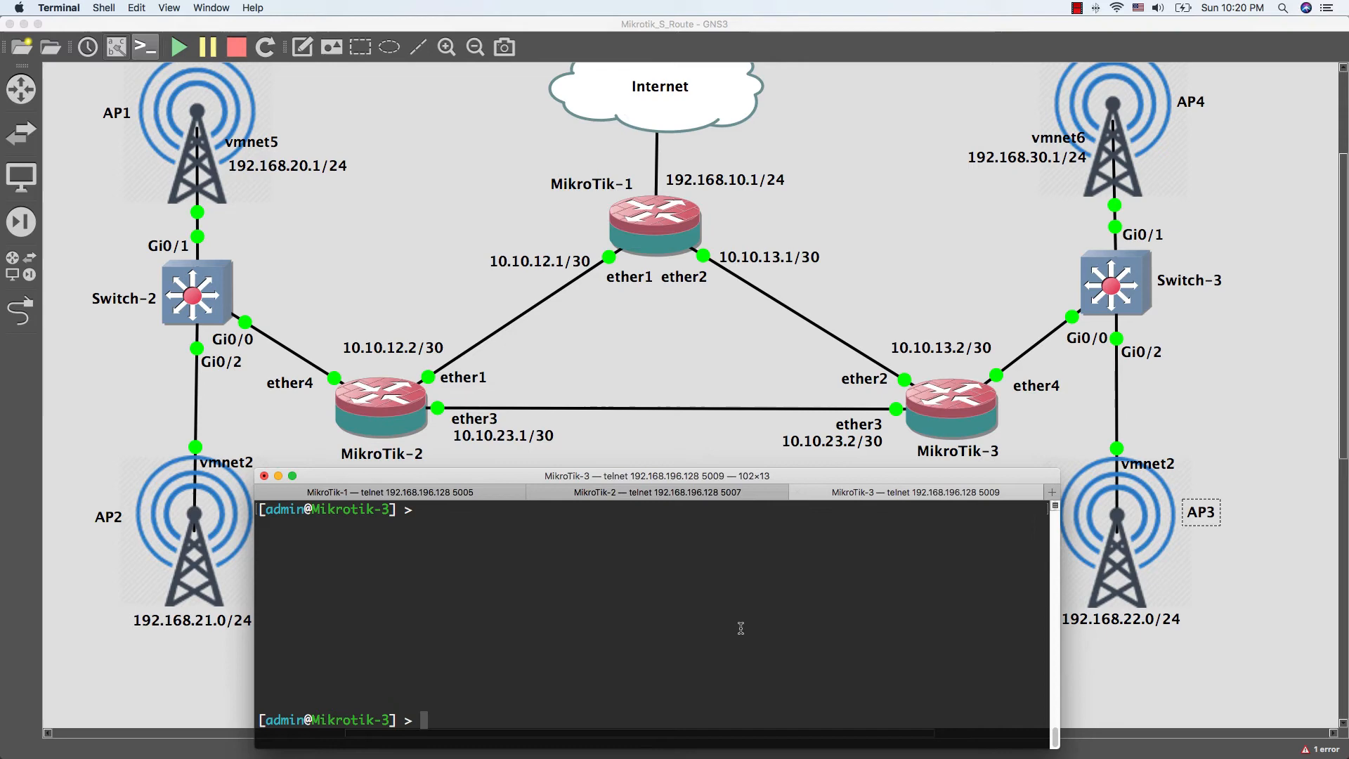
pyautogui.write('ip rou')
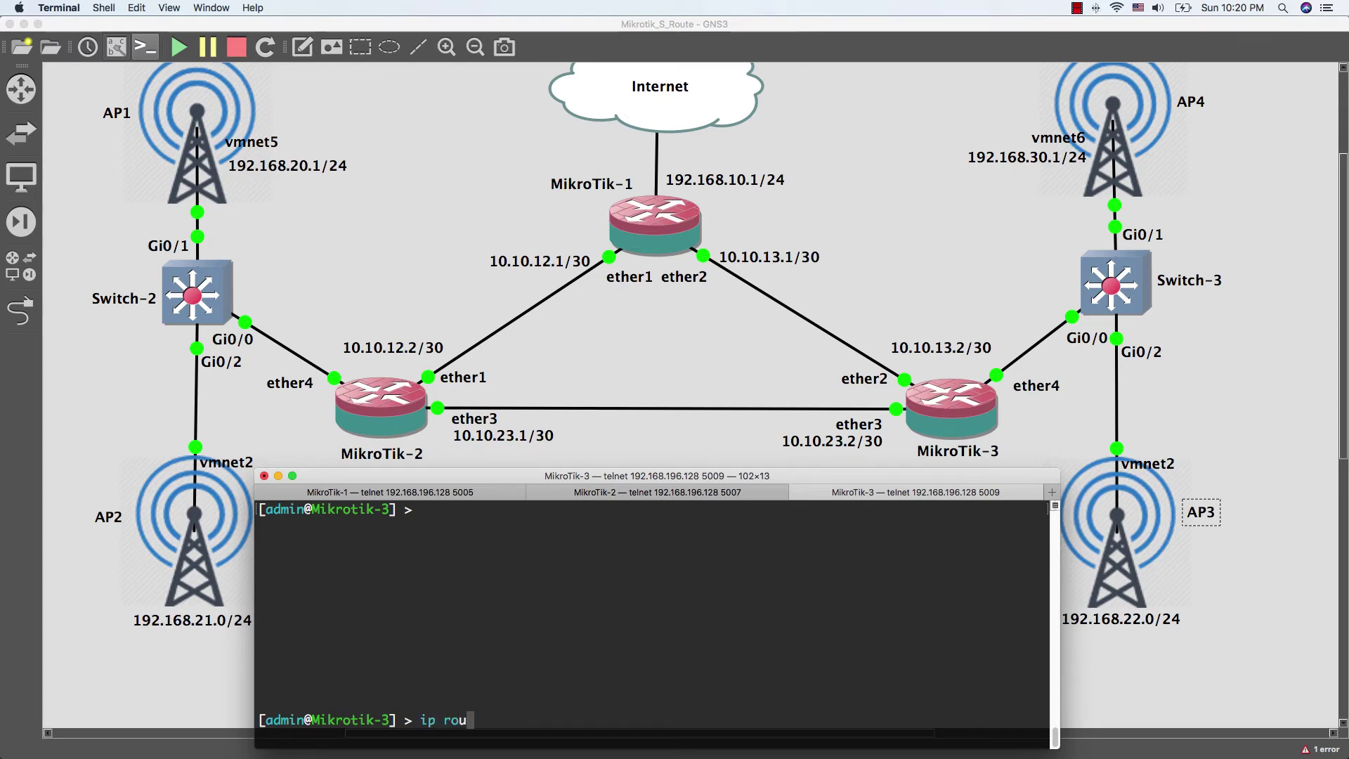
pyautogui.write('te print')
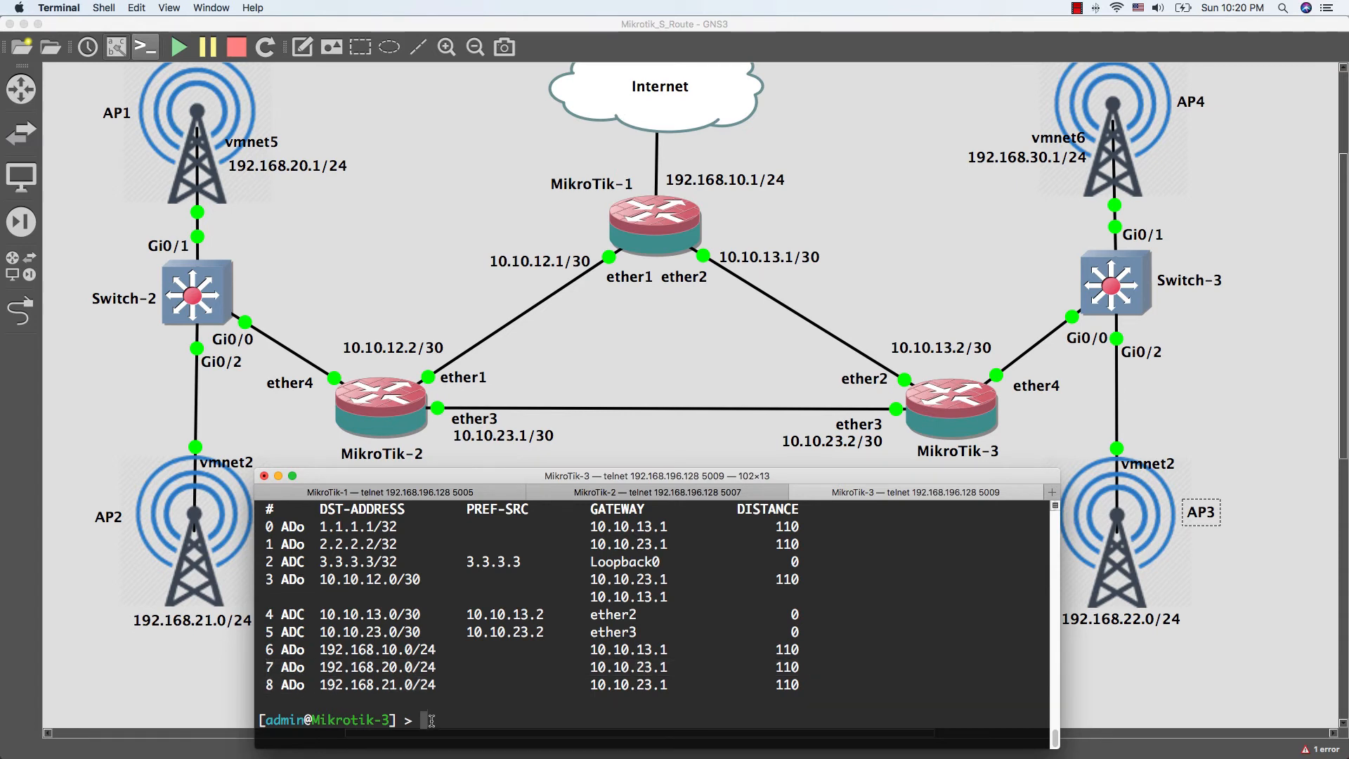
pyautogui.write('ping 192.168.21.1')
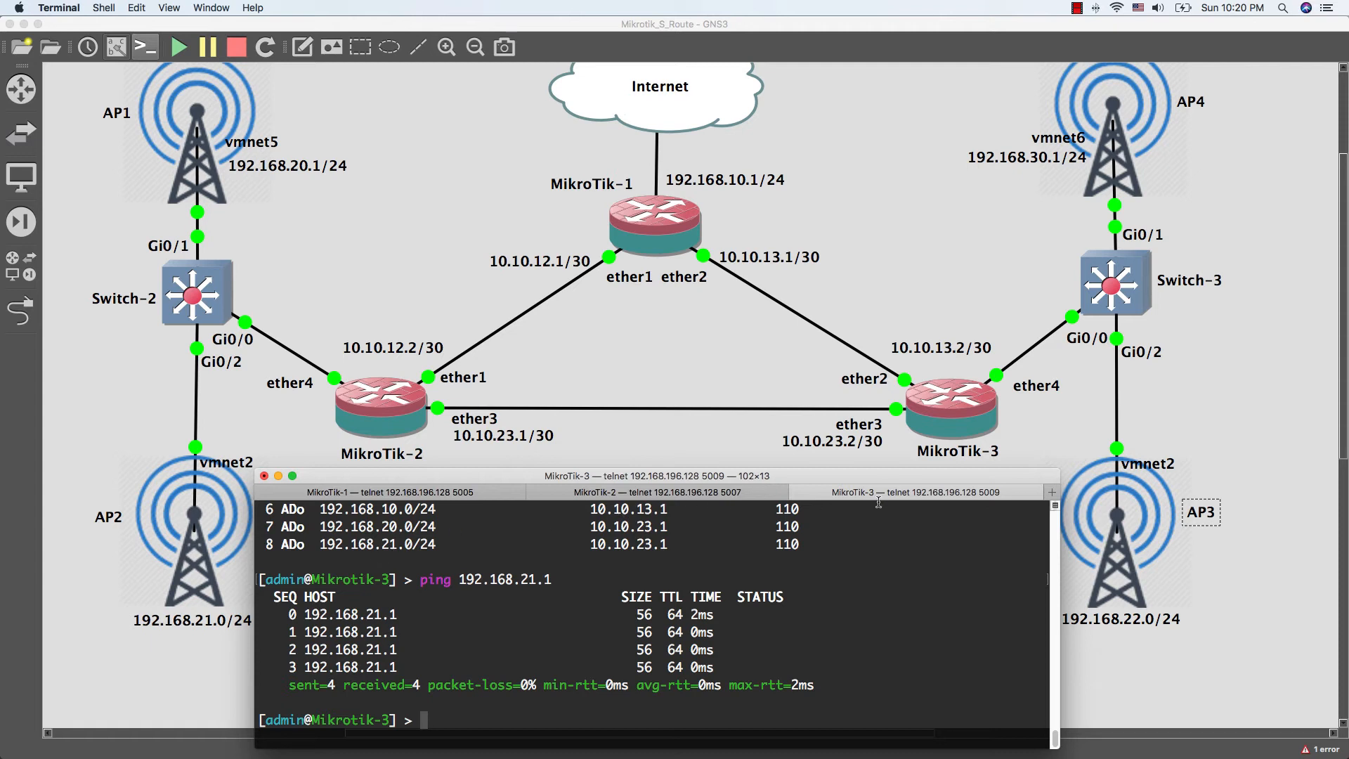
# Step: On MikroTik-2, add VLAN interface VLAN22 on ether4 with vlan-id 22
pyautogui.click(657, 492)
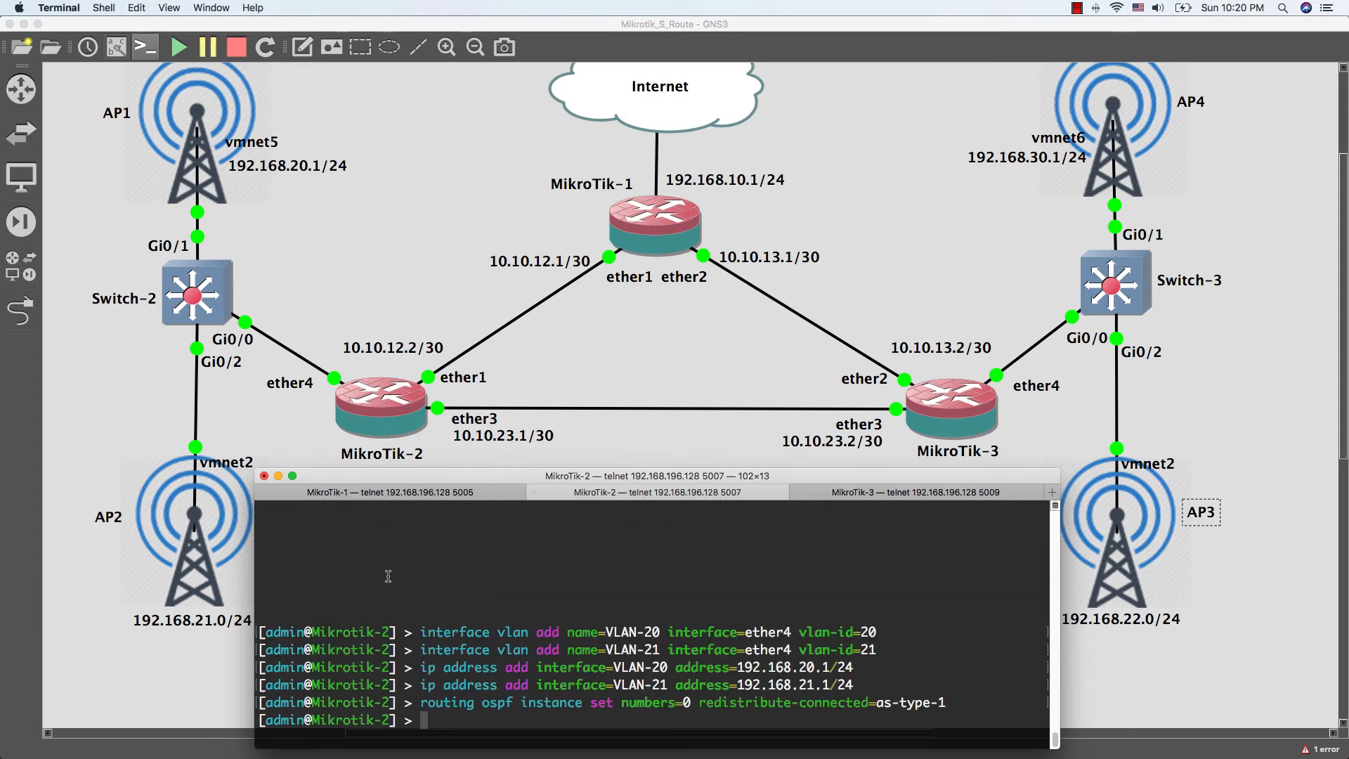
pyautogui.write('interface vlan')
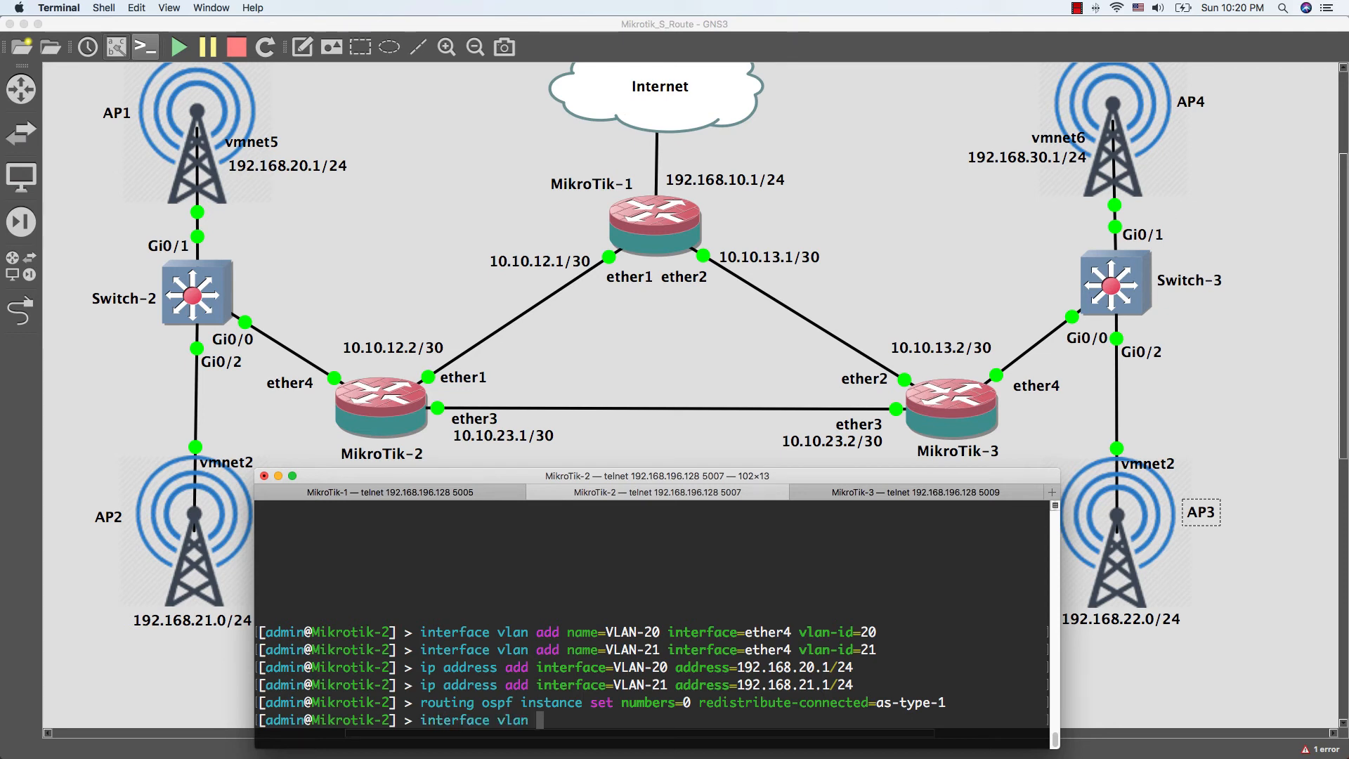
pyautogui.write('add')
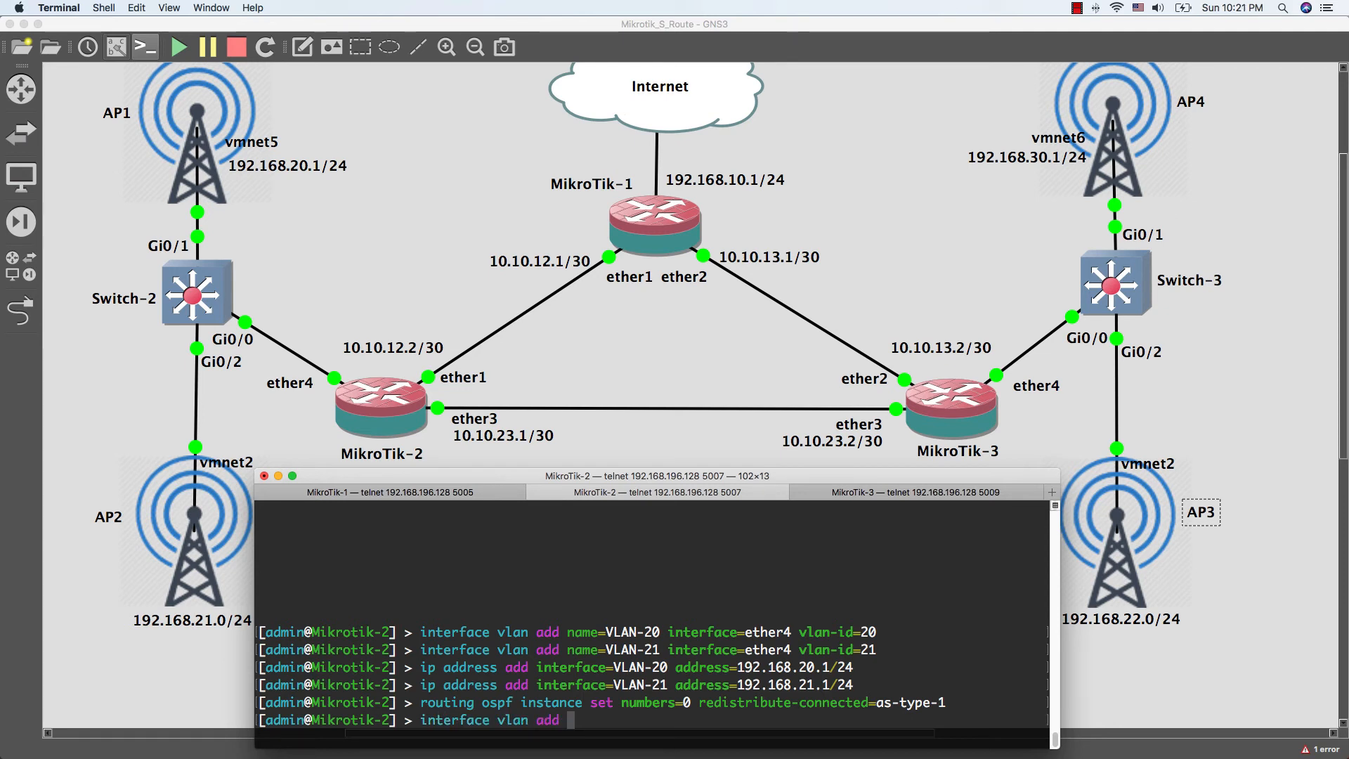
pyautogui.write('name=VLAN22')
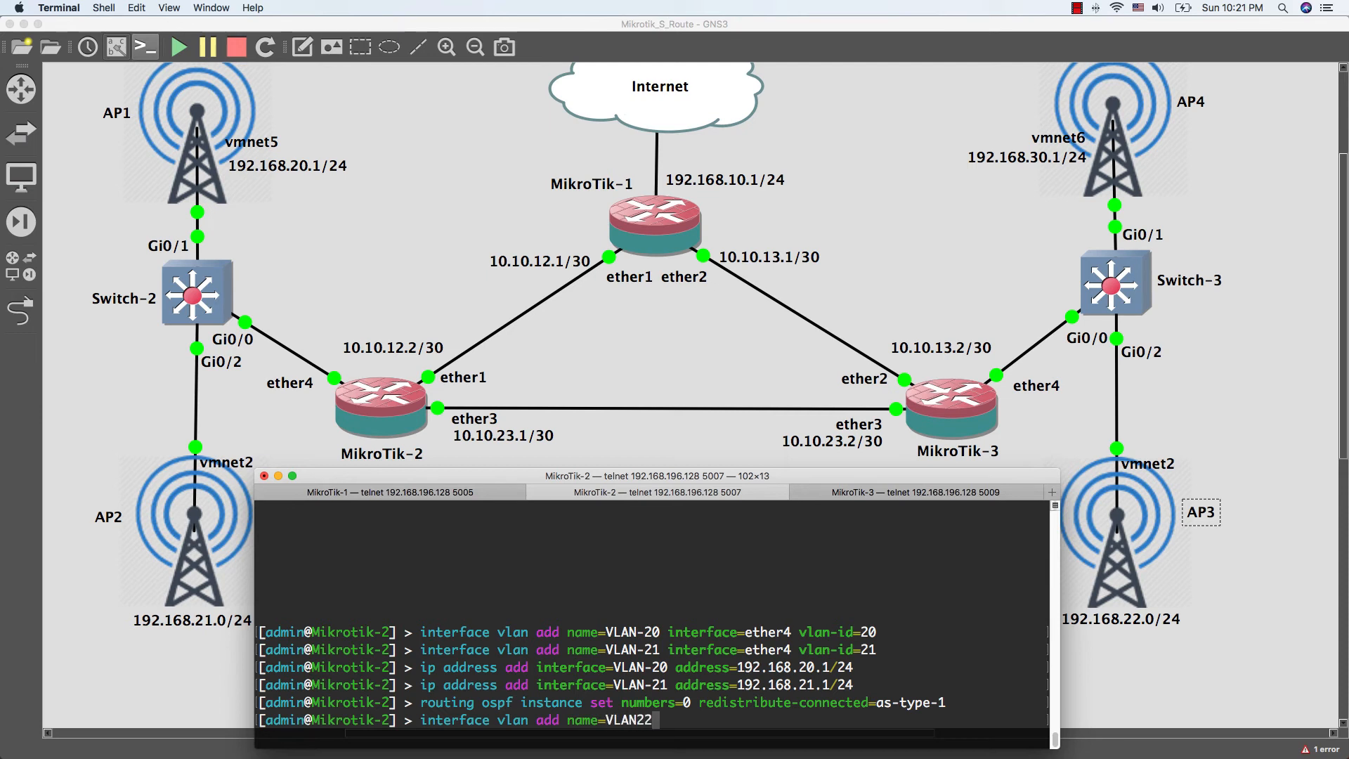
pyautogui.write('interface=ether4')
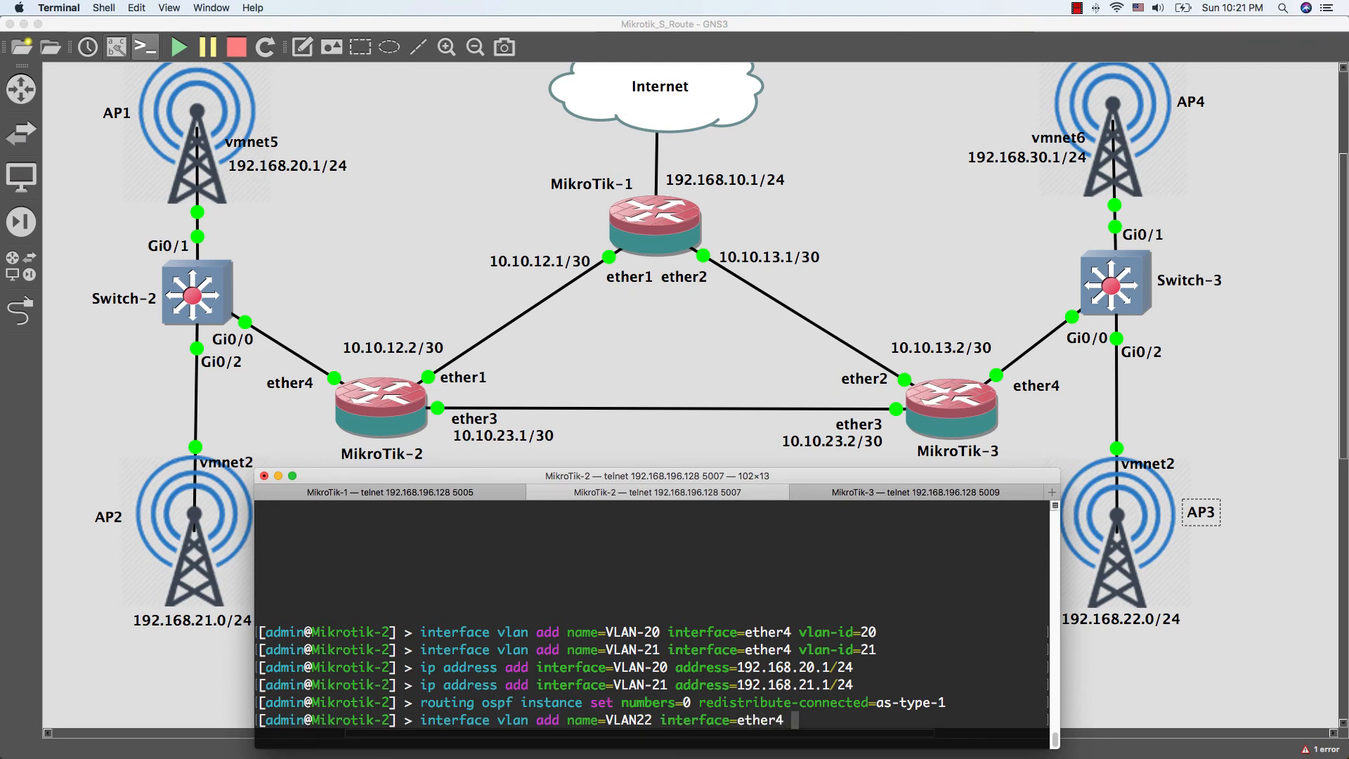
pyautogui.write('vlan-id=22')
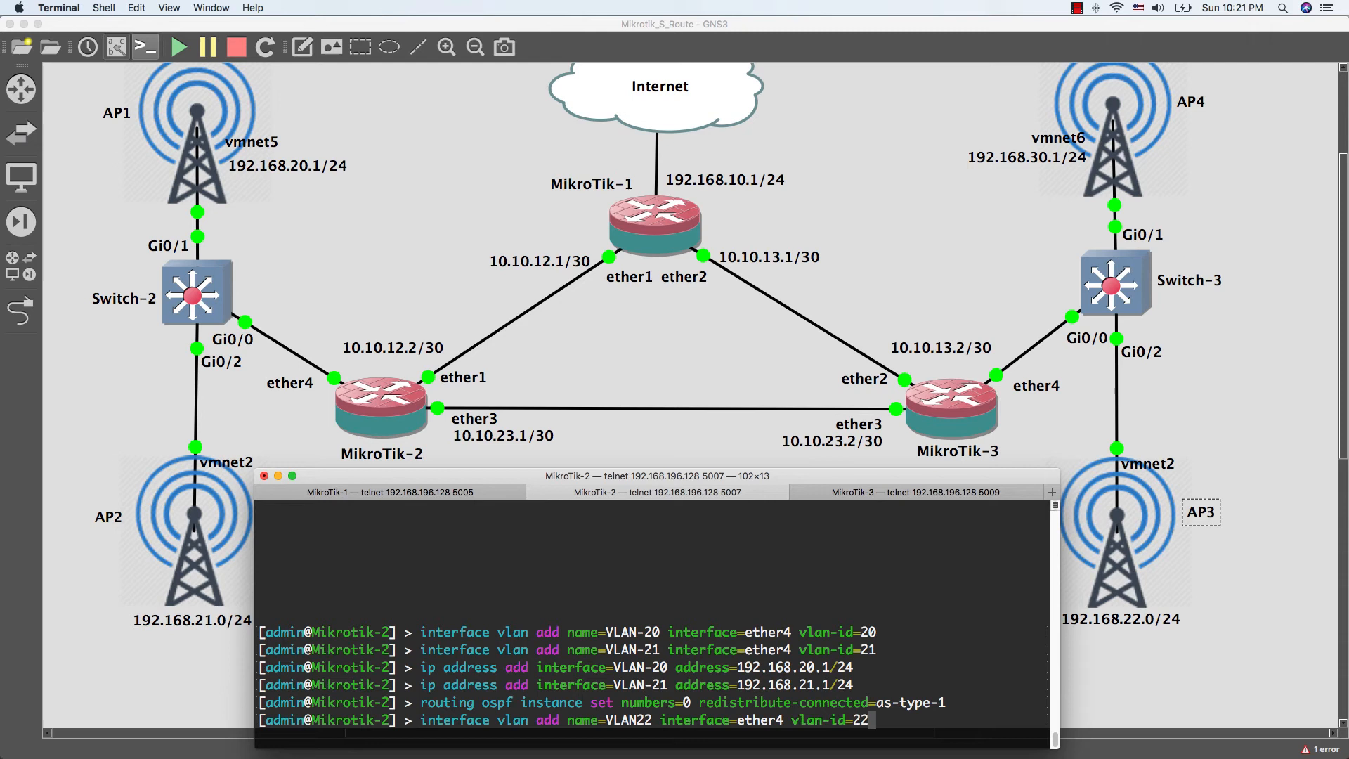
# Step: Assign address 192.168.22.1/24 to interface VLAN22
pyautogui.write('ip')
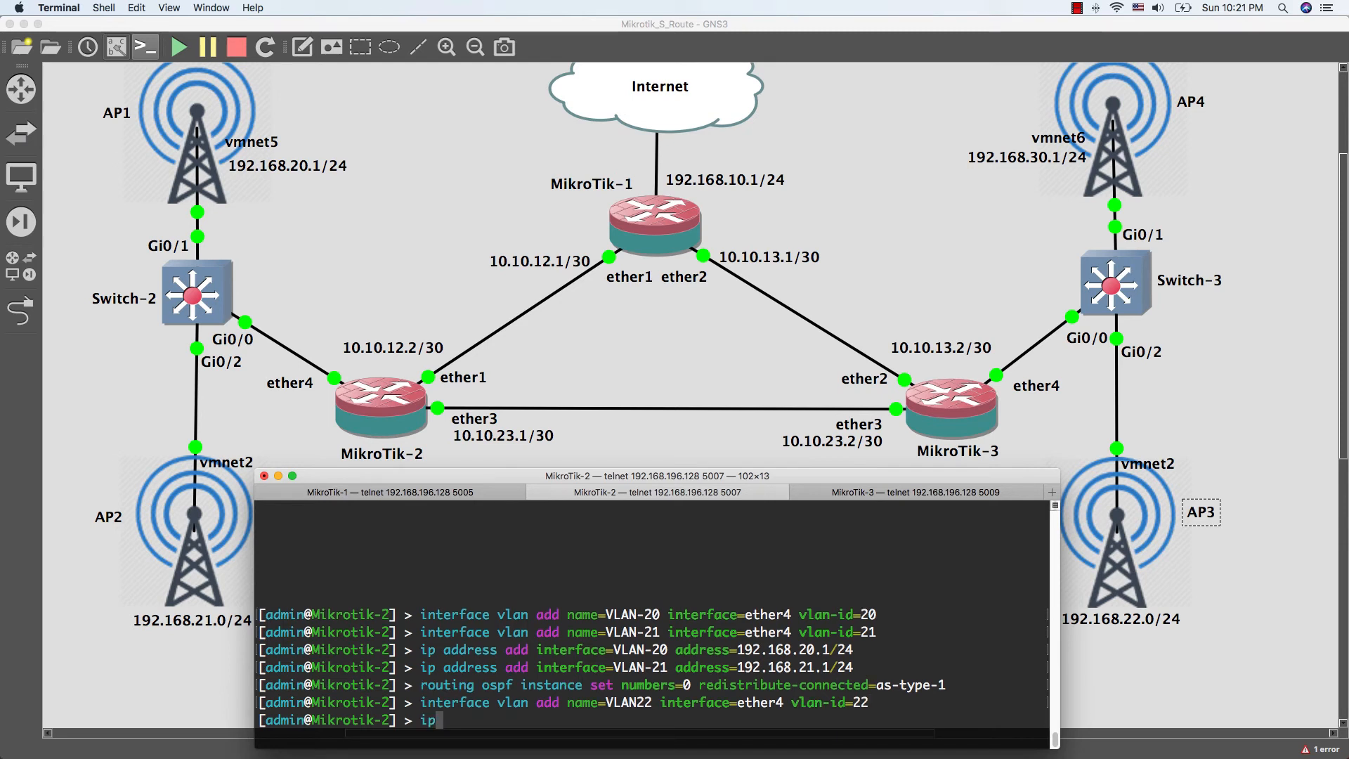
pyautogui.write('address add')
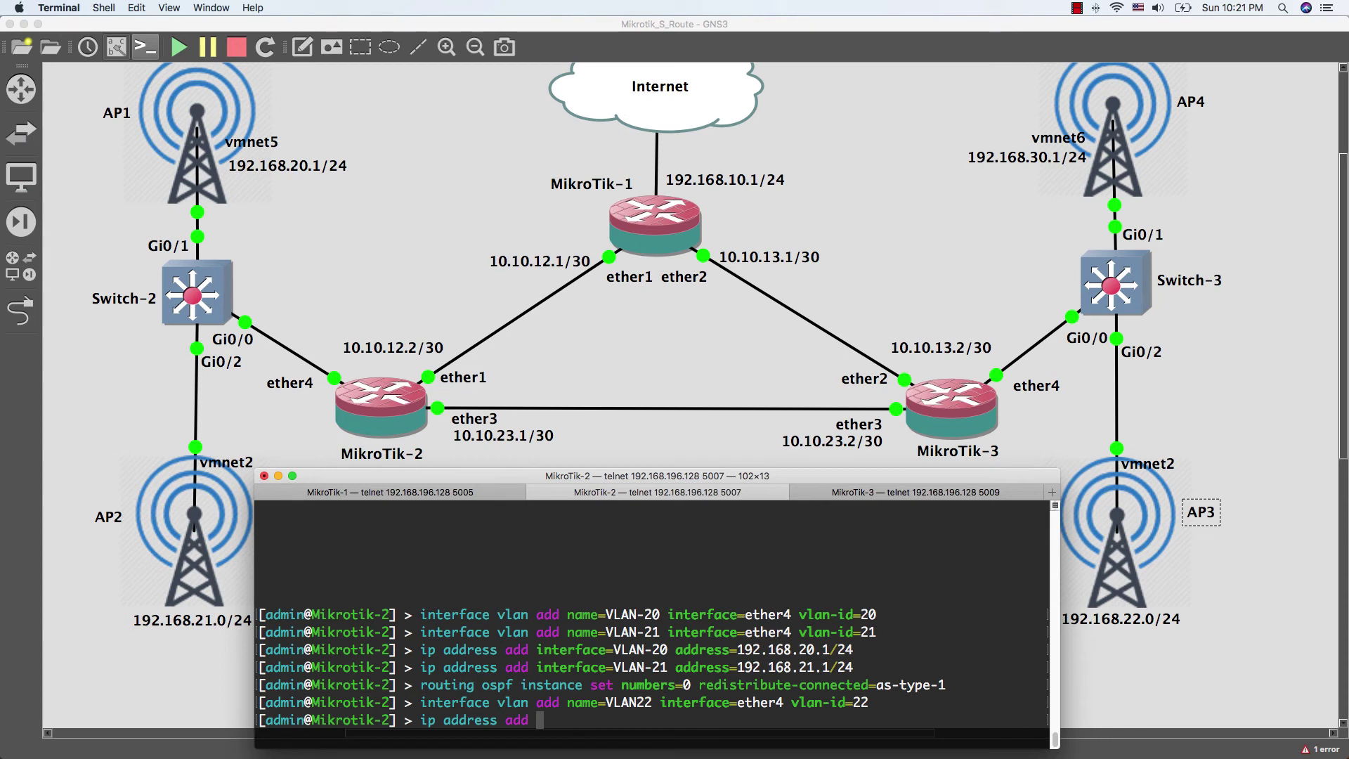
pyautogui.write('interface=')
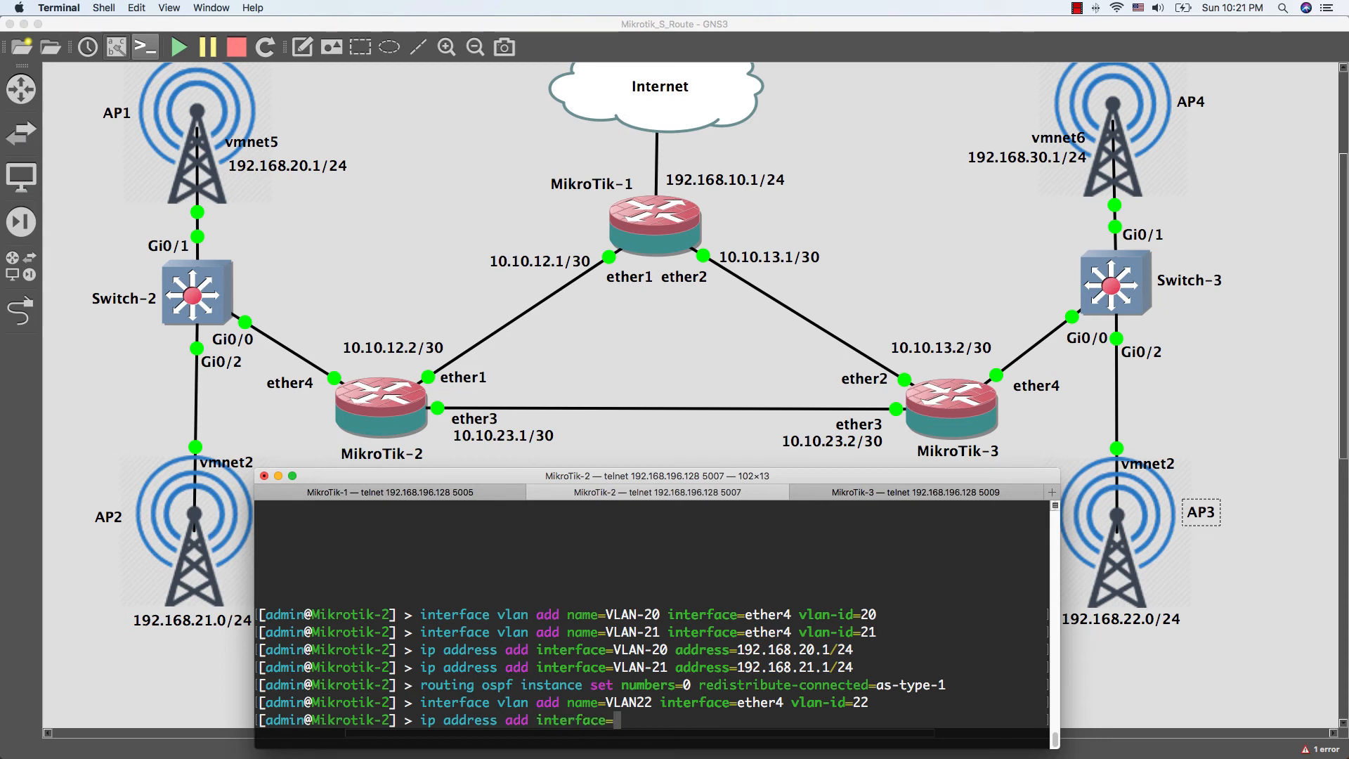
pyautogui.write('VLAN')
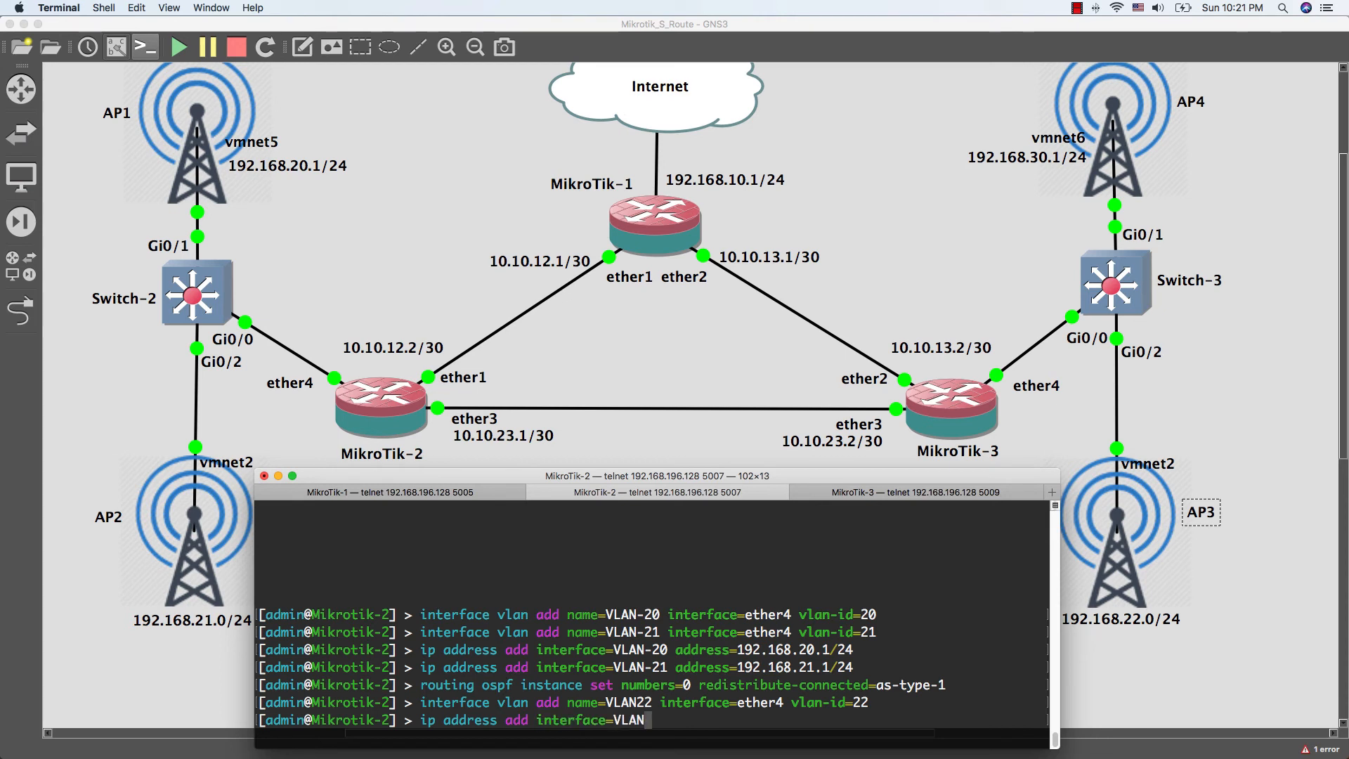
pyautogui.write('22')
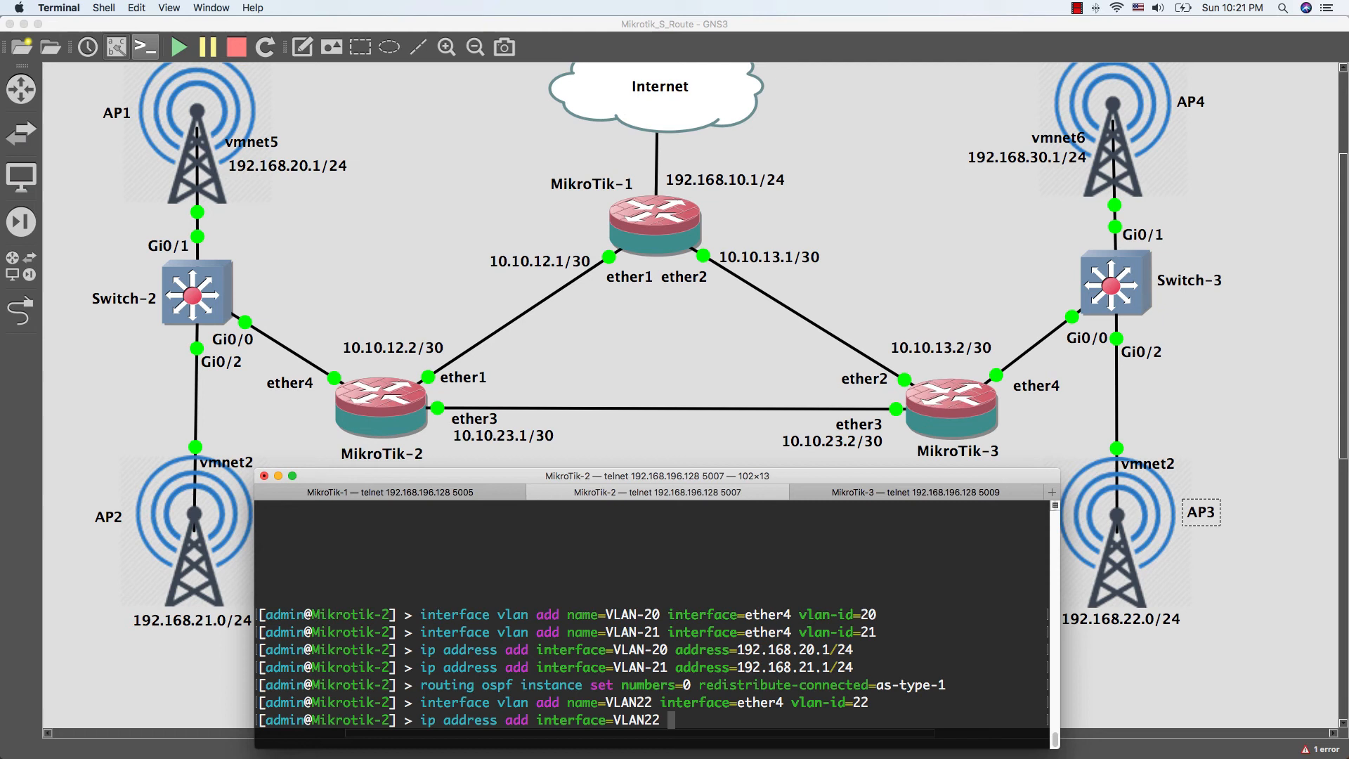
pyautogui.write('address=')
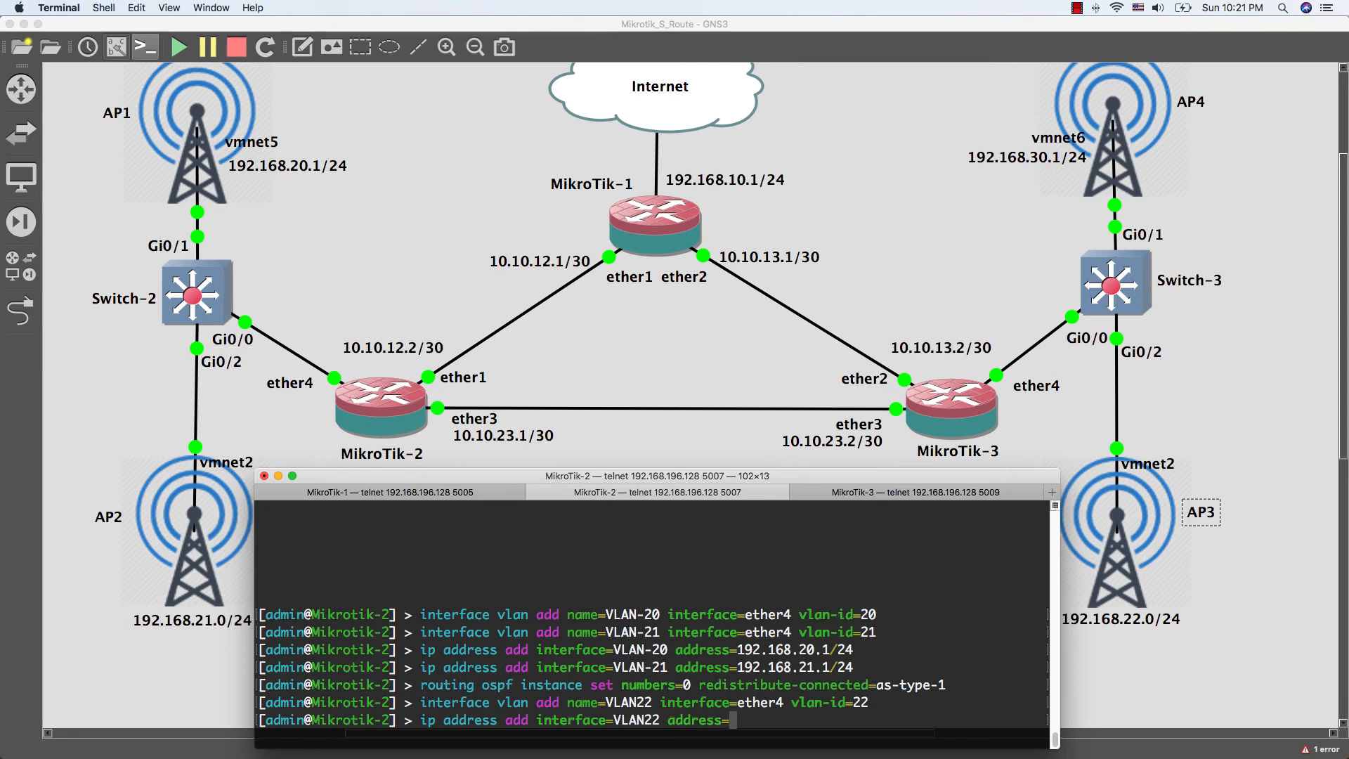
pyautogui.write('192.168.22.')
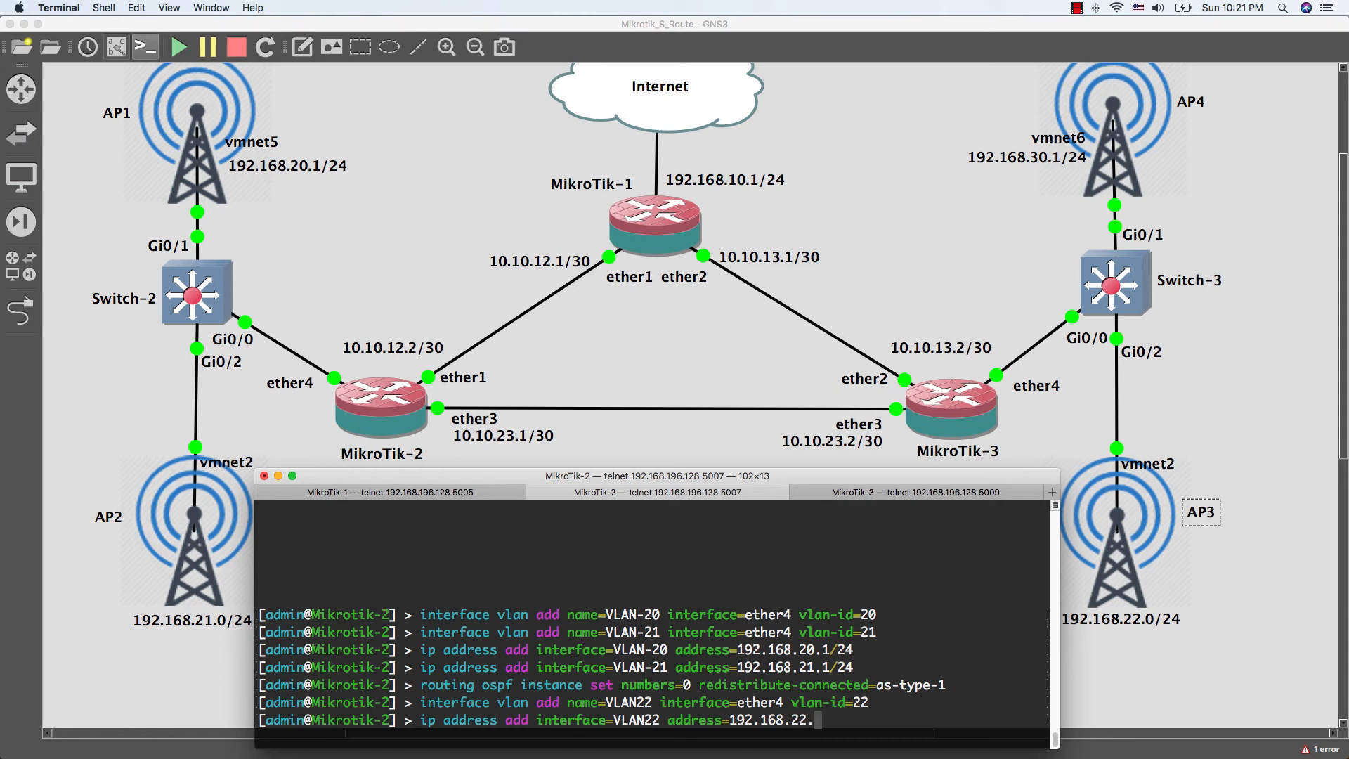
pyautogui.write('1/2')
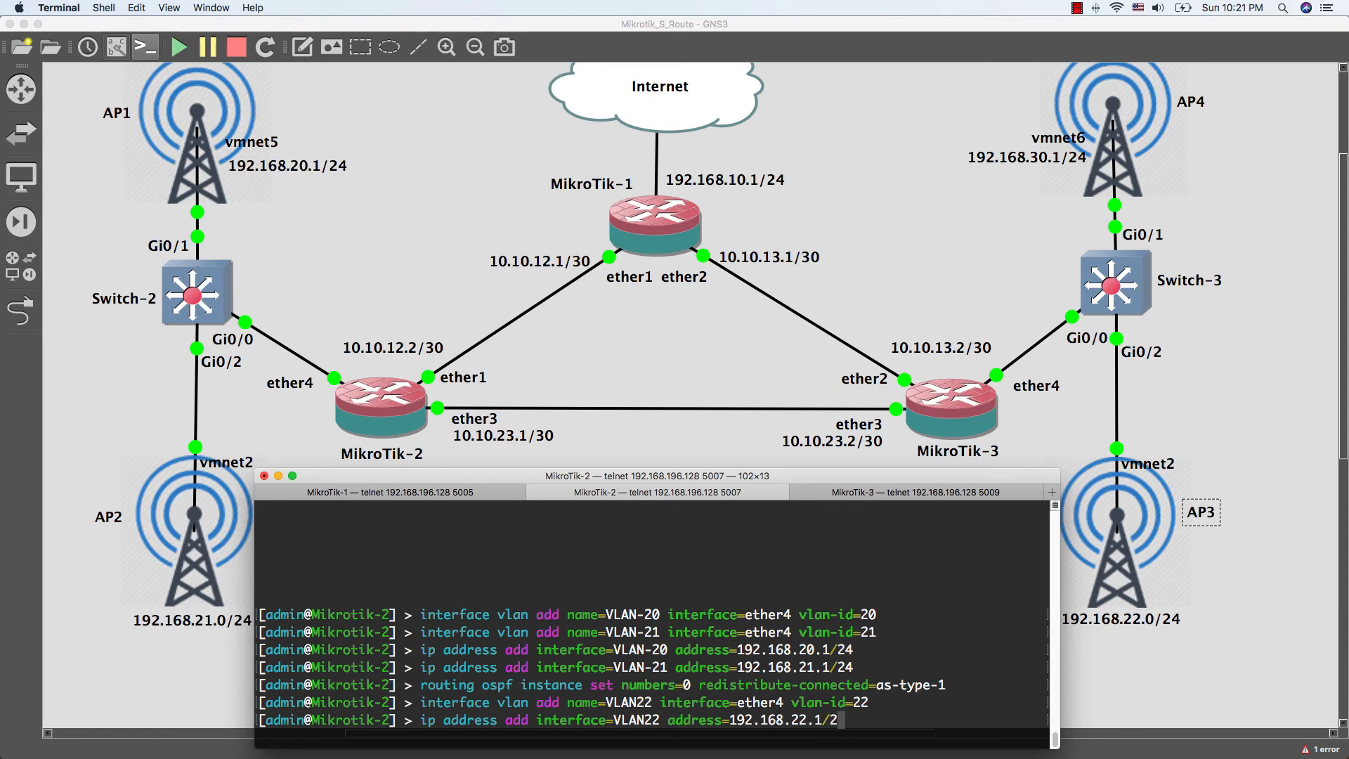
pyautogui.write('4')
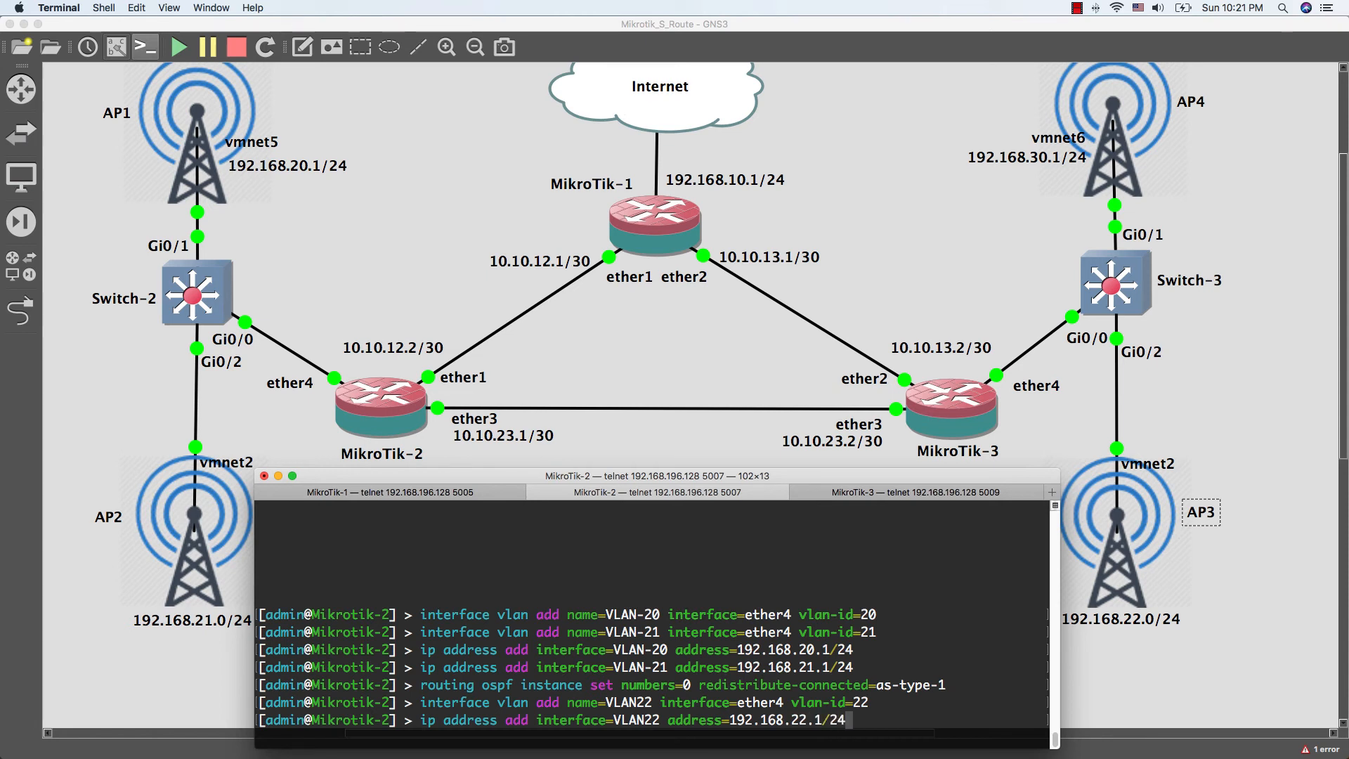
pyautogui.press('Return')
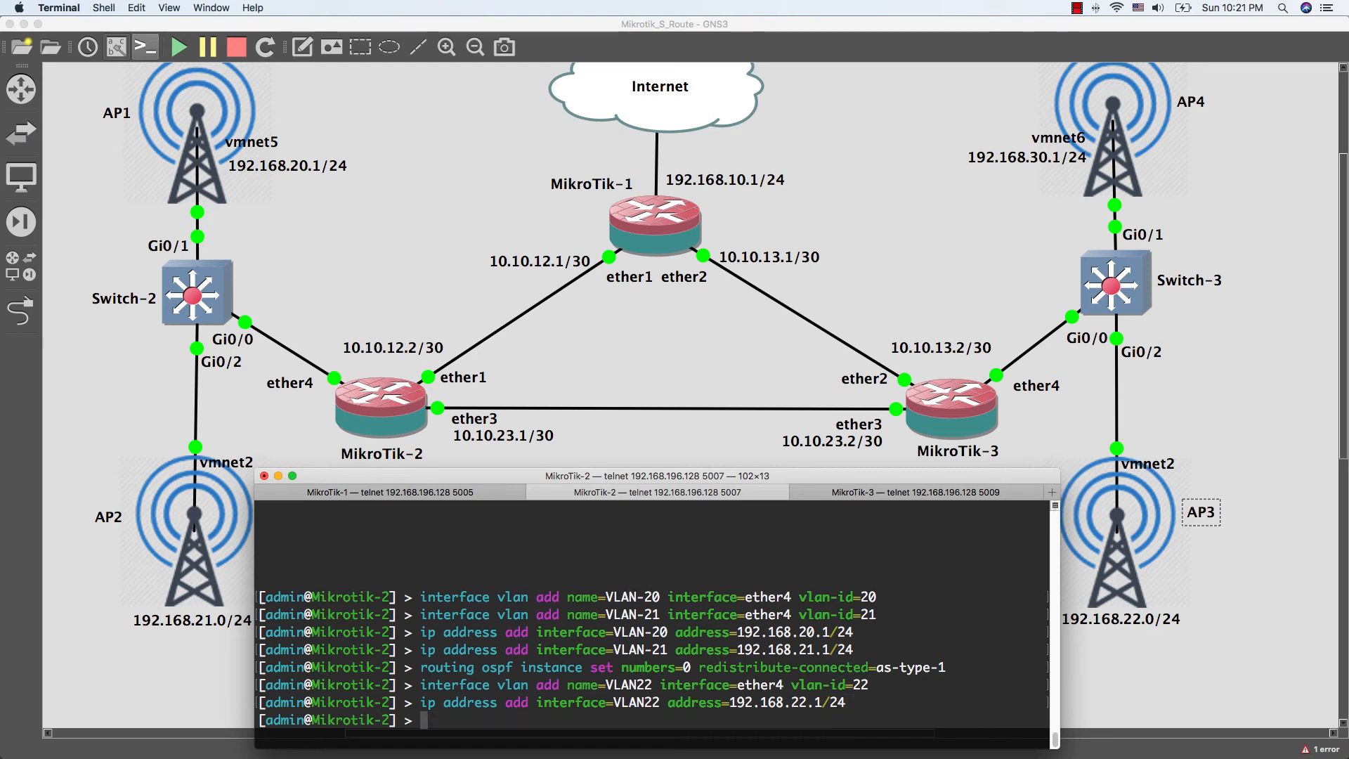
pyautogui.moveTo(378, 568)
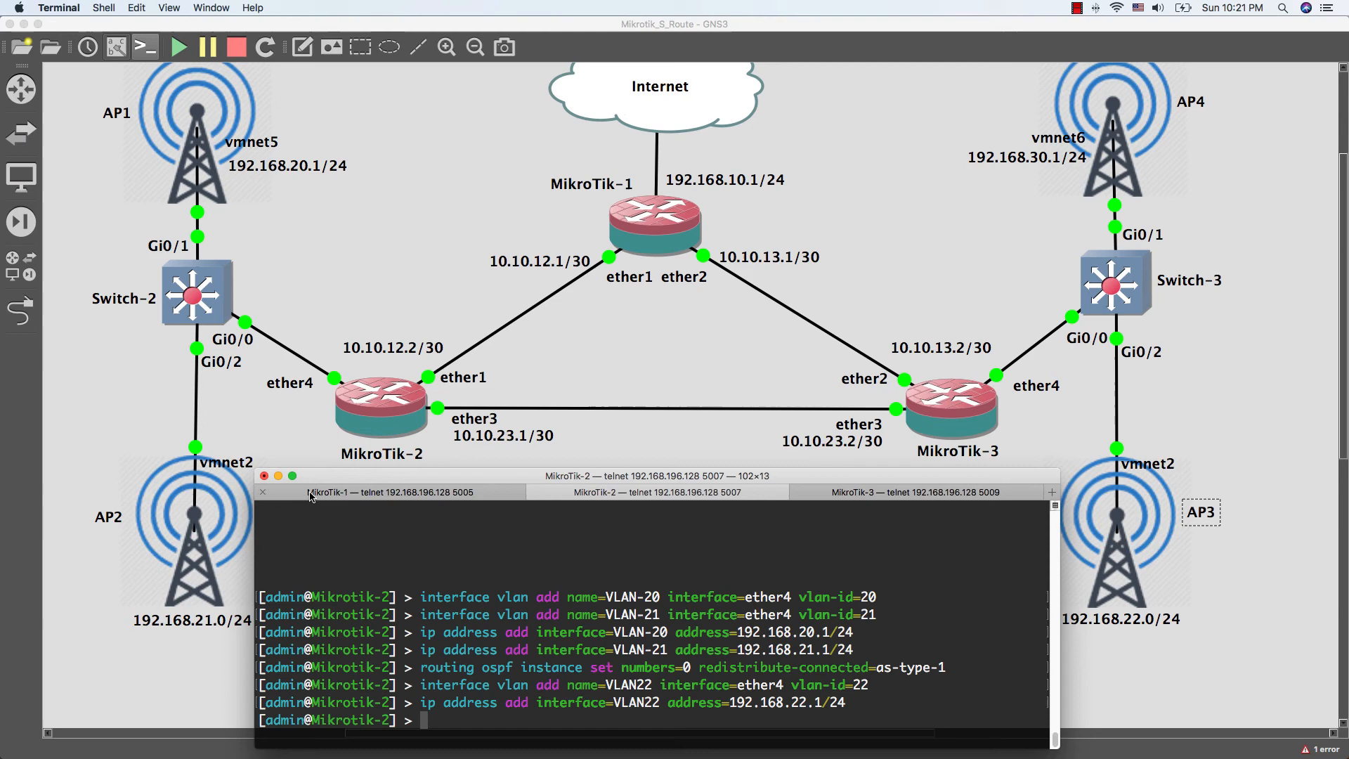
# Step: Print the route table to check for 192.168.22.0/24 via 10.10.23.1
pyautogui.click(399, 492)
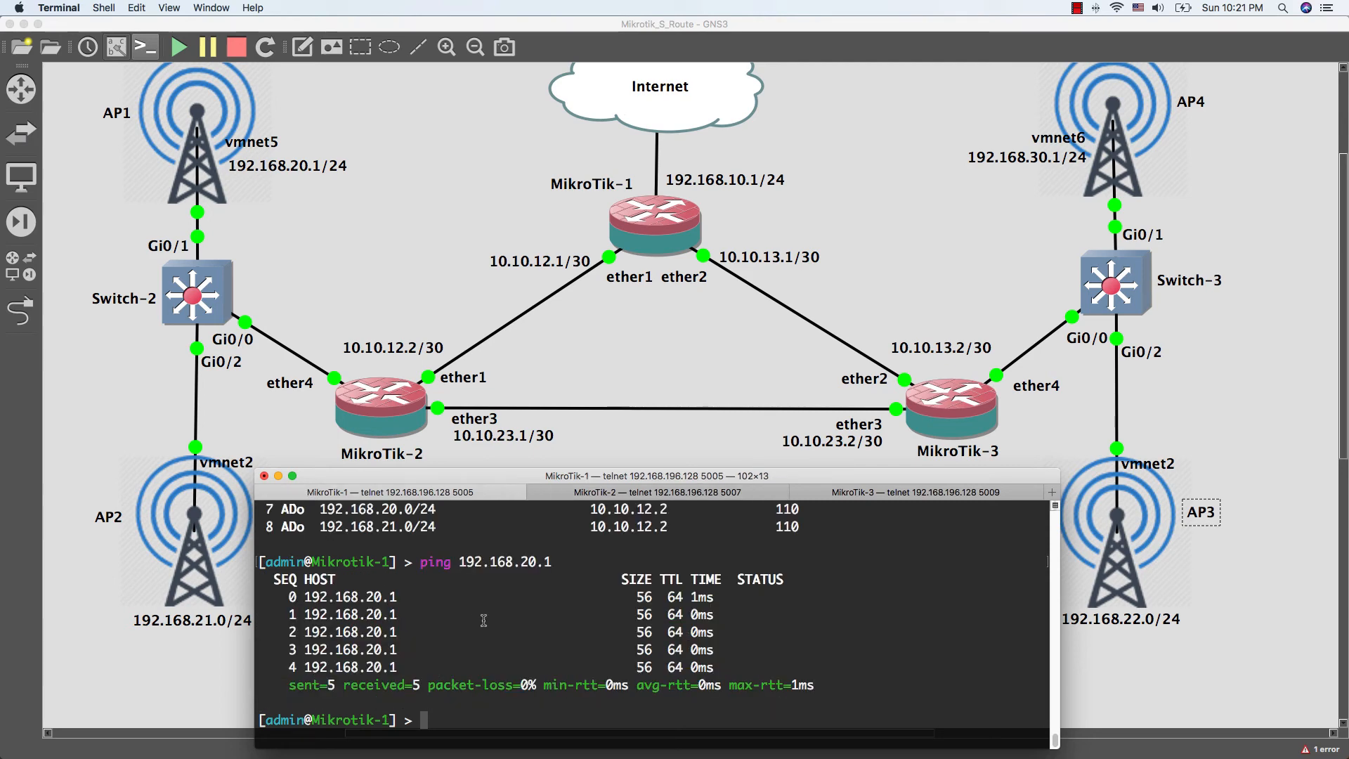
pyautogui.write('ip ro')
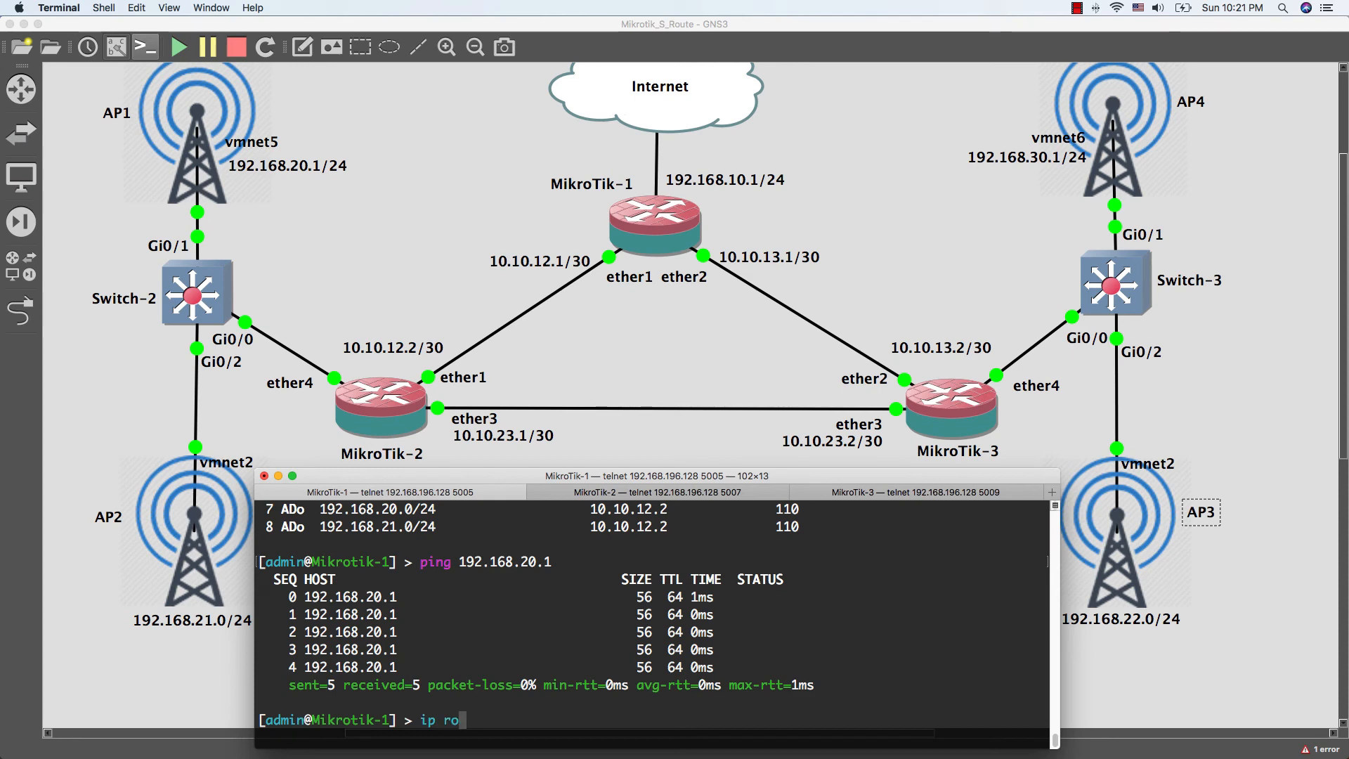
pyautogui.press('Return')
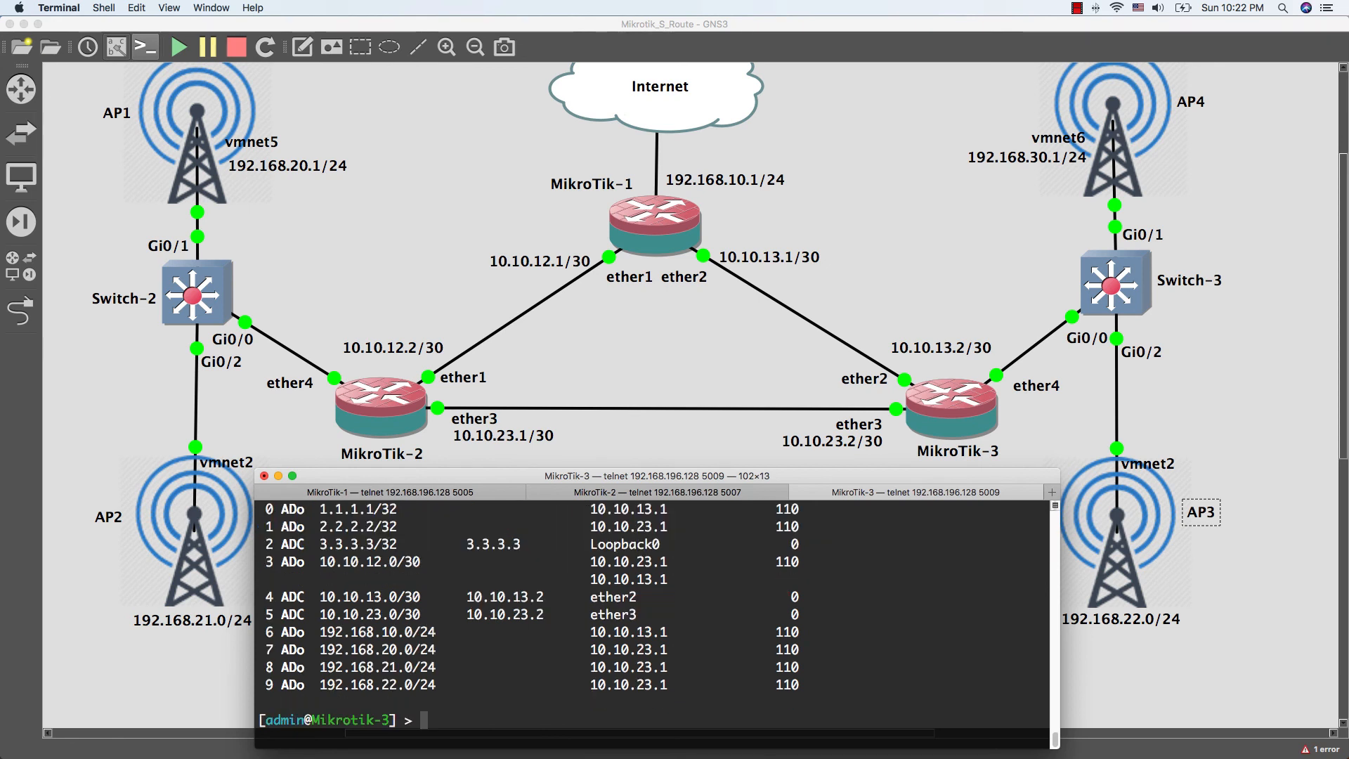
pyautogui.moveTo(835, 573)
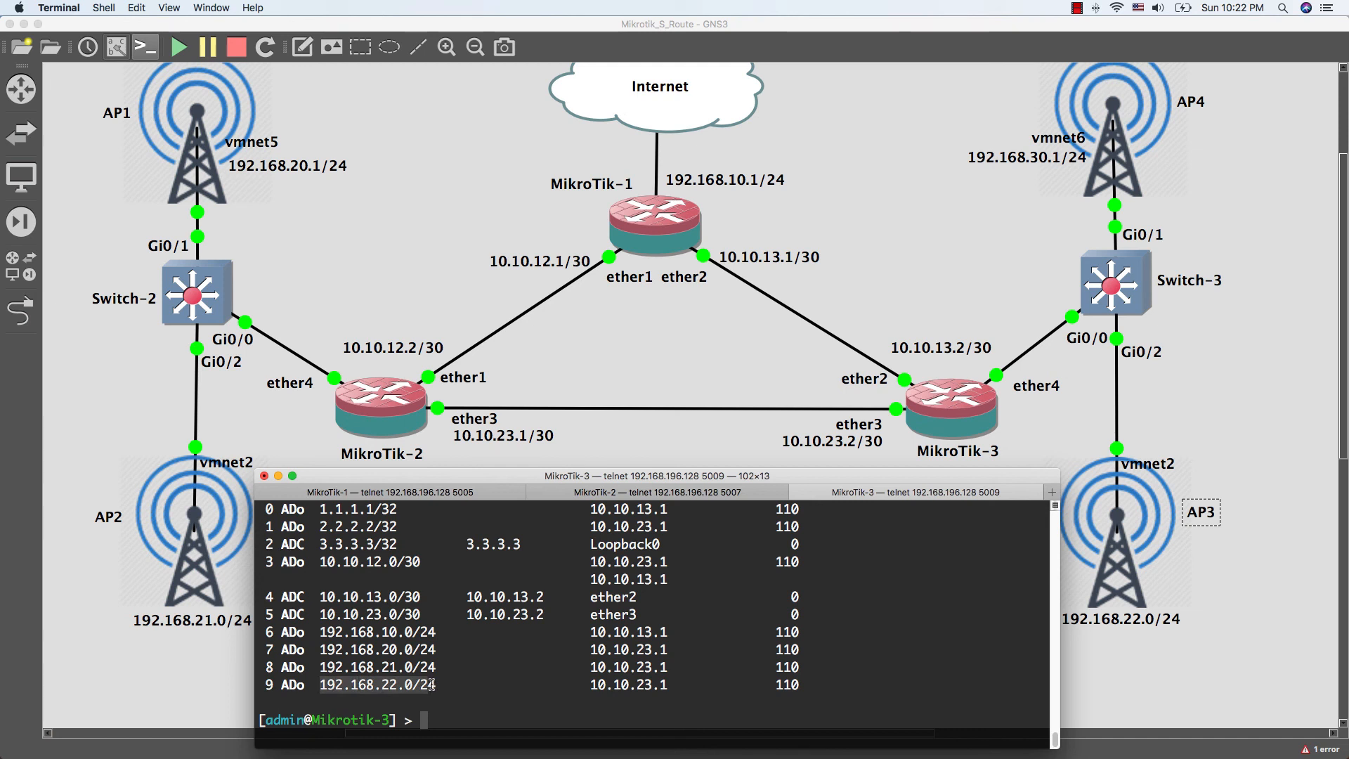
pyautogui.moveTo(463, 694)
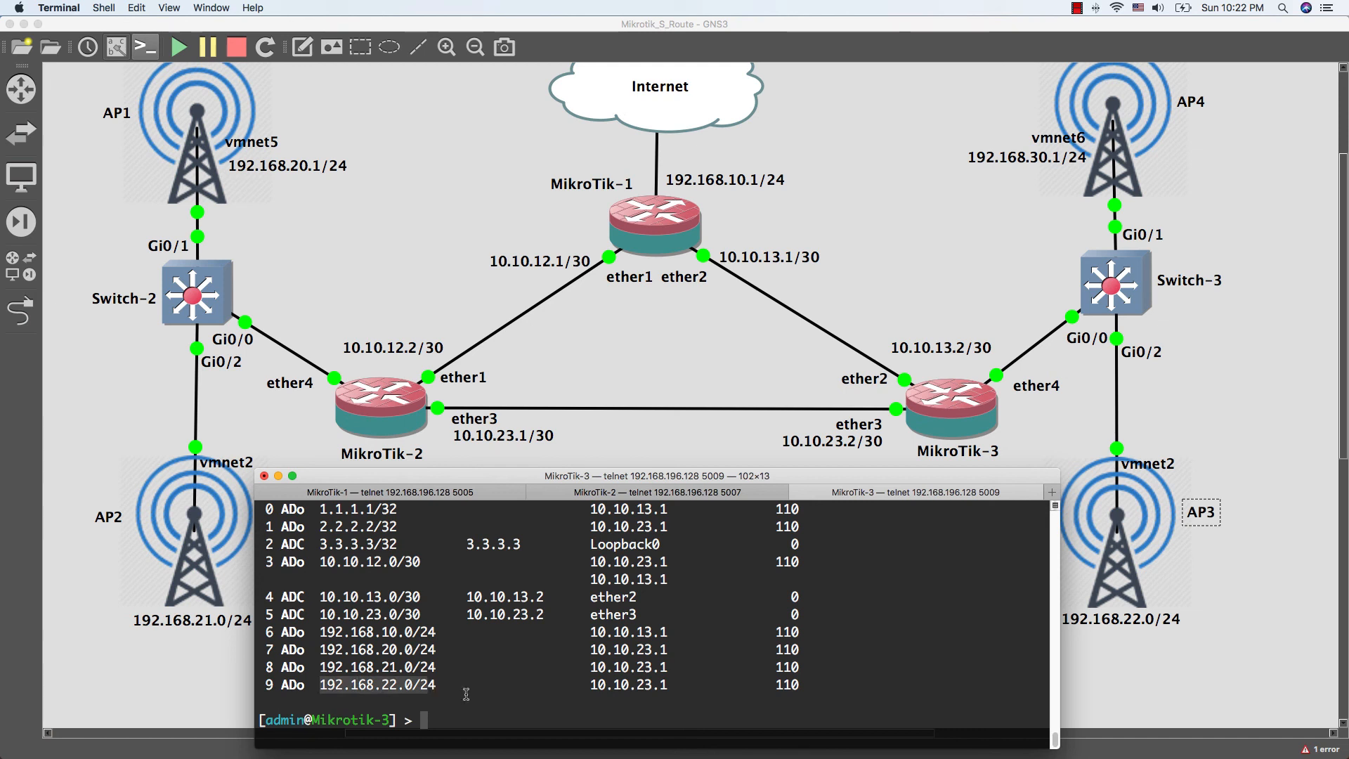